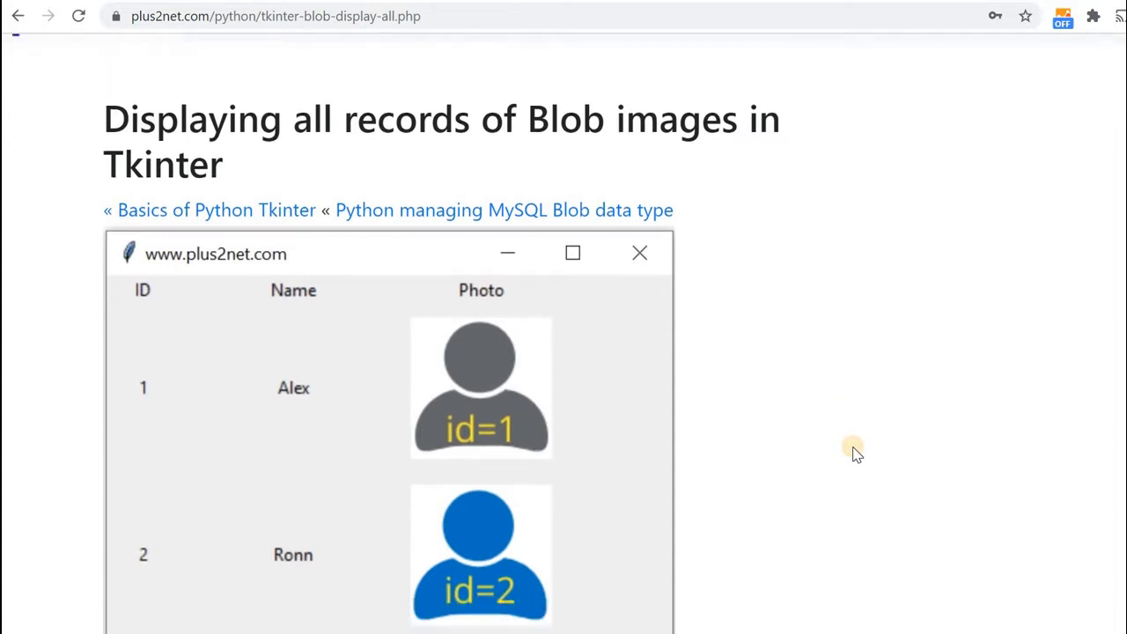
# Enter student_profile as the new table name in phpMyAdmin's Create table form.
pyautogui.scroll(-3)
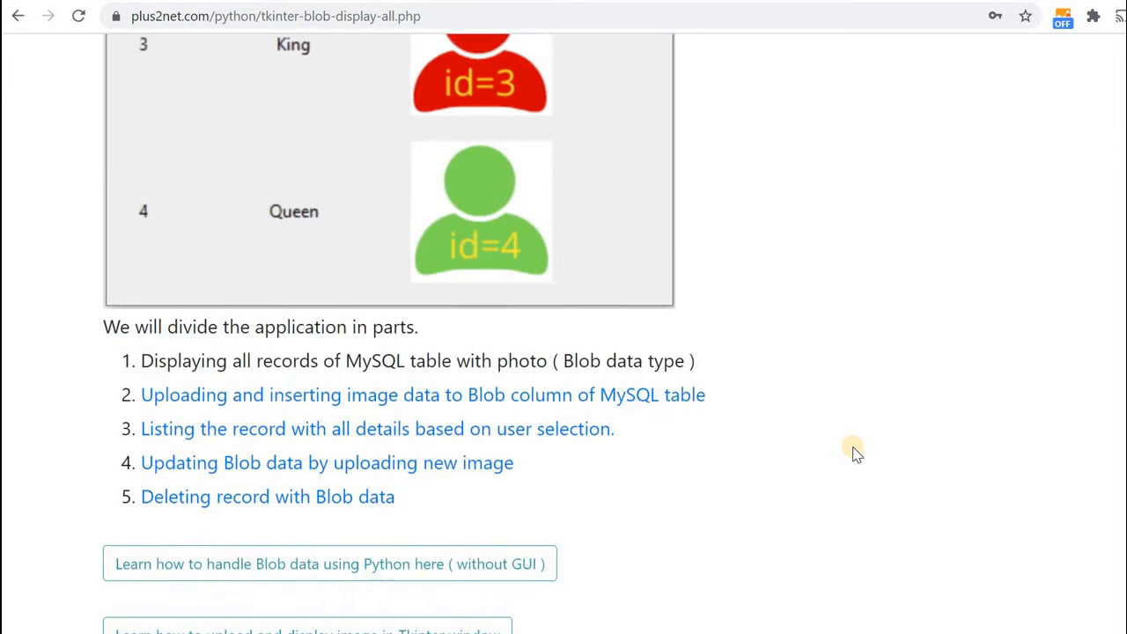
pyautogui.scroll(-3)
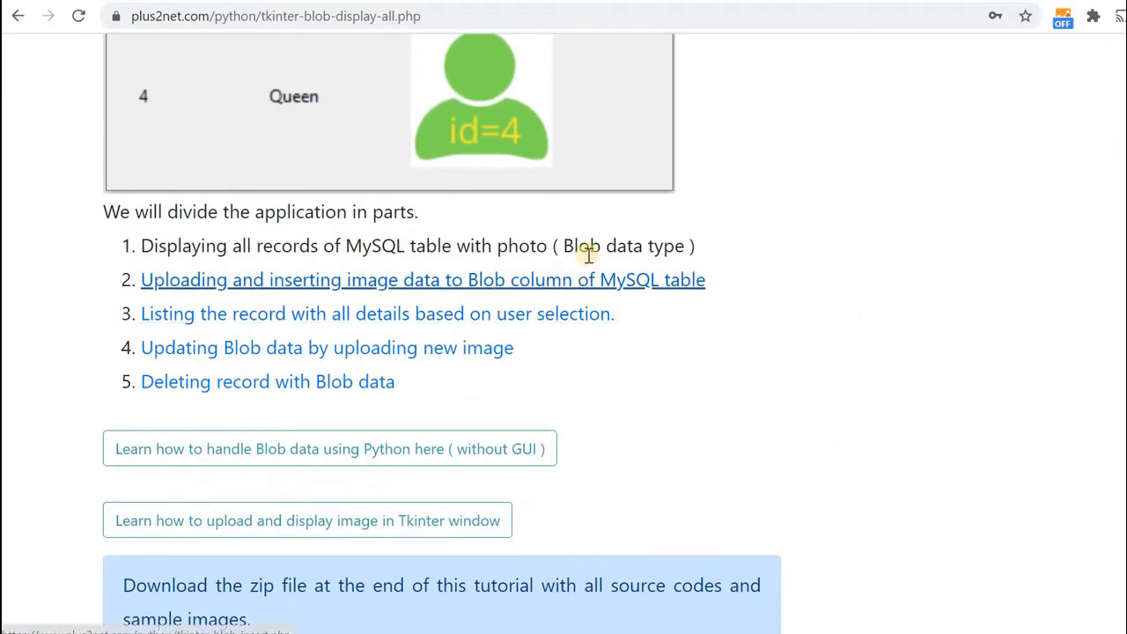
pyautogui.moveTo(661, 326)
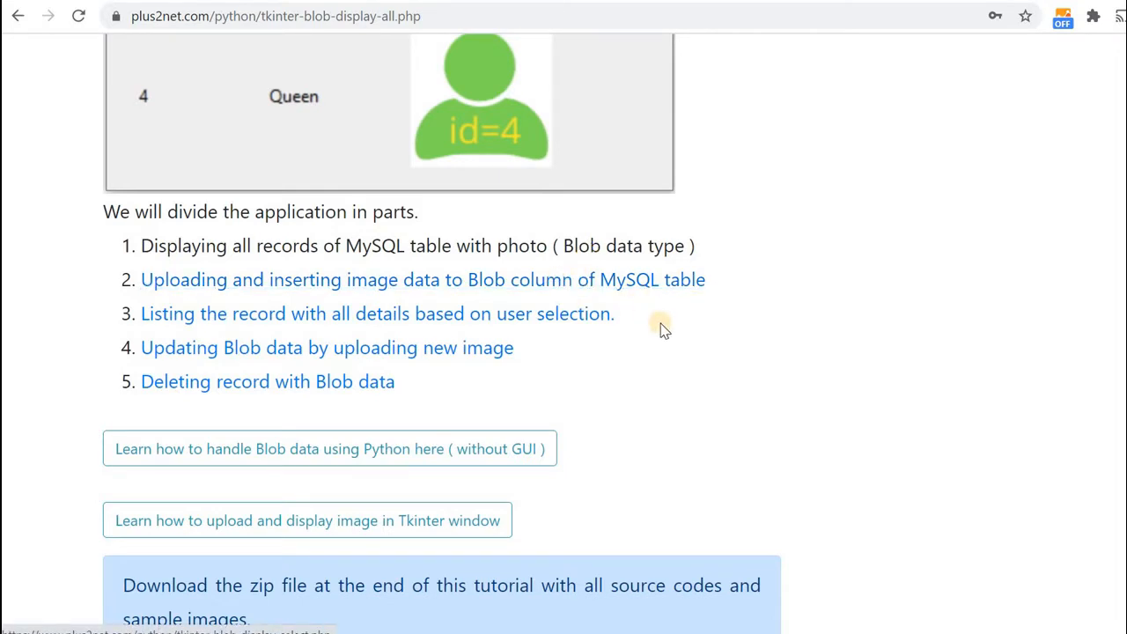
pyautogui.moveTo(647, 291)
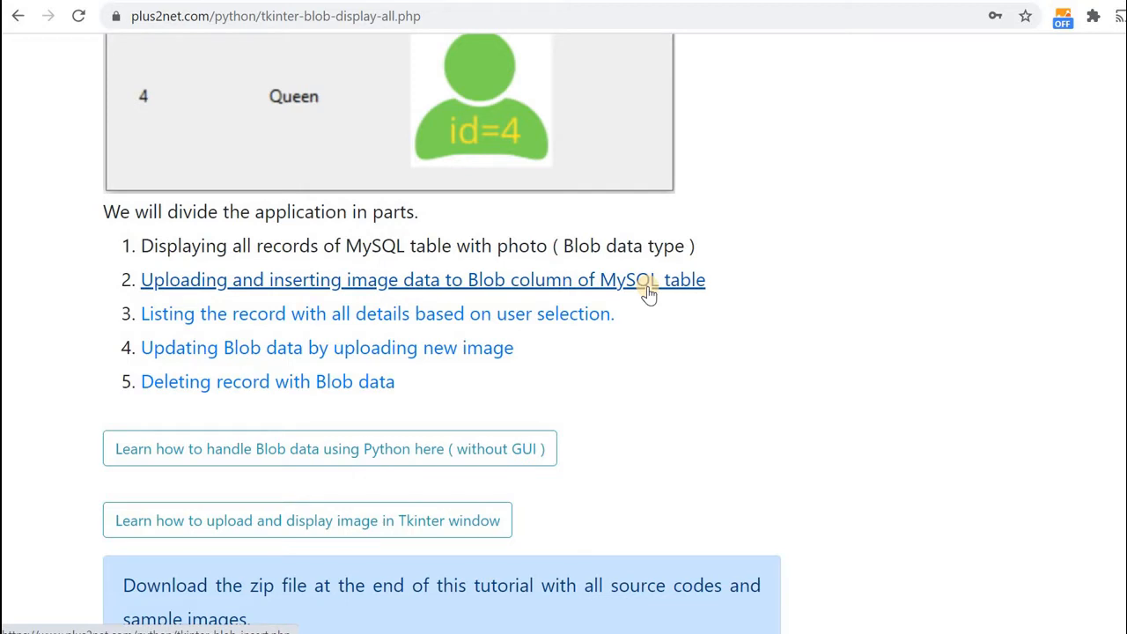
pyautogui.moveTo(588, 313)
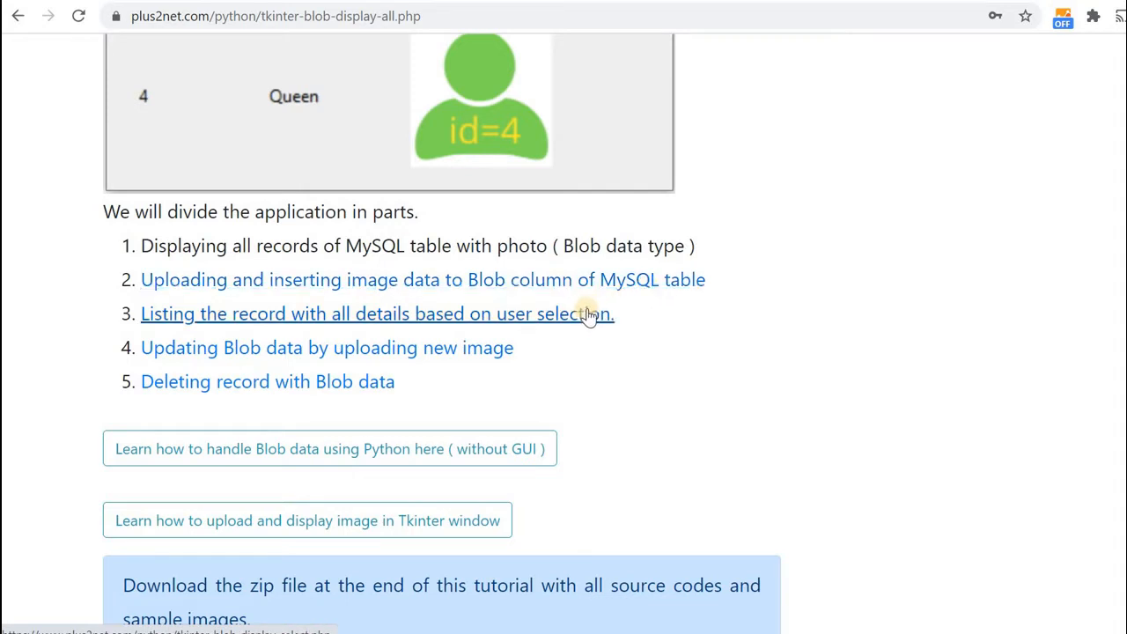
pyautogui.moveTo(686, 350)
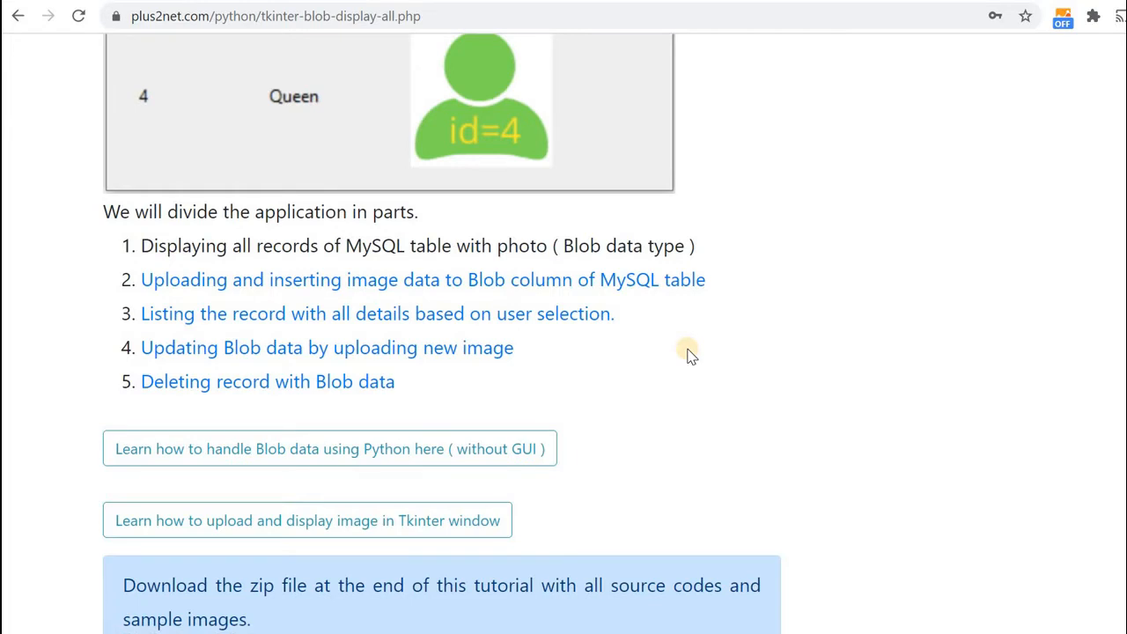
pyautogui.moveTo(586, 353)
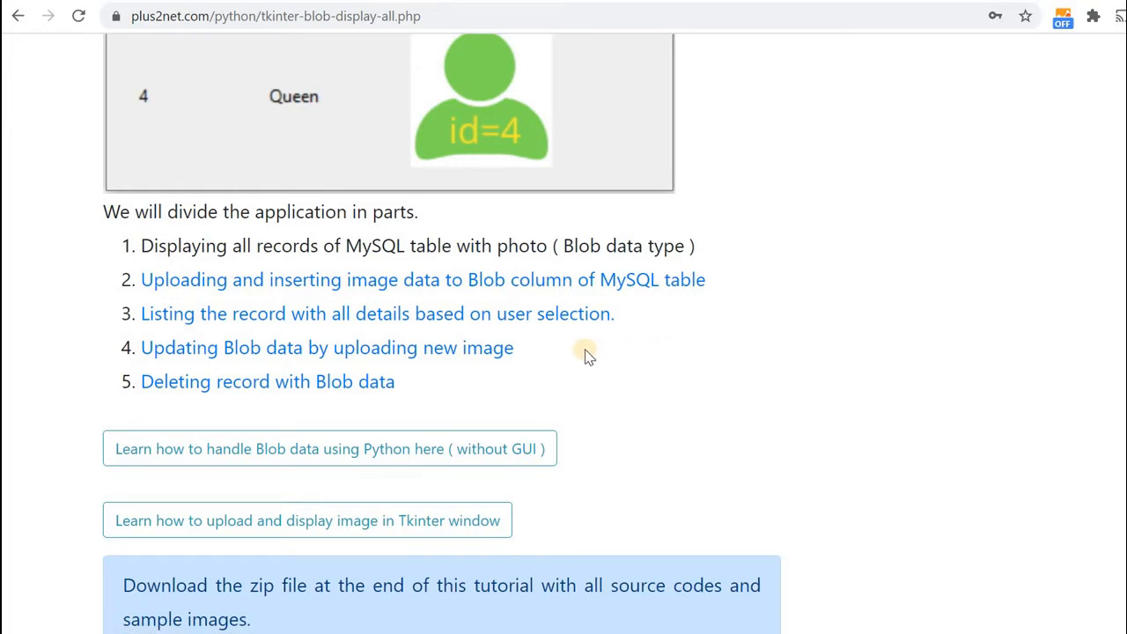
pyautogui.moveTo(581, 355)
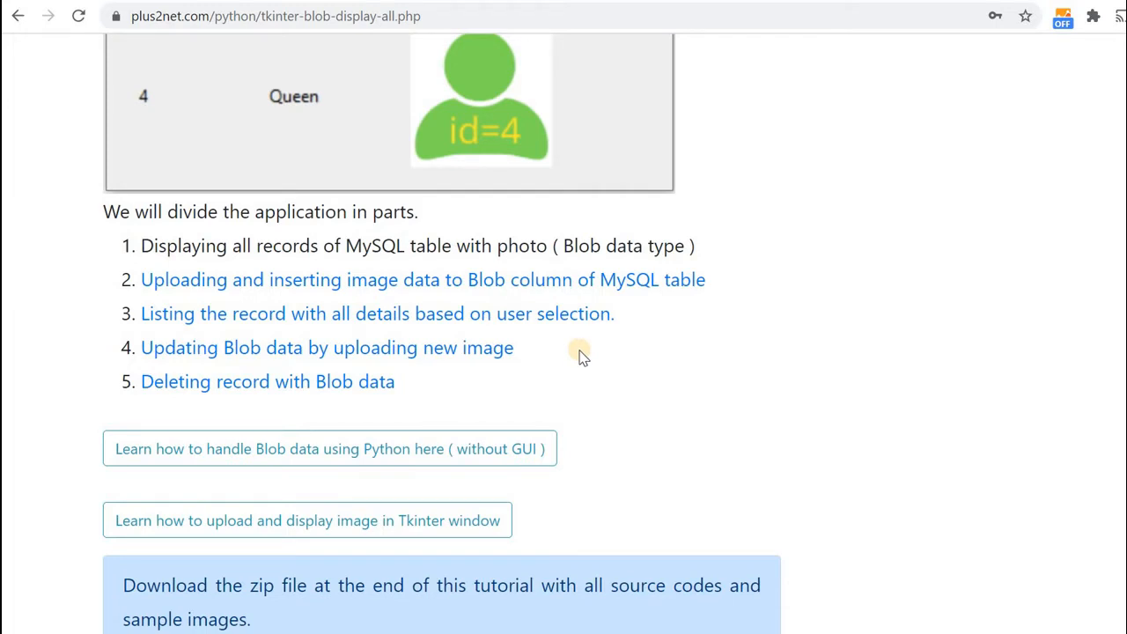
pyautogui.moveTo(601, 409)
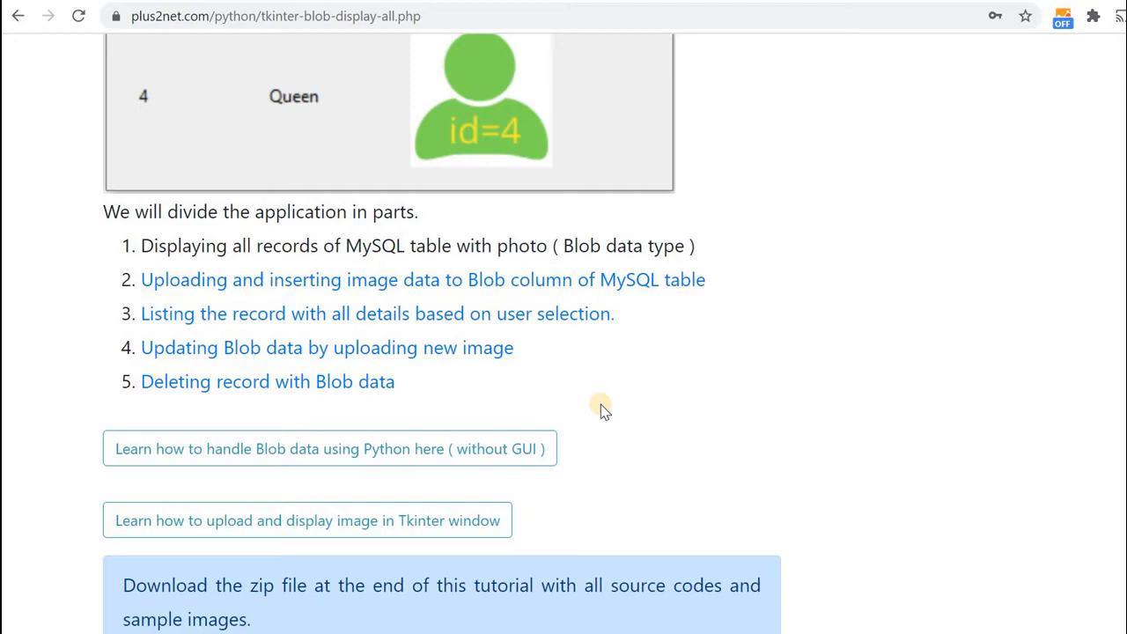
pyautogui.scroll(-3)
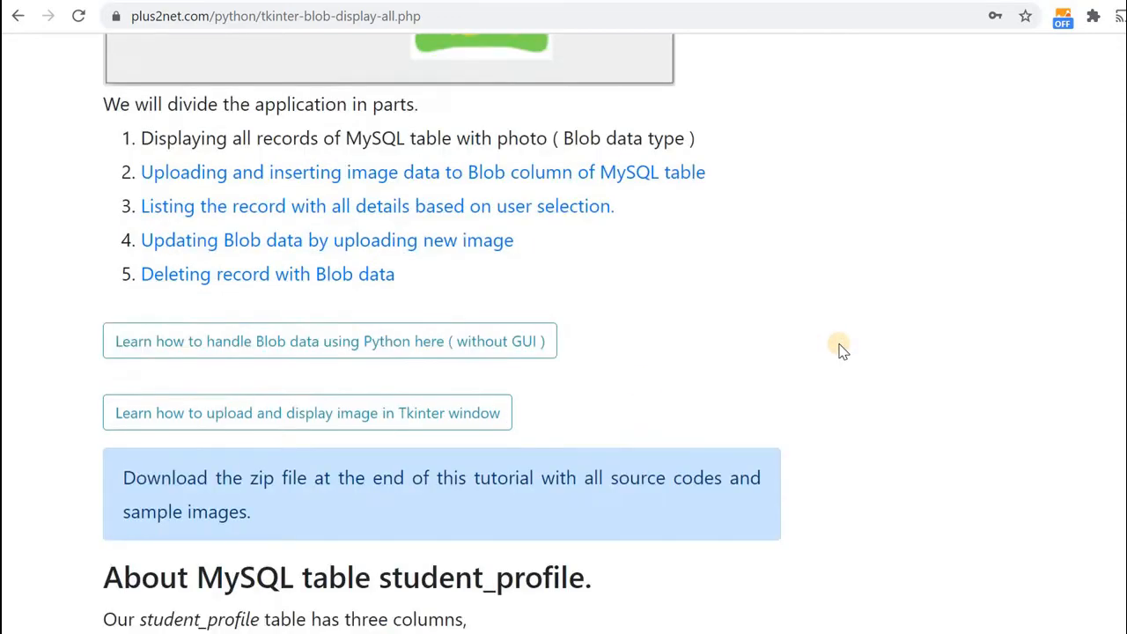
pyautogui.scroll(-3)
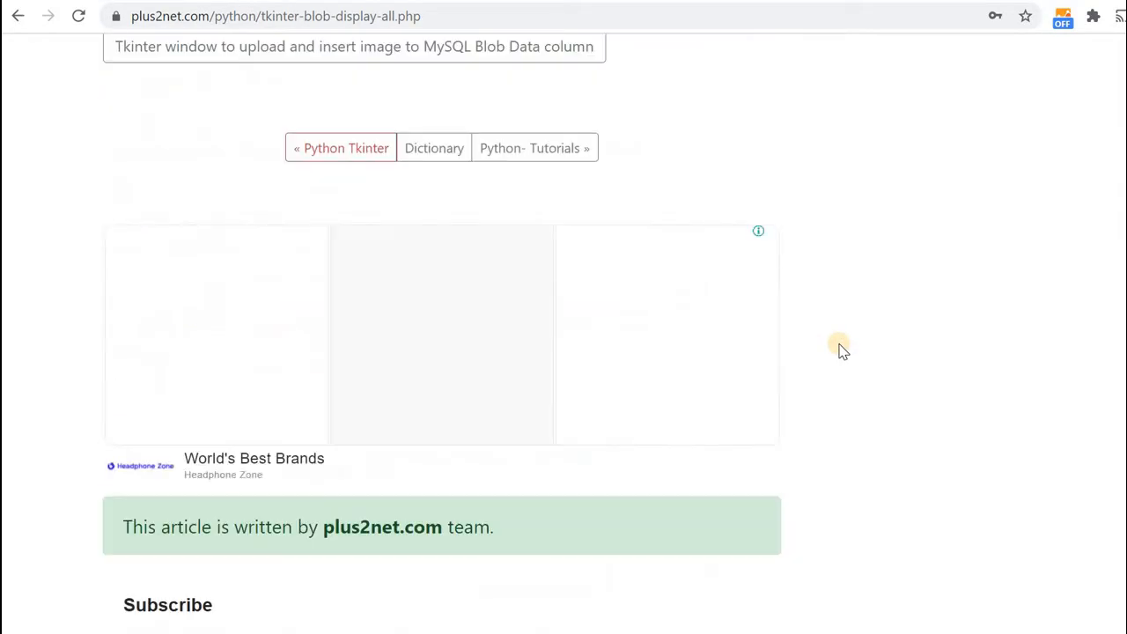
pyautogui.scroll(3)
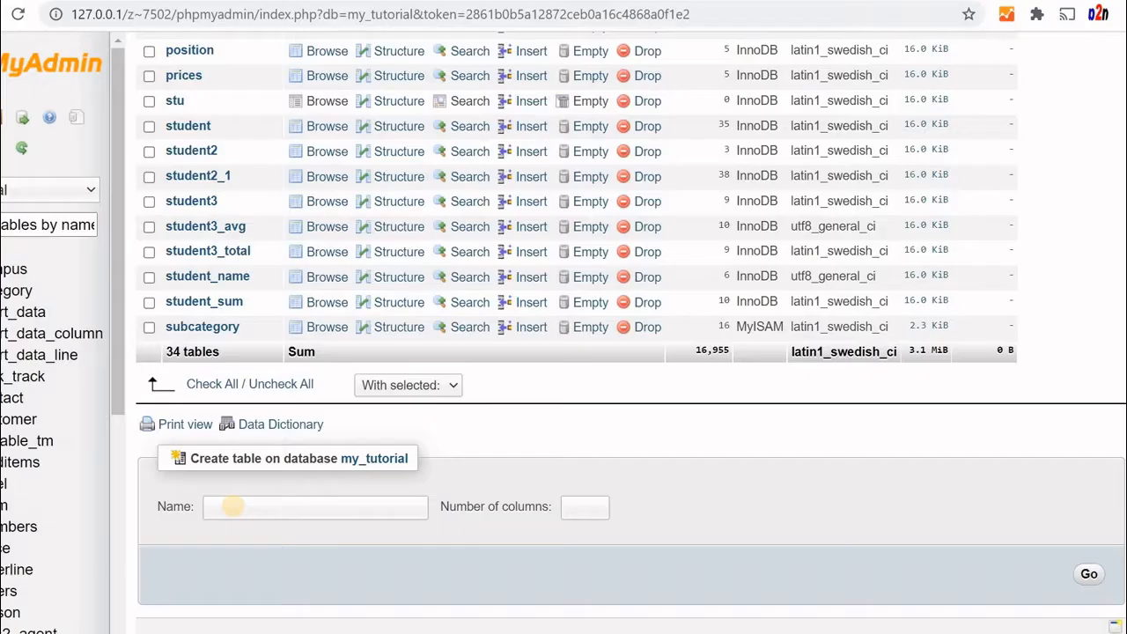
pyautogui.write('s')
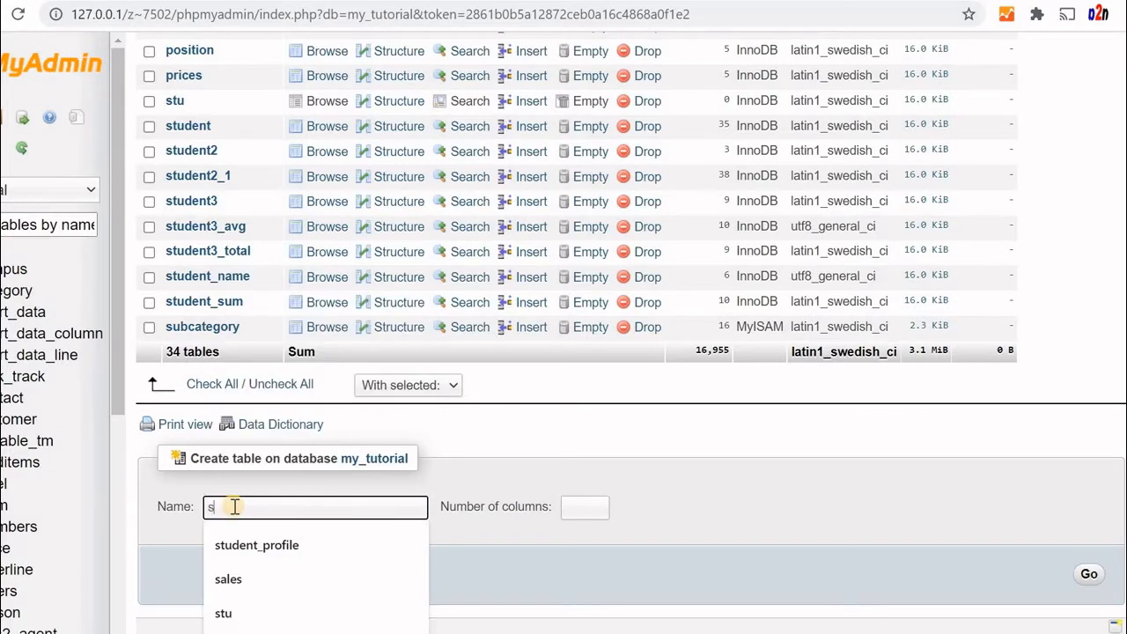
pyautogui.click(256, 545)
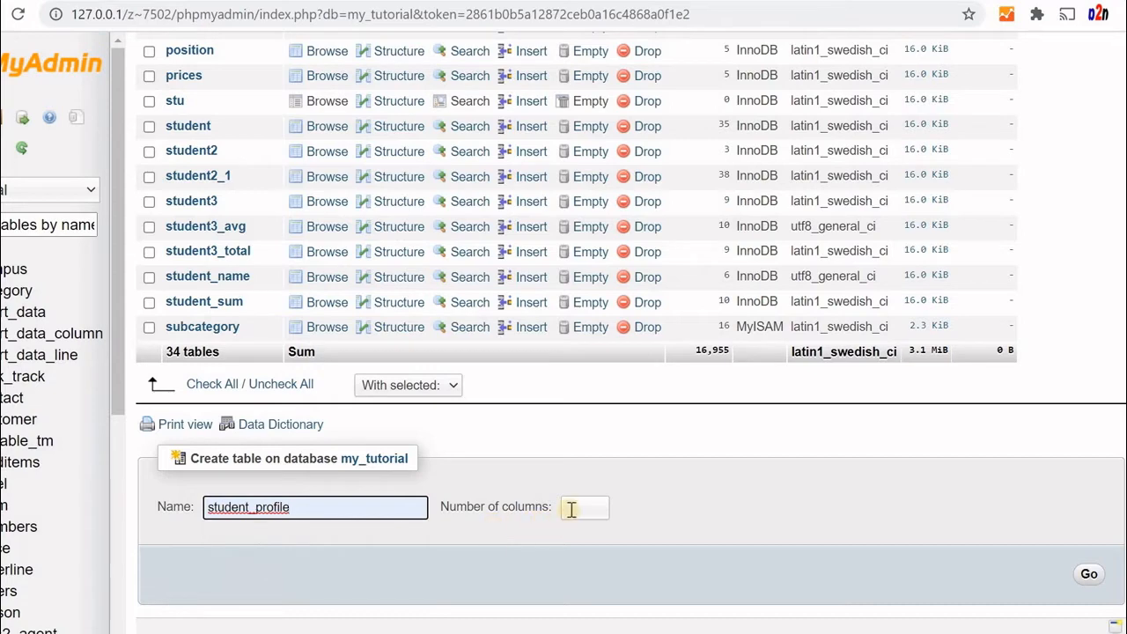
# Submit the 3-column table, then define the id column and a VARCHAR student column, length 10.
pyautogui.write('3')
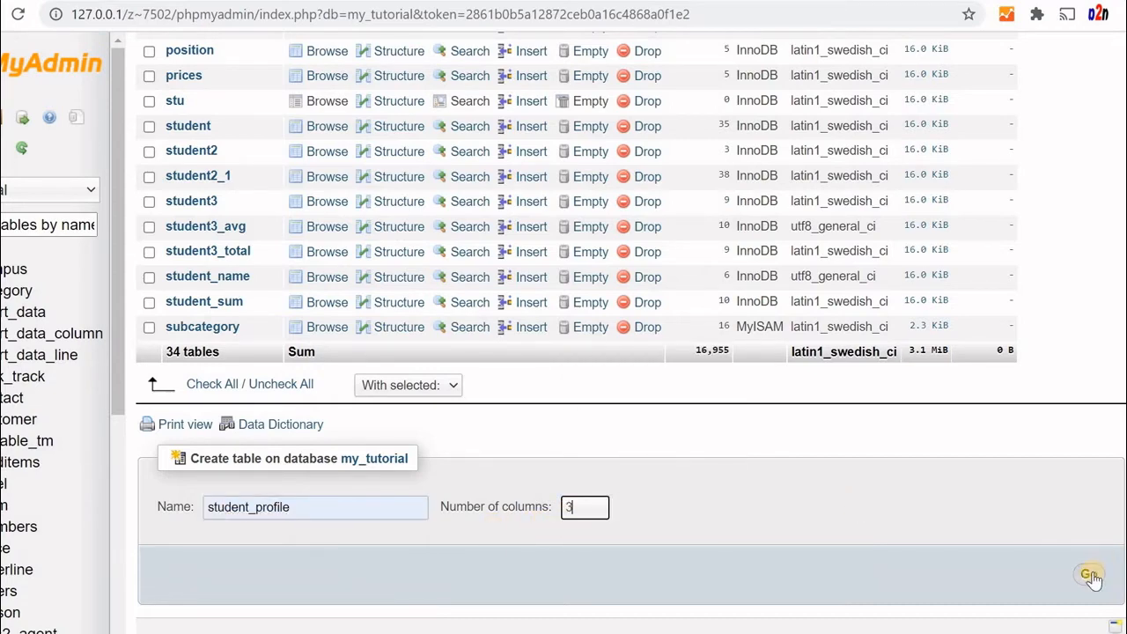
pyautogui.click(1090, 575)
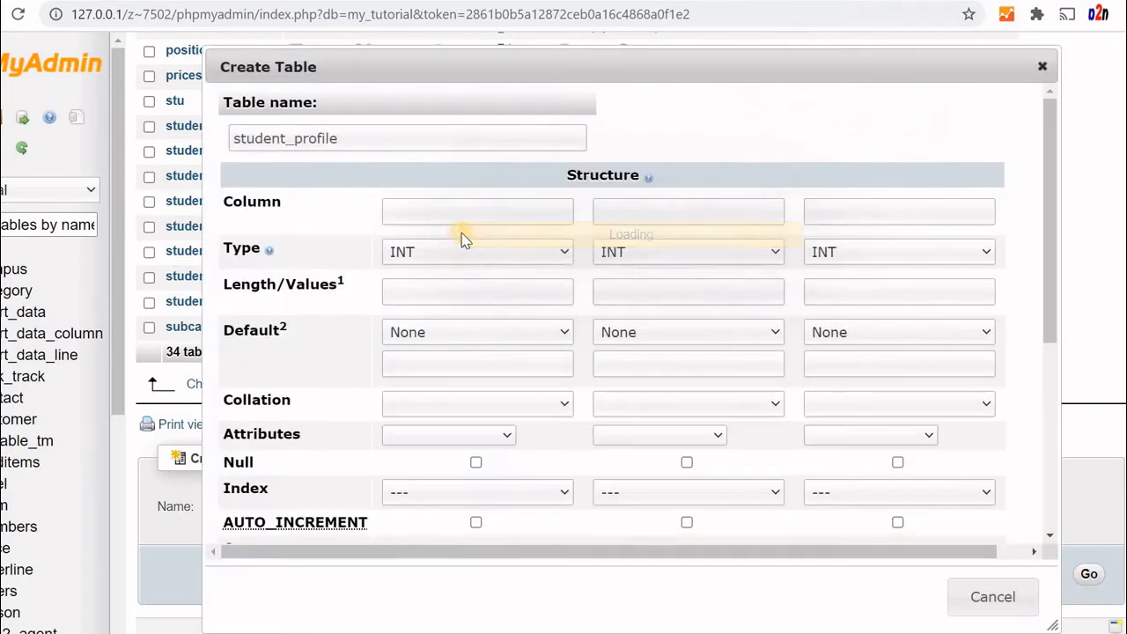
pyautogui.write('id')
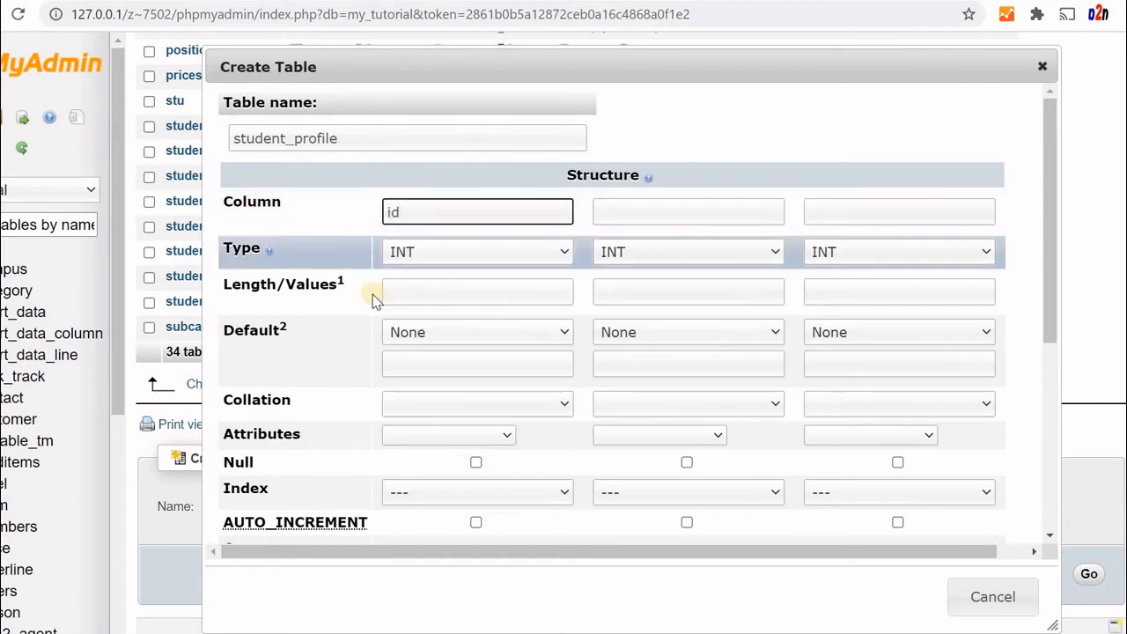
pyautogui.write('3')
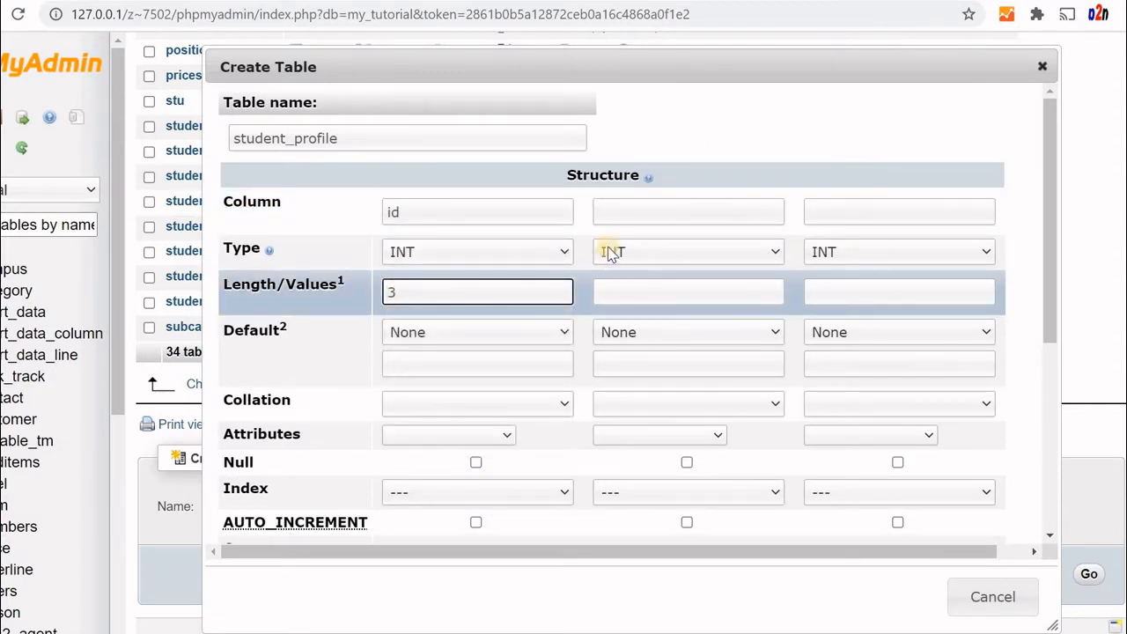
pyautogui.write('student')
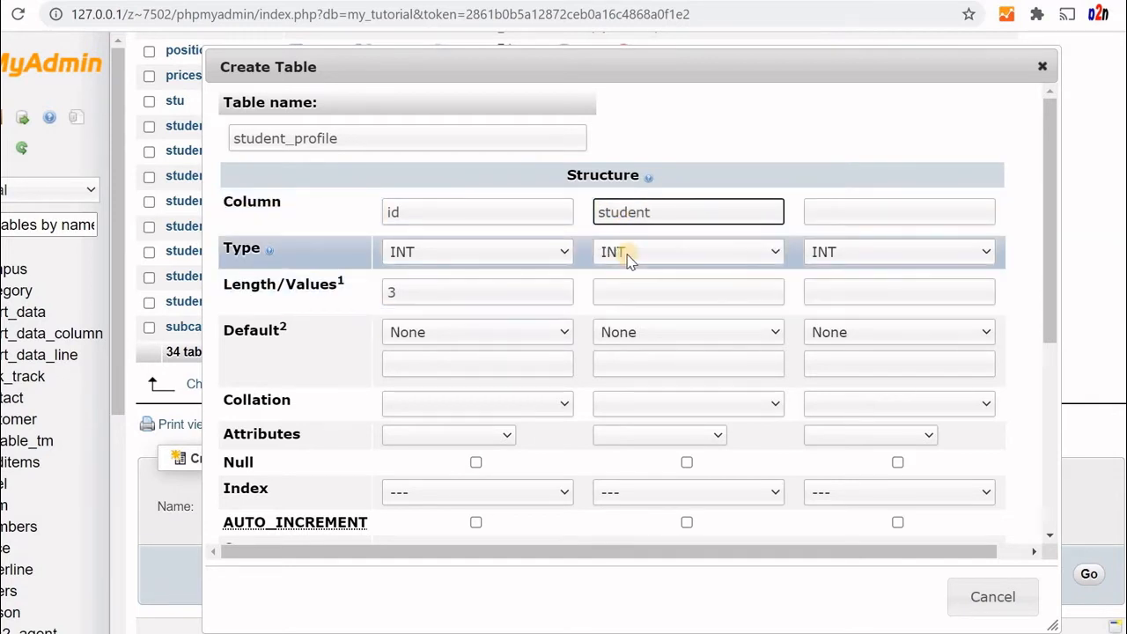
pyautogui.click(687, 251)
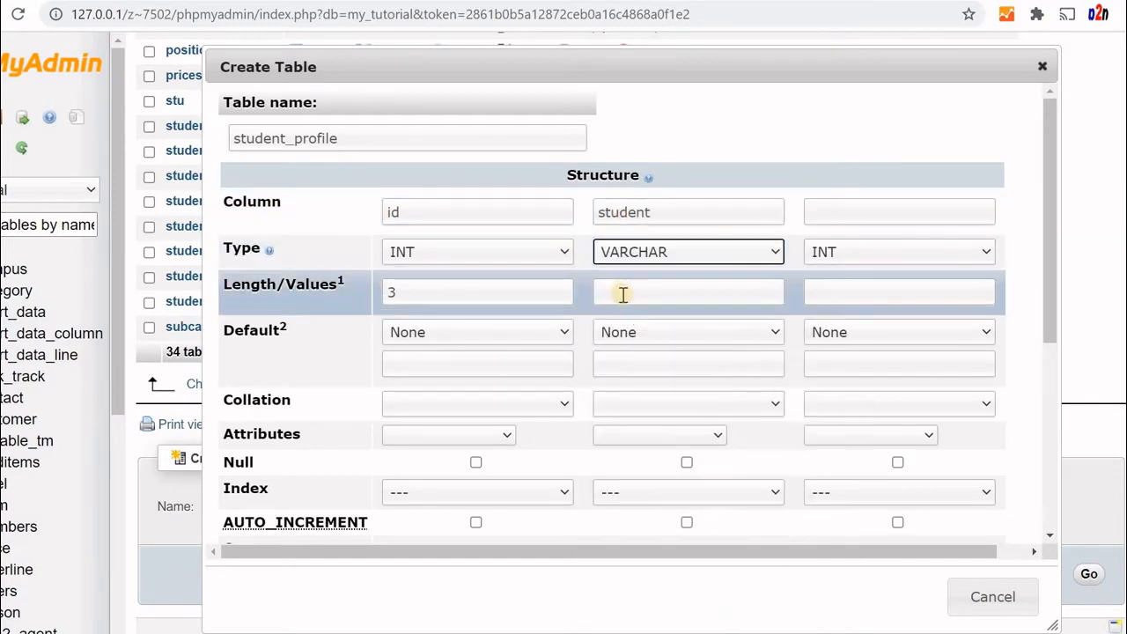
pyautogui.write('10')
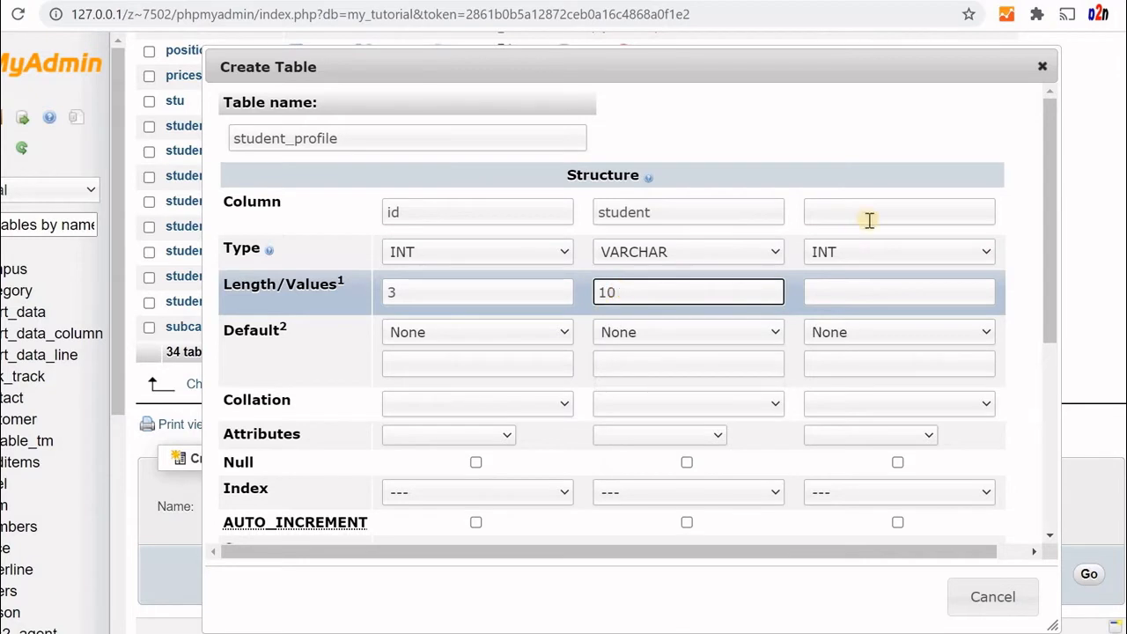
# Name the third column profile_photo, make it BLOB, and save the table.
pyautogui.click(898, 211)
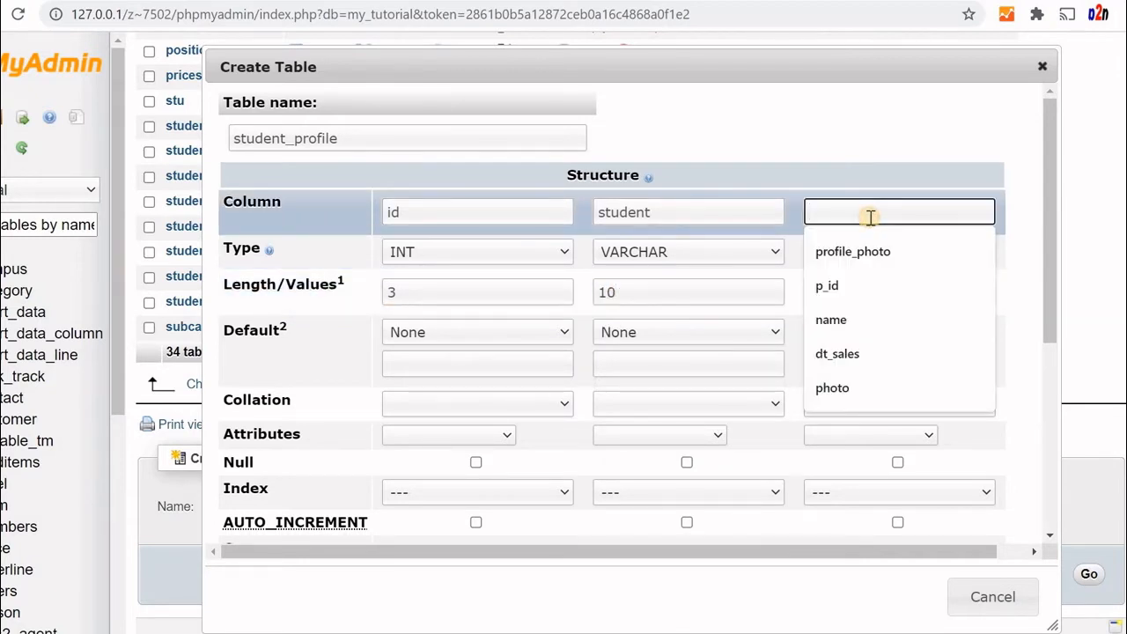
pyautogui.write('f')
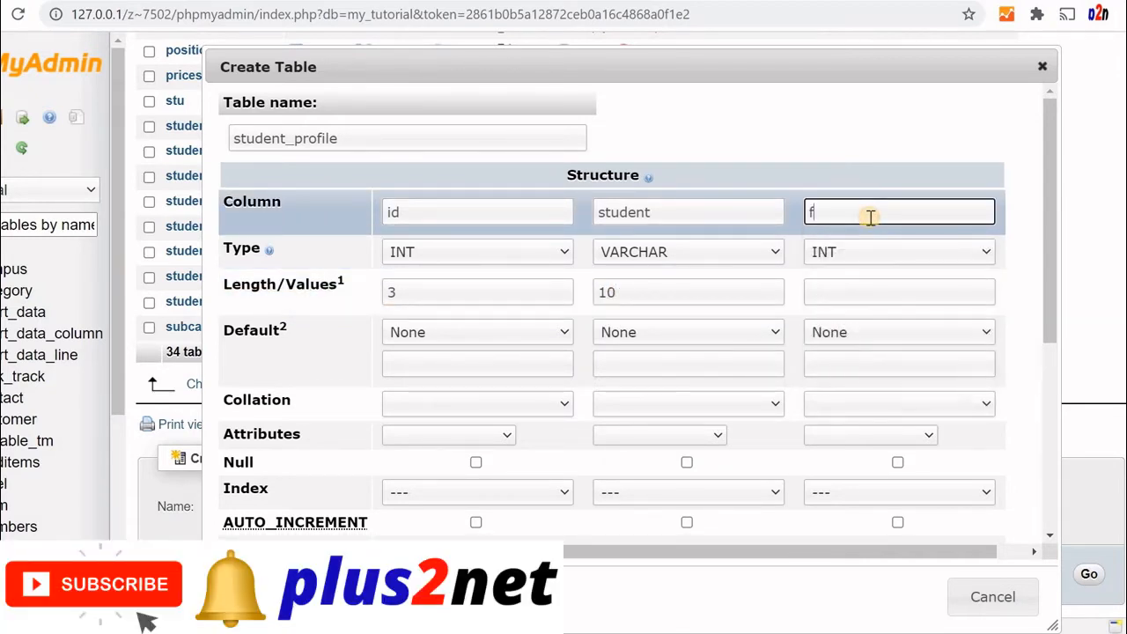
pyautogui.write('profile_photo')
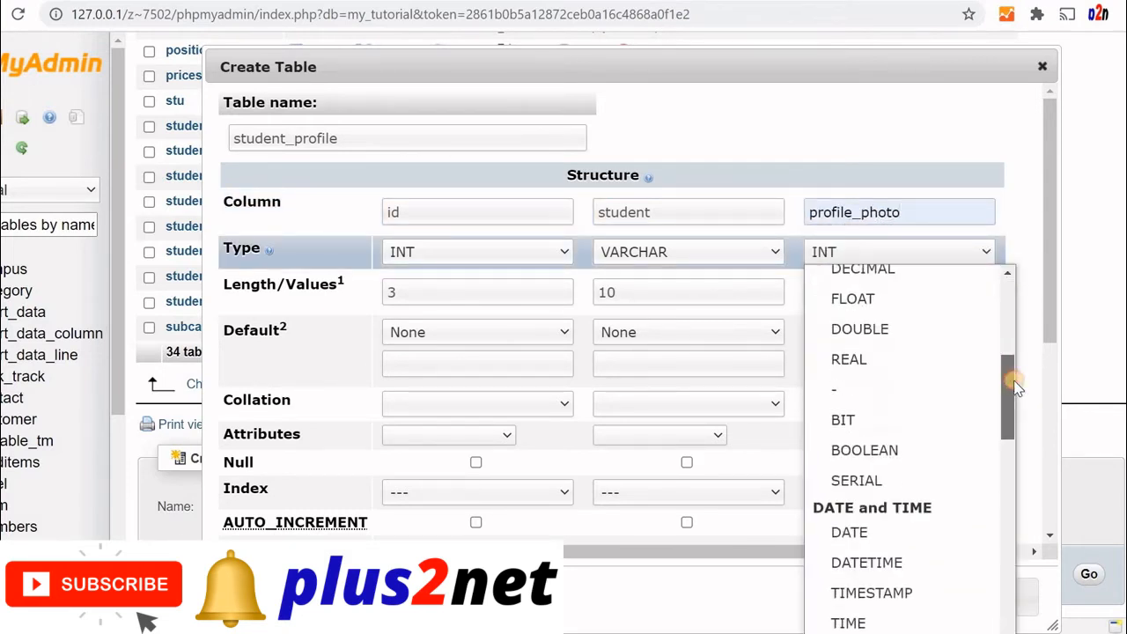
pyautogui.scroll(-3)
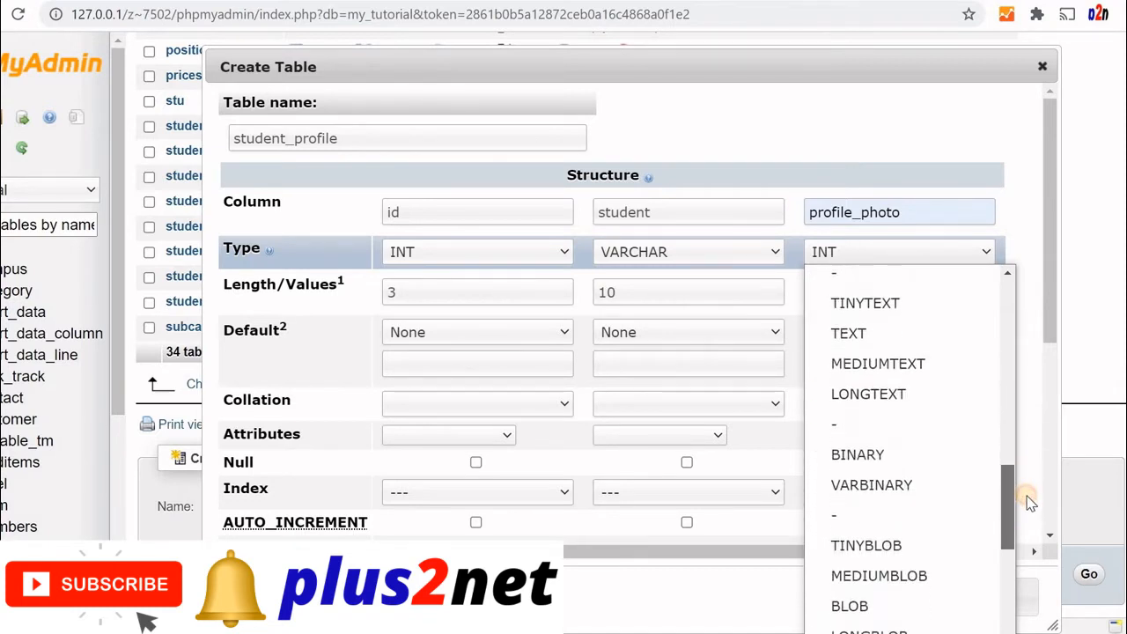
pyautogui.scroll(3)
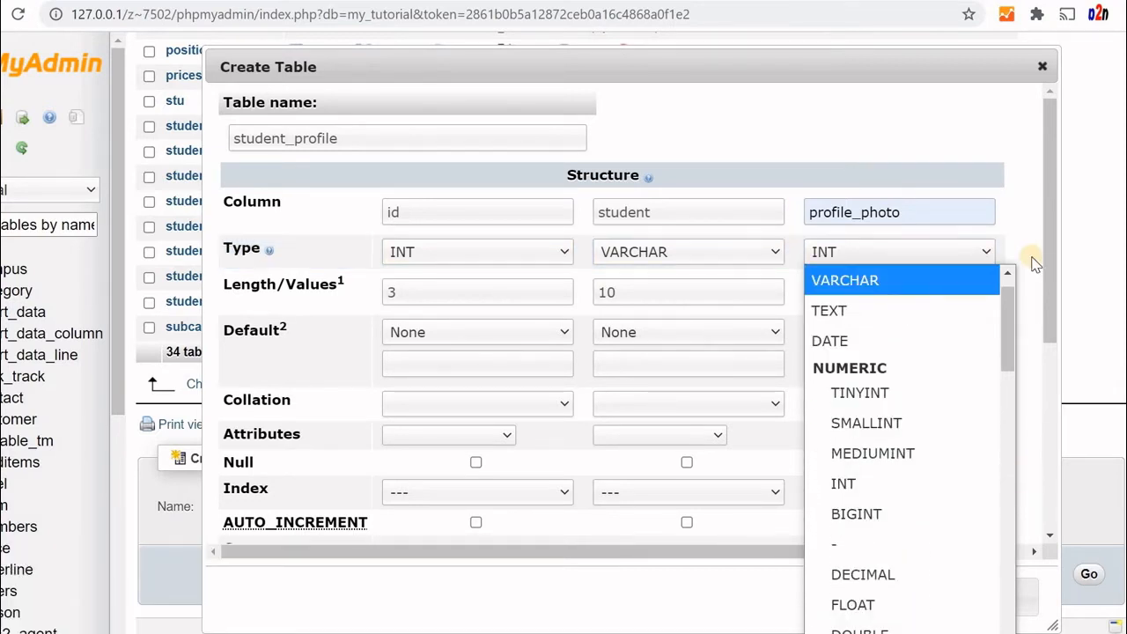
pyautogui.scroll(-3)
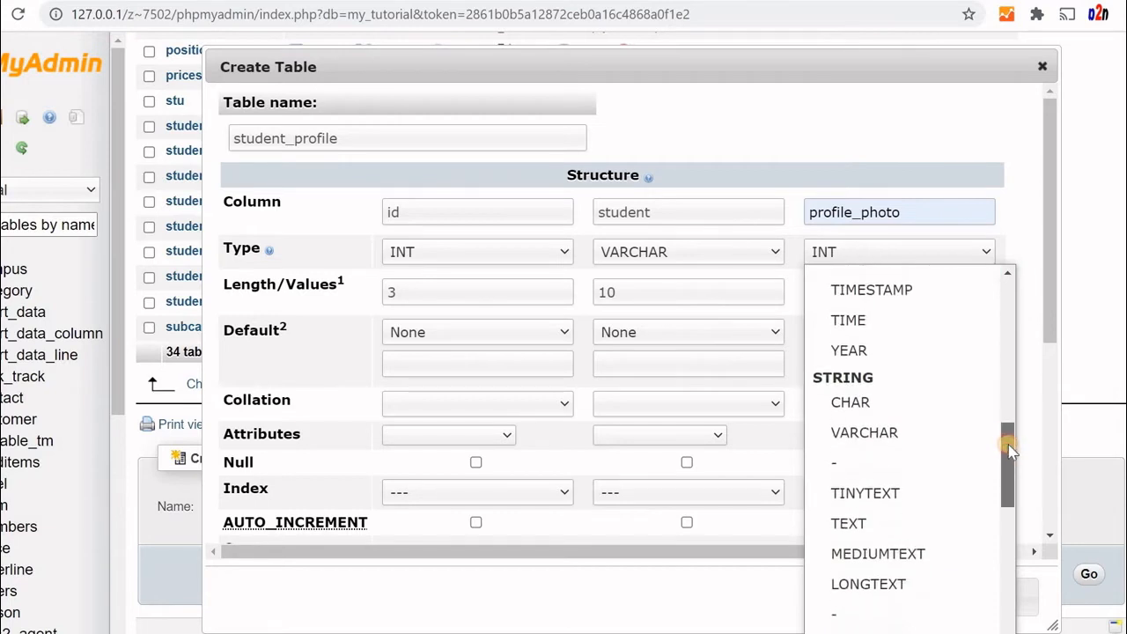
pyautogui.scroll(-3)
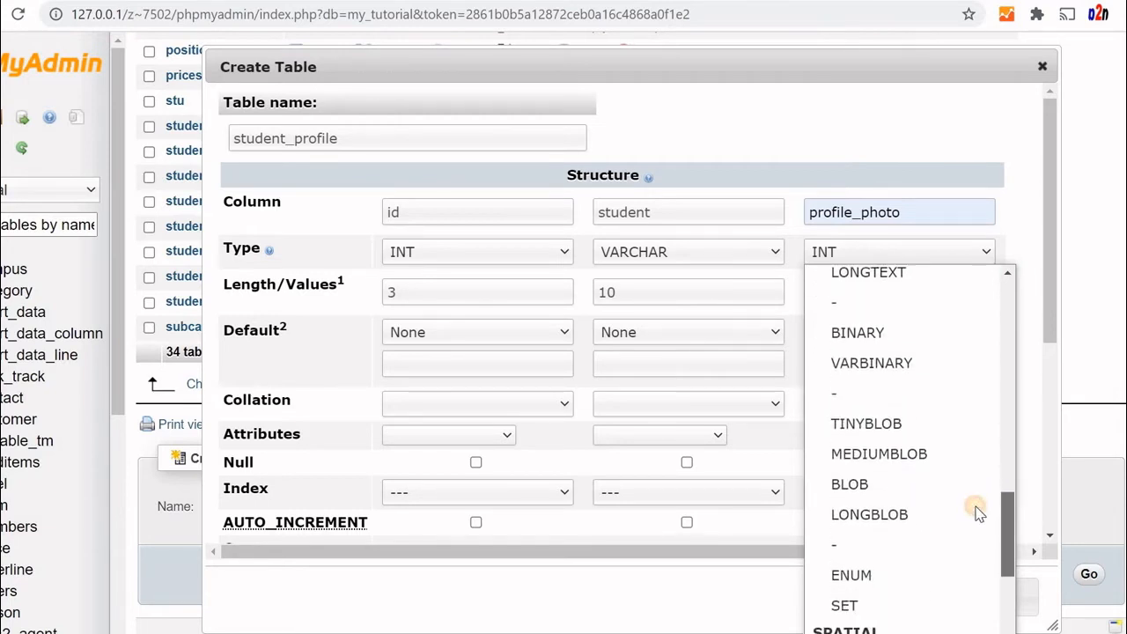
pyautogui.click(848, 484)
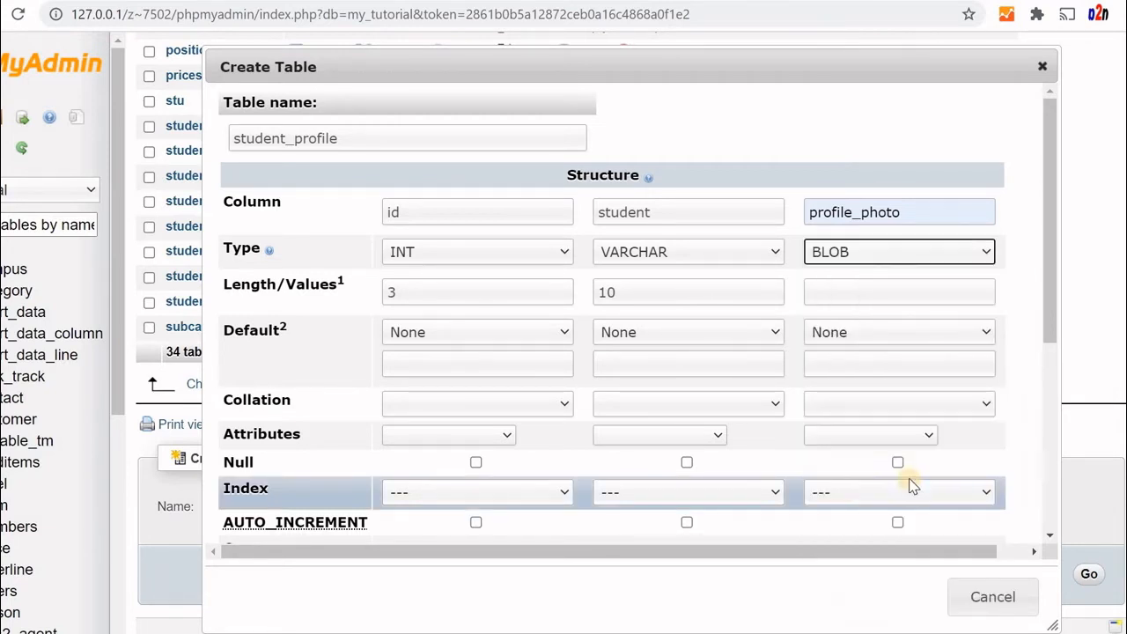
pyautogui.scroll(-3)
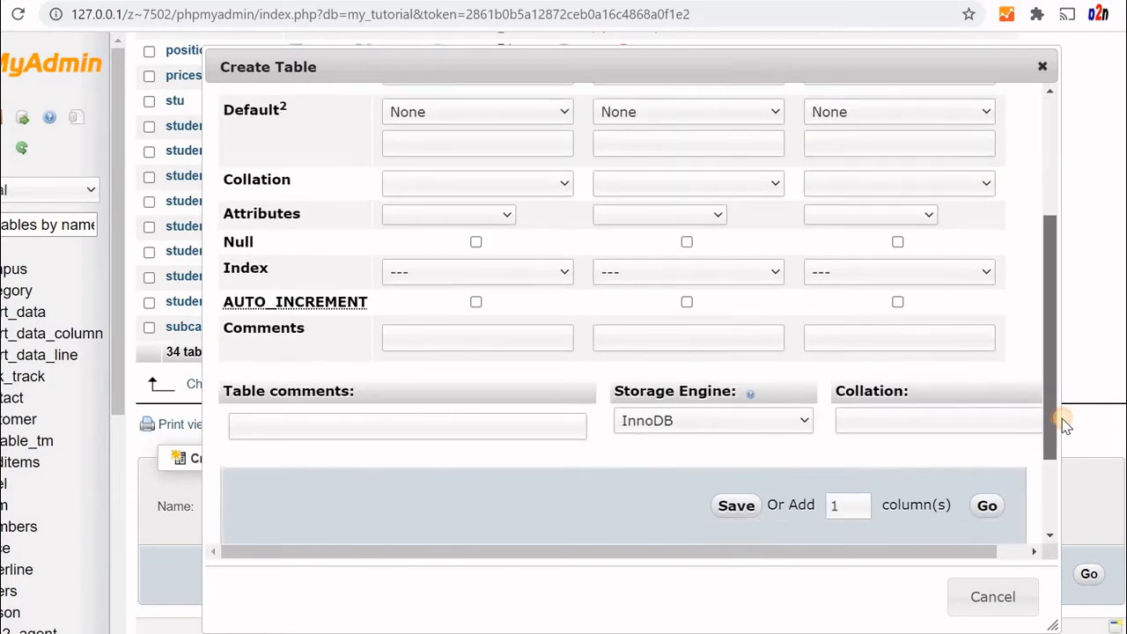
pyautogui.click(736, 505)
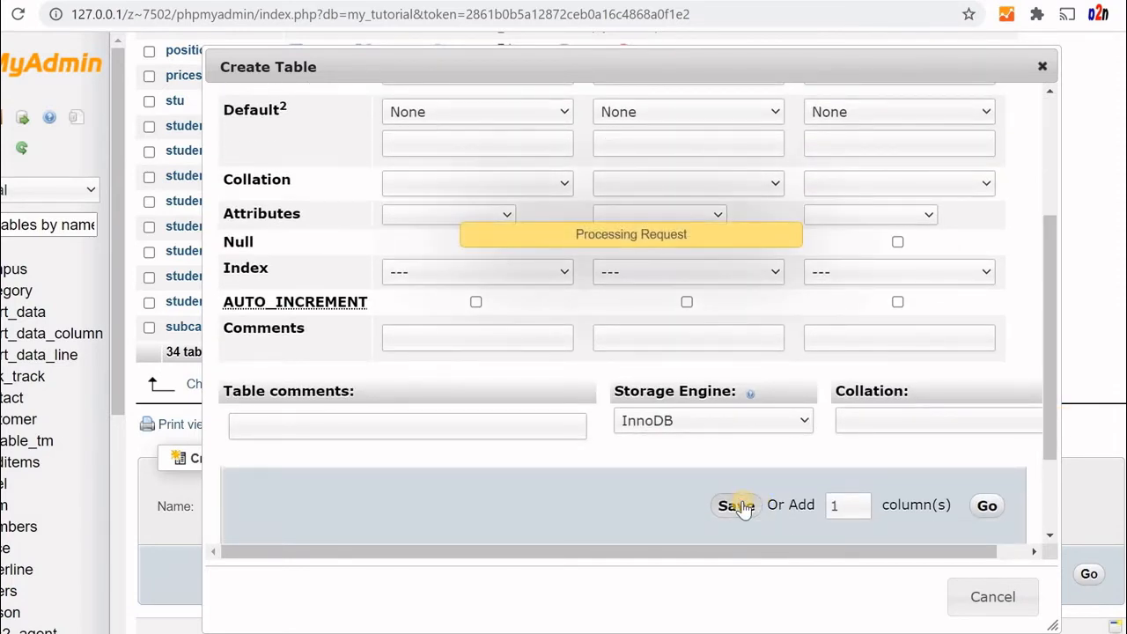
pyautogui.click(735, 505)
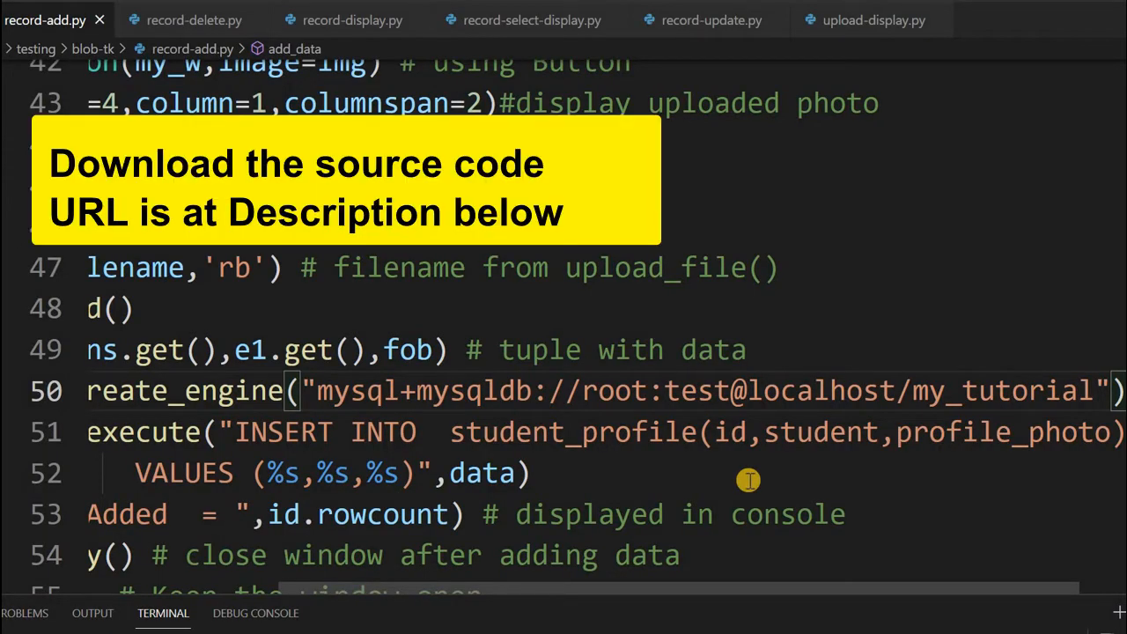
pyautogui.moveTo(742, 457)
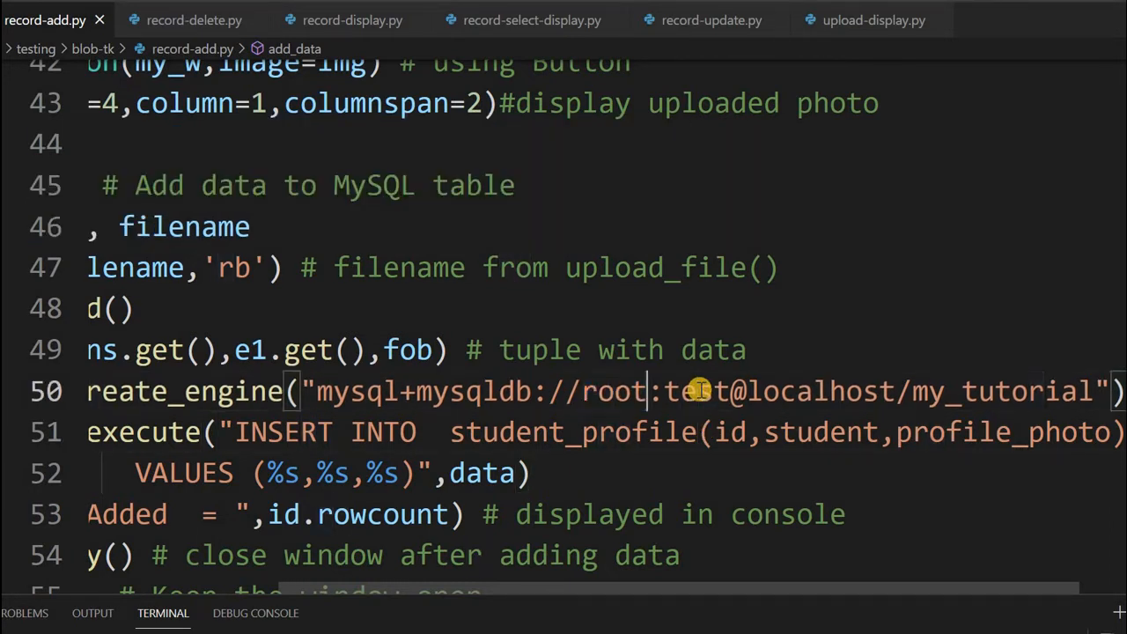
pyautogui.doubleClick(696, 391)
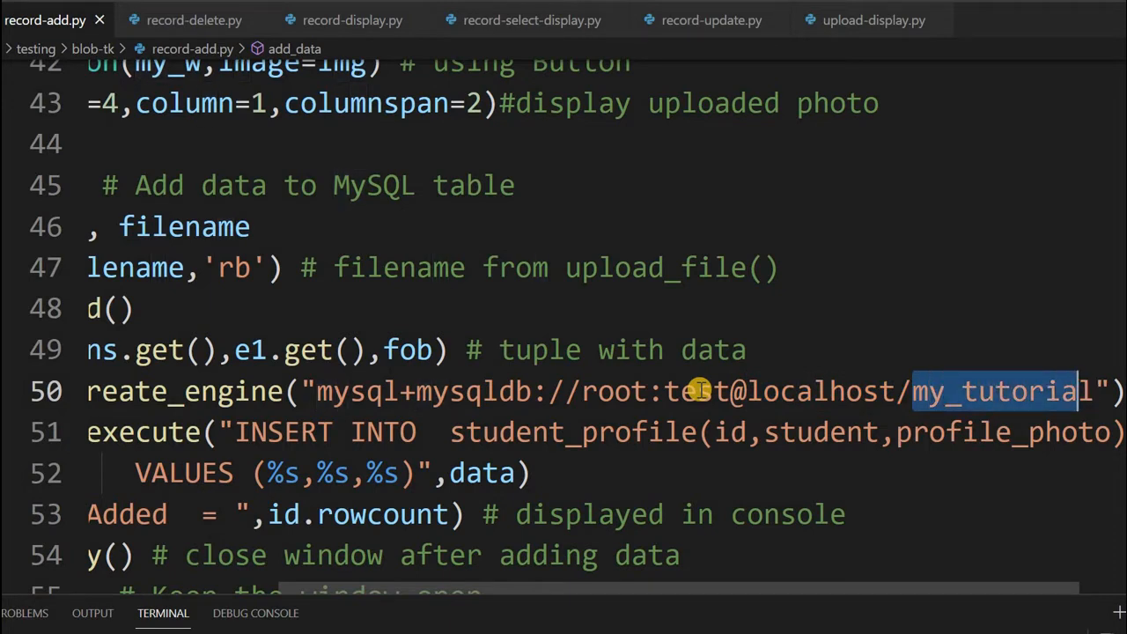
pyautogui.moveTo(632, 251)
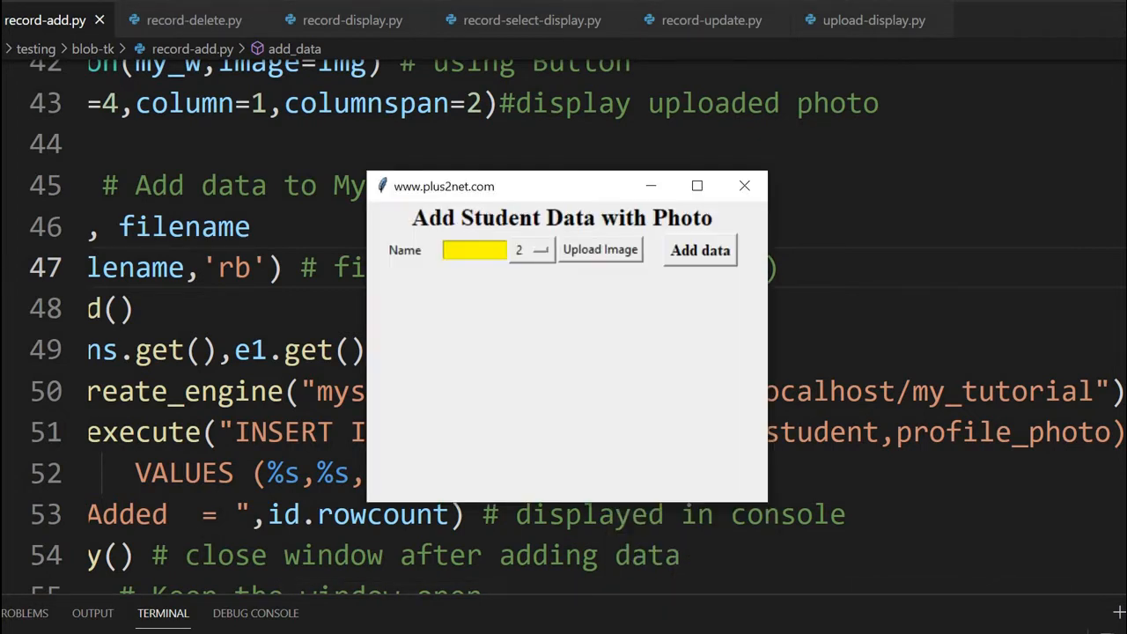
pyautogui.moveTo(645, 315)
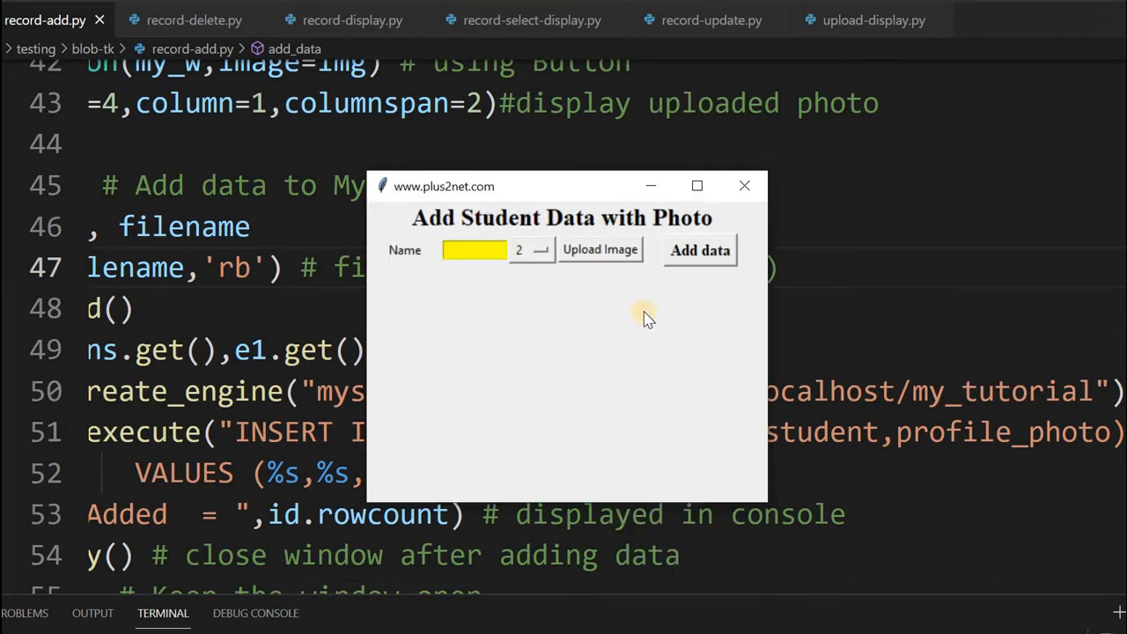
pyautogui.click(476, 250)
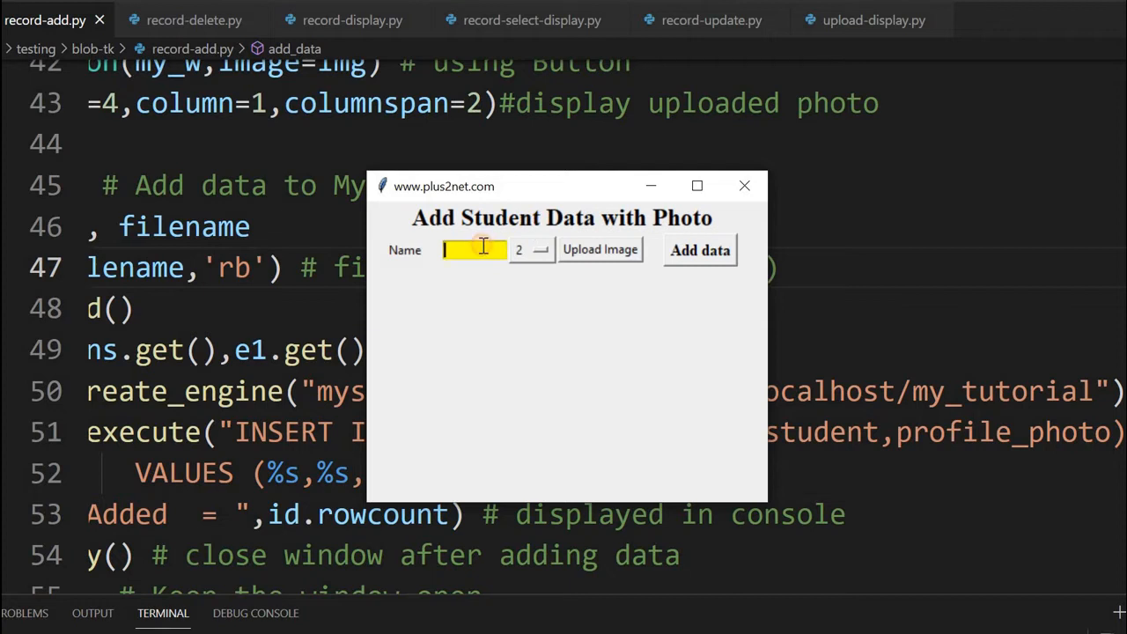
pyautogui.write('Alex')
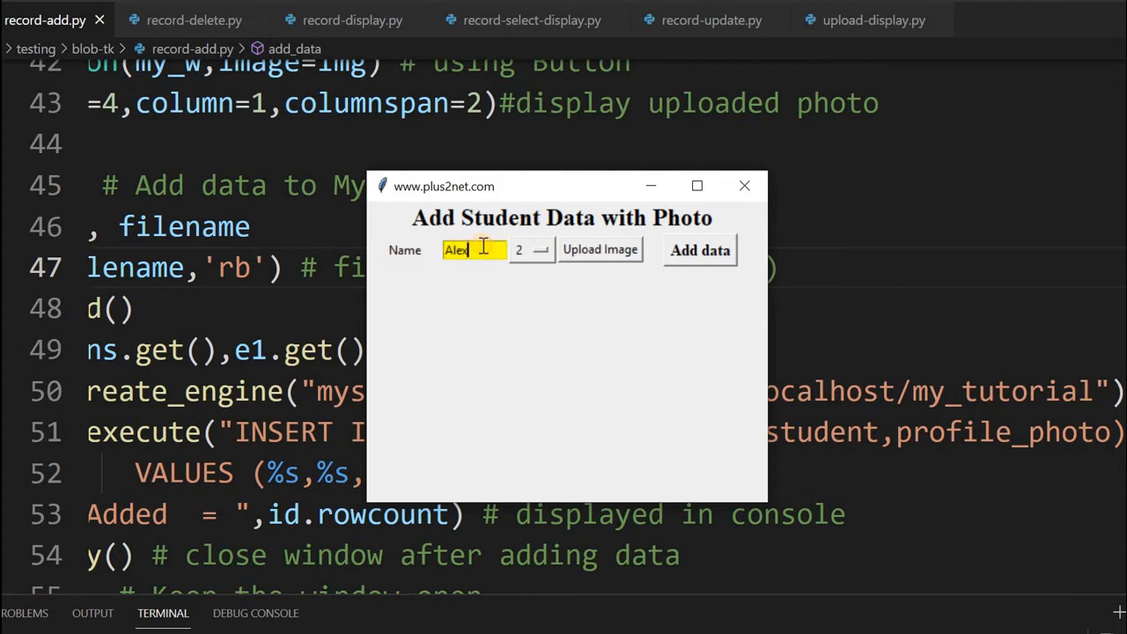
pyautogui.click(540, 250)
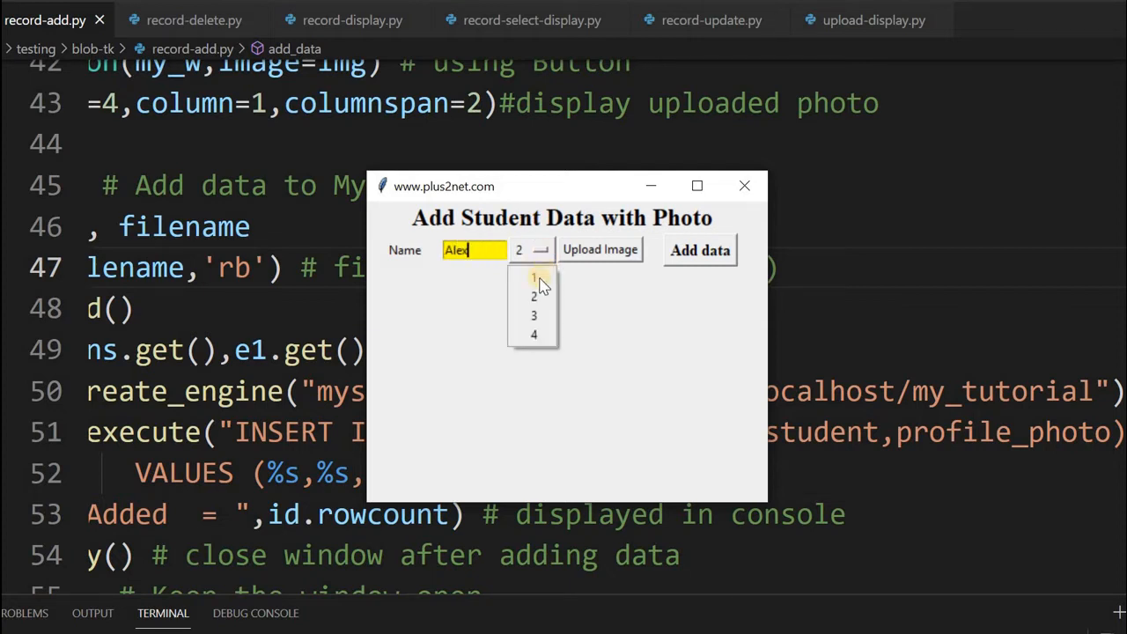
pyautogui.click(533, 277)
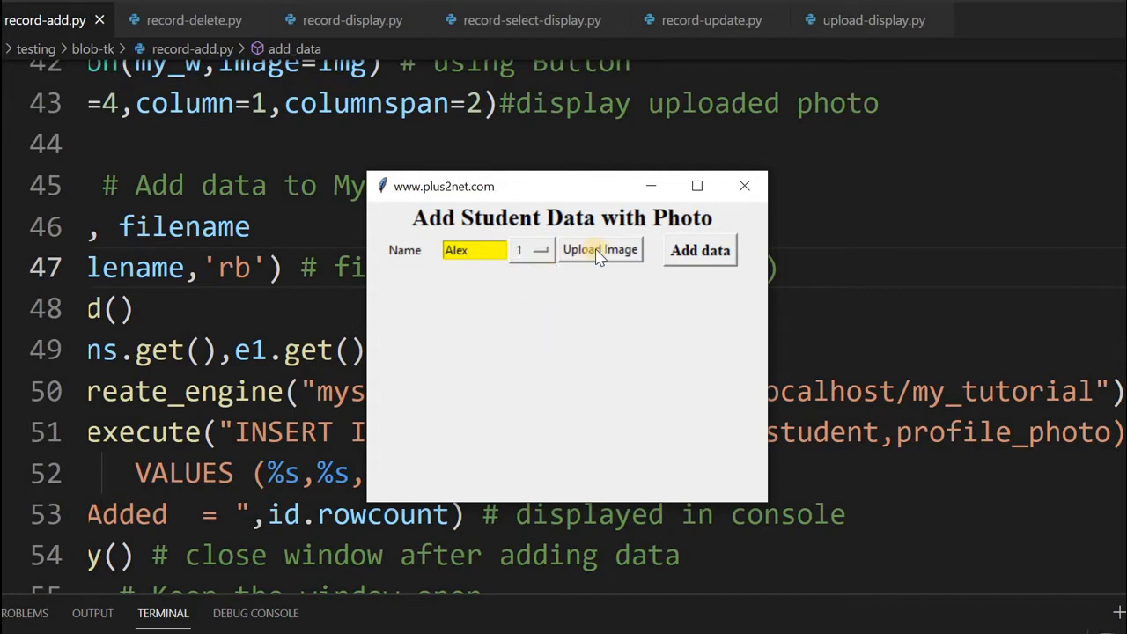
pyautogui.click(600, 250)
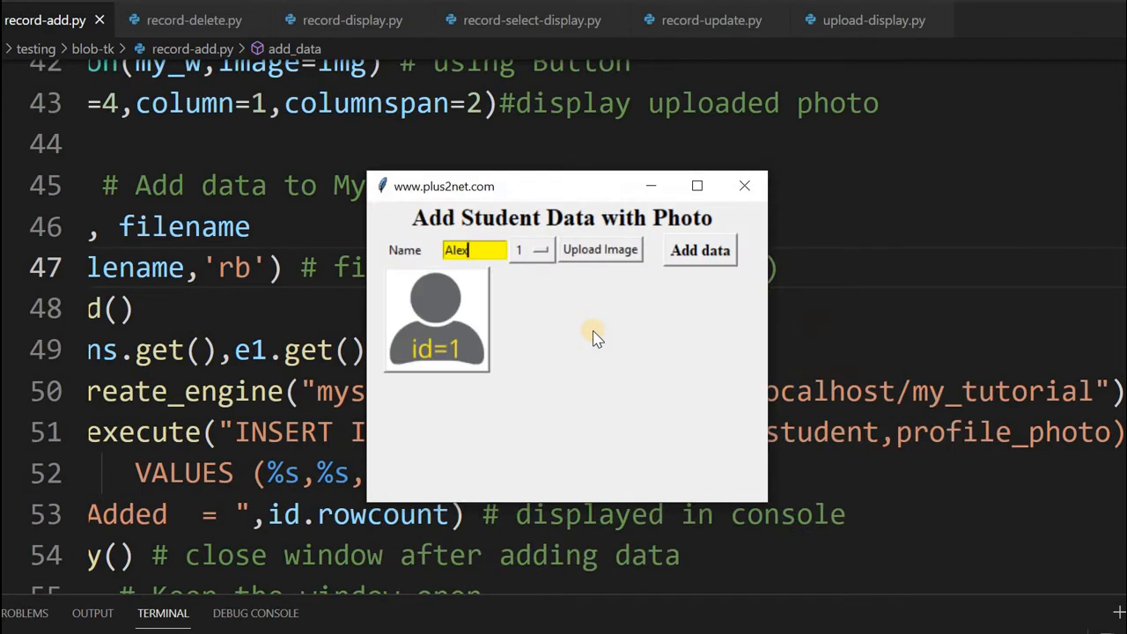
pyautogui.moveTo(592, 341)
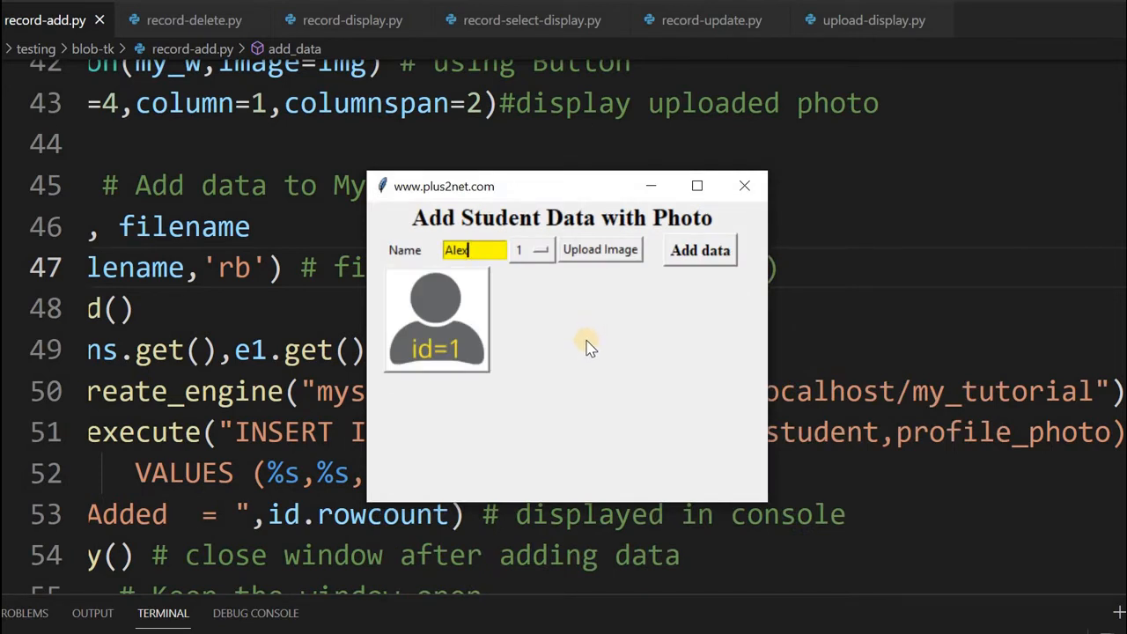
pyautogui.moveTo(484, 321)
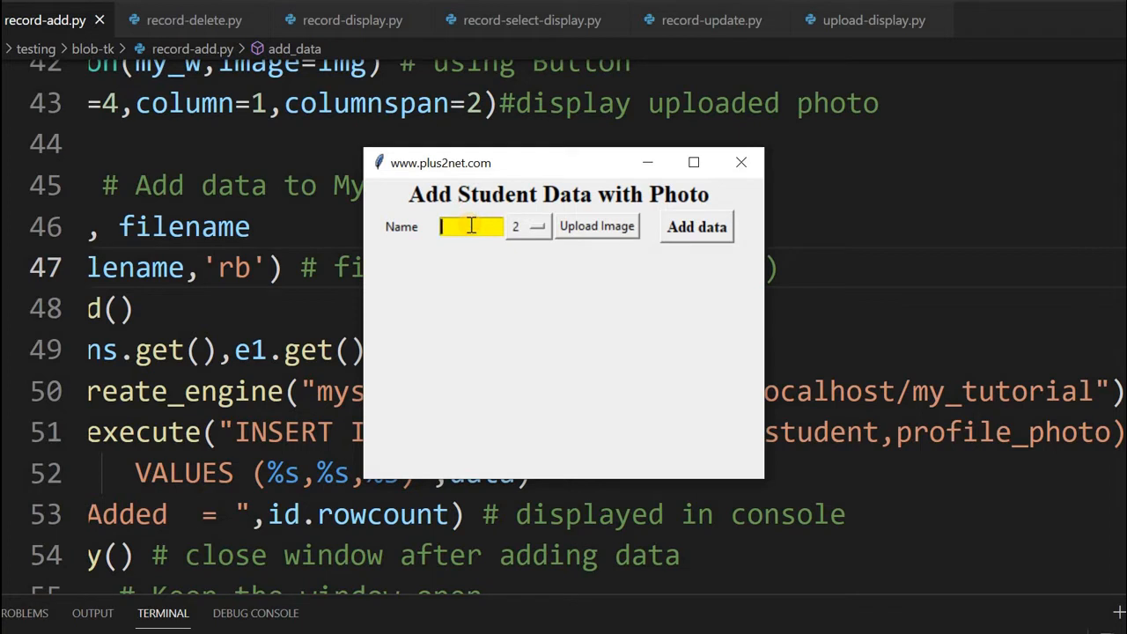
# Replace a Ron entry with King, id 3 and a red photo, then add the record.
pyautogui.write('Ronn')
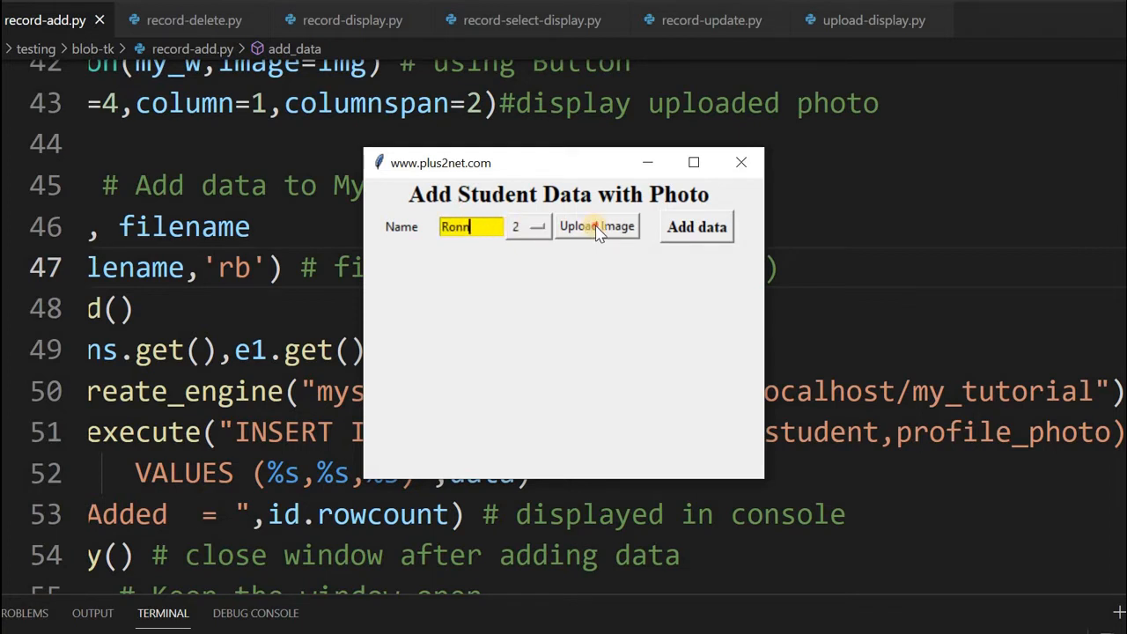
pyautogui.click(597, 226)
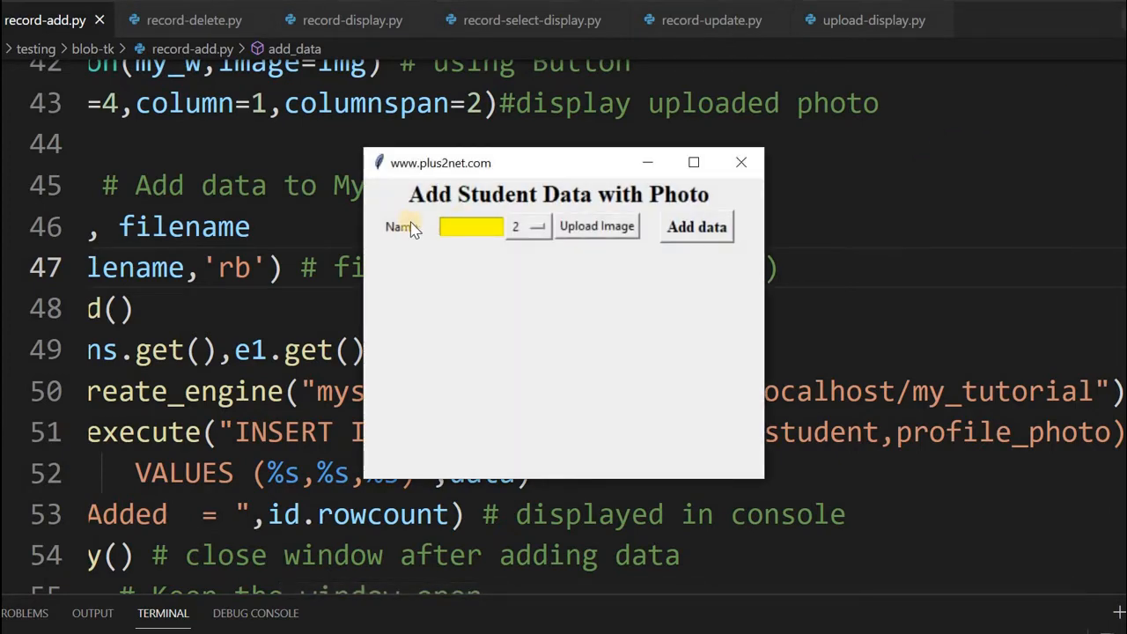
pyautogui.click(471, 226)
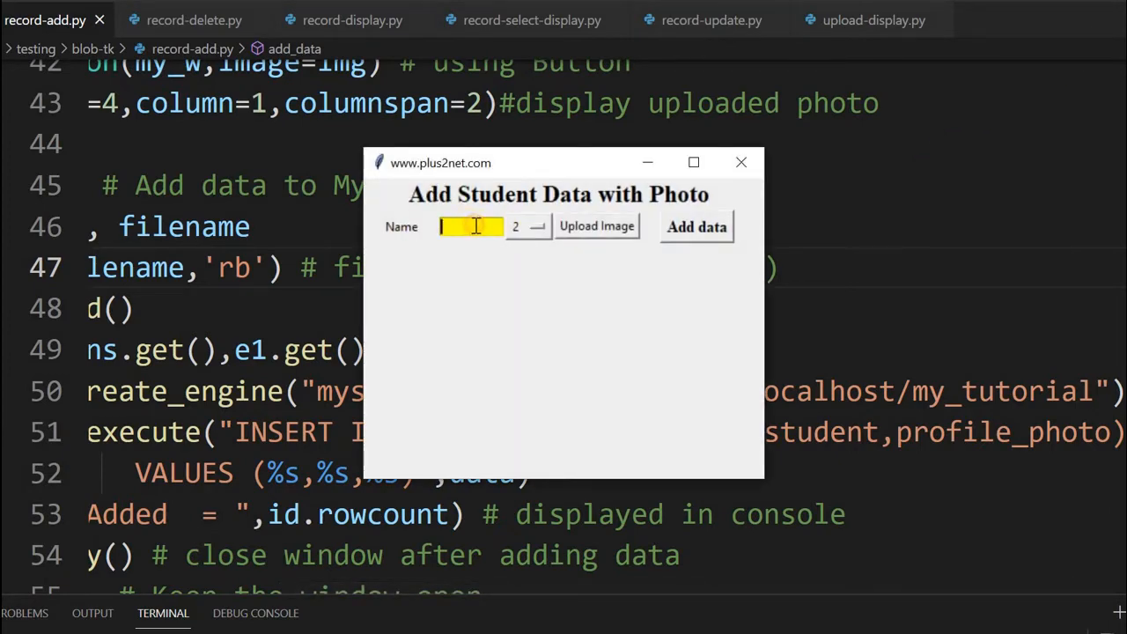
pyautogui.write('King')
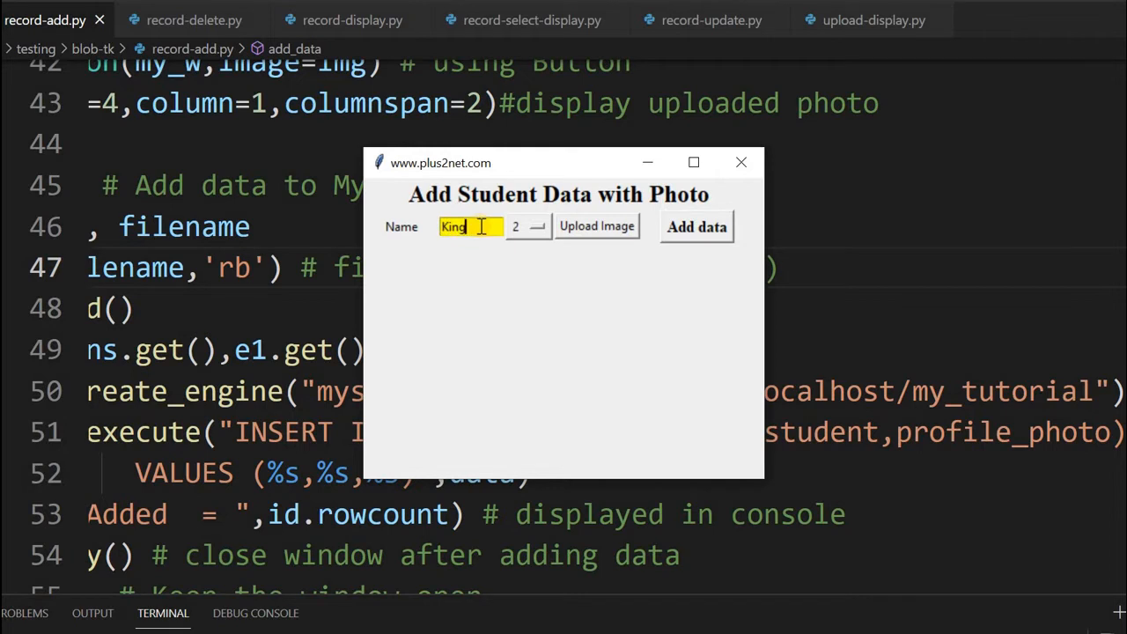
pyautogui.click(537, 227)
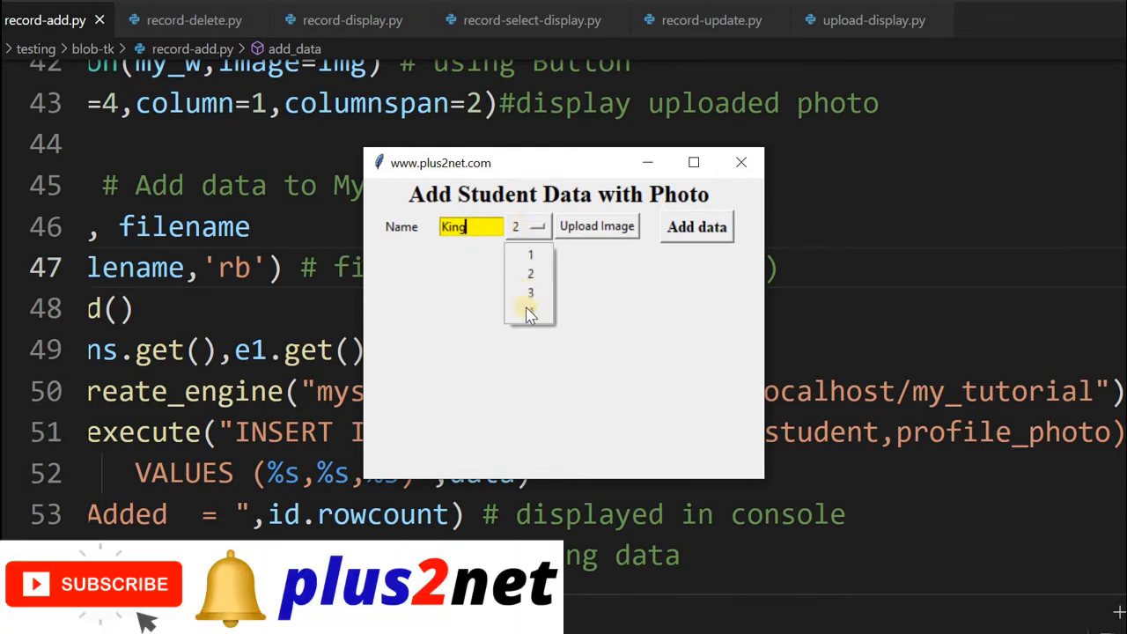
pyautogui.click(529, 292)
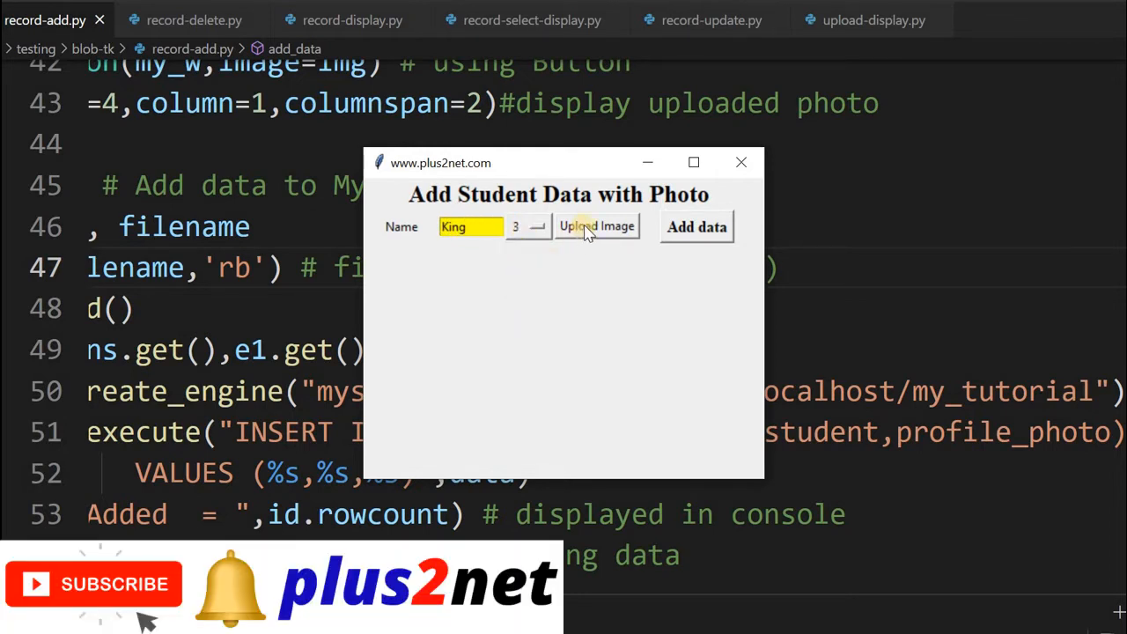
pyautogui.click(596, 226)
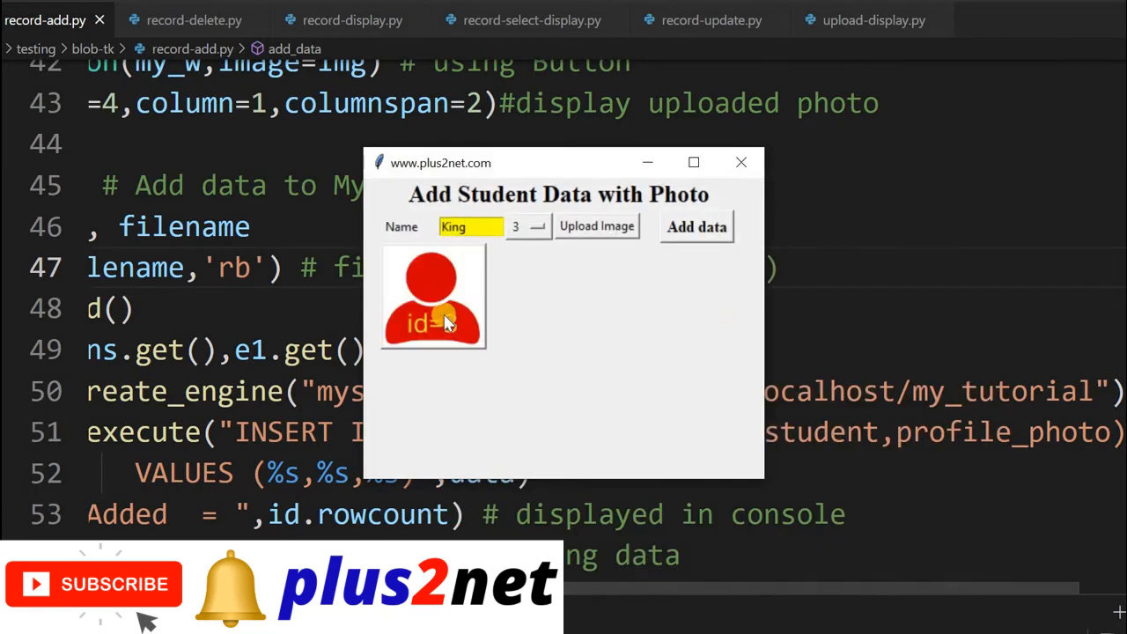
pyautogui.click(696, 226)
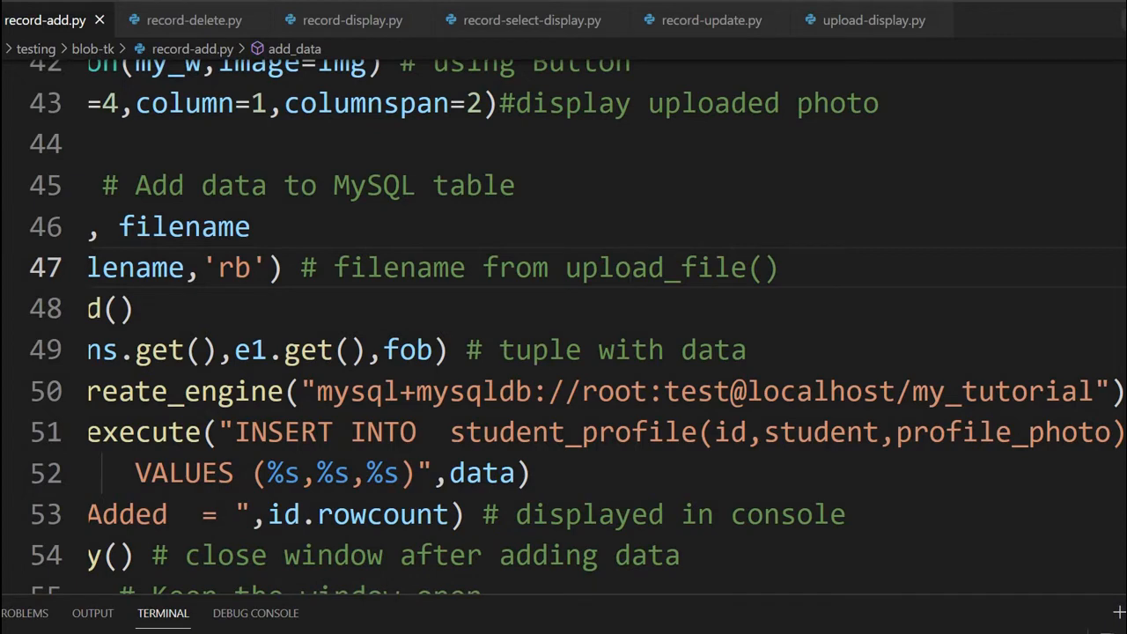
pyautogui.moveTo(685, 293)
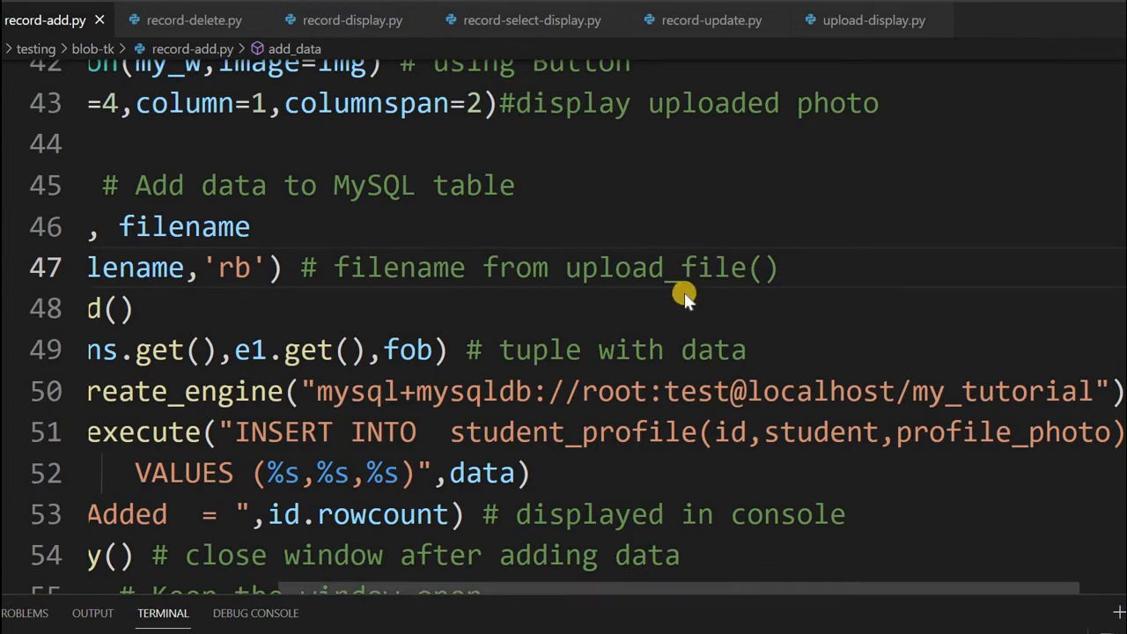
# Choose id 4 for Queen and pick her profile photo file.
pyautogui.click(536, 226)
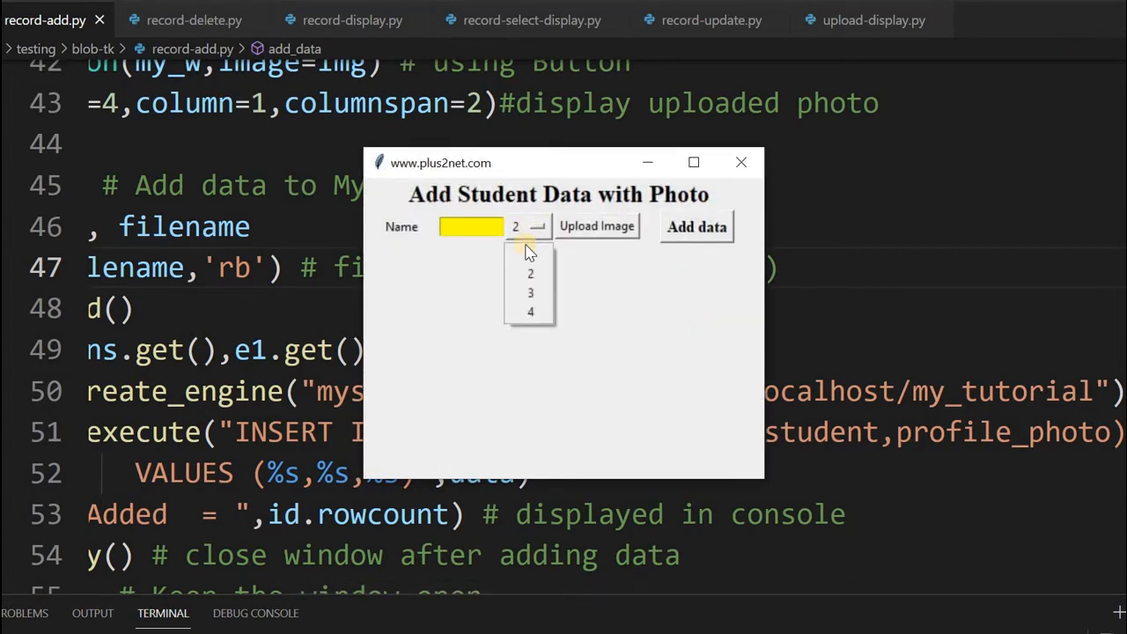
pyautogui.click(530, 311)
pyautogui.write('Queen')
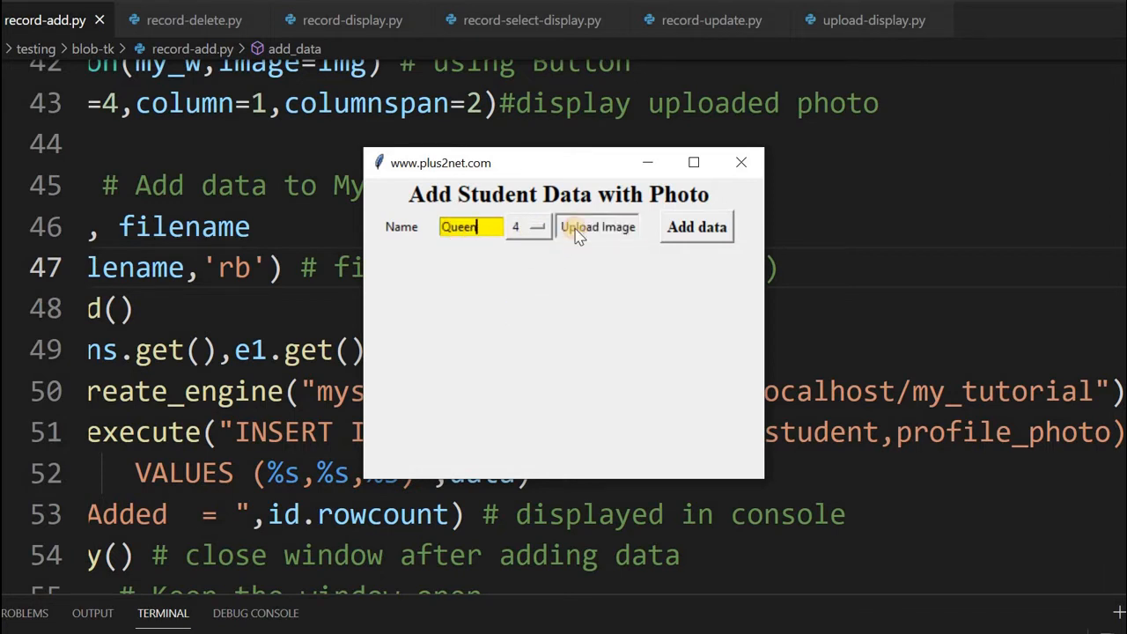
pyautogui.click(597, 228)
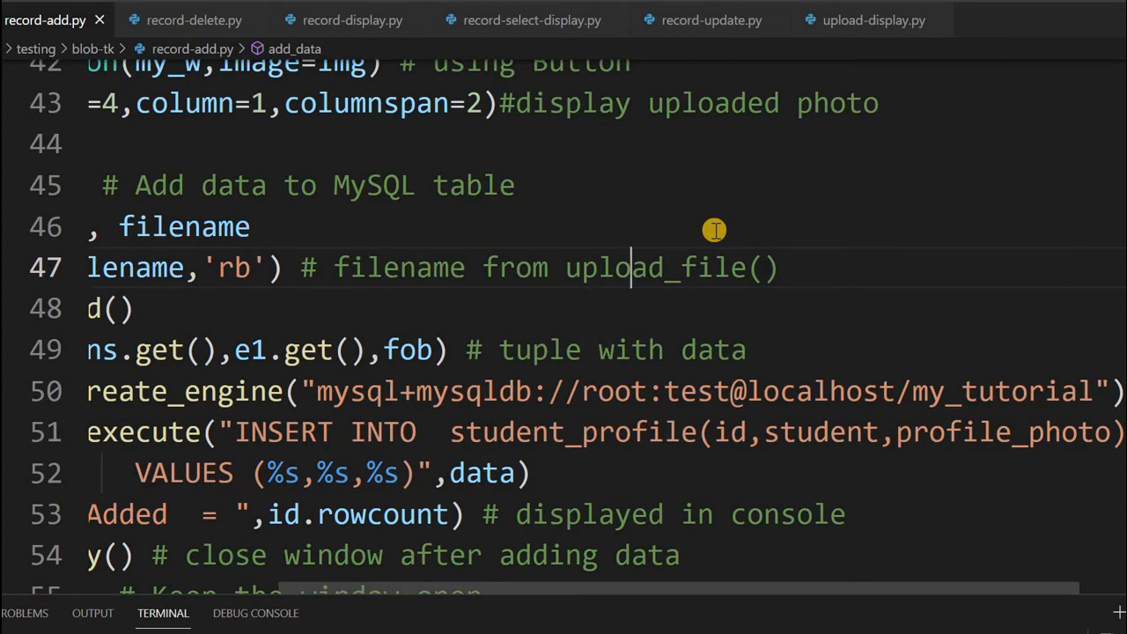
# View all four student records with photos from record-display.py, then return to the code.
pyautogui.click(352, 20)
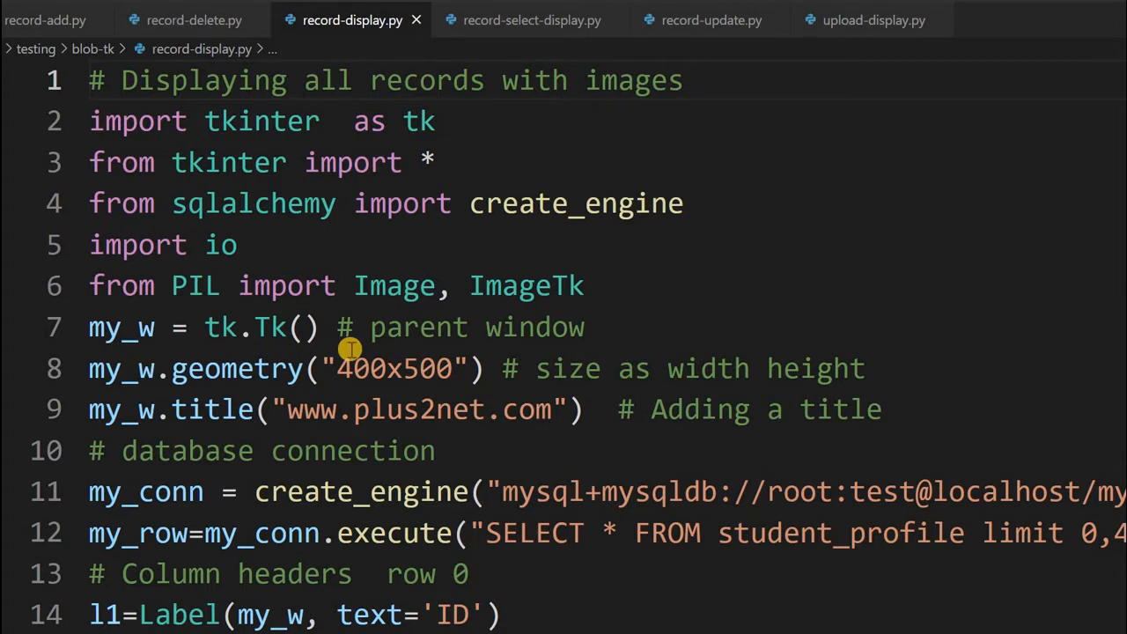
pyautogui.moveTo(583, 271)
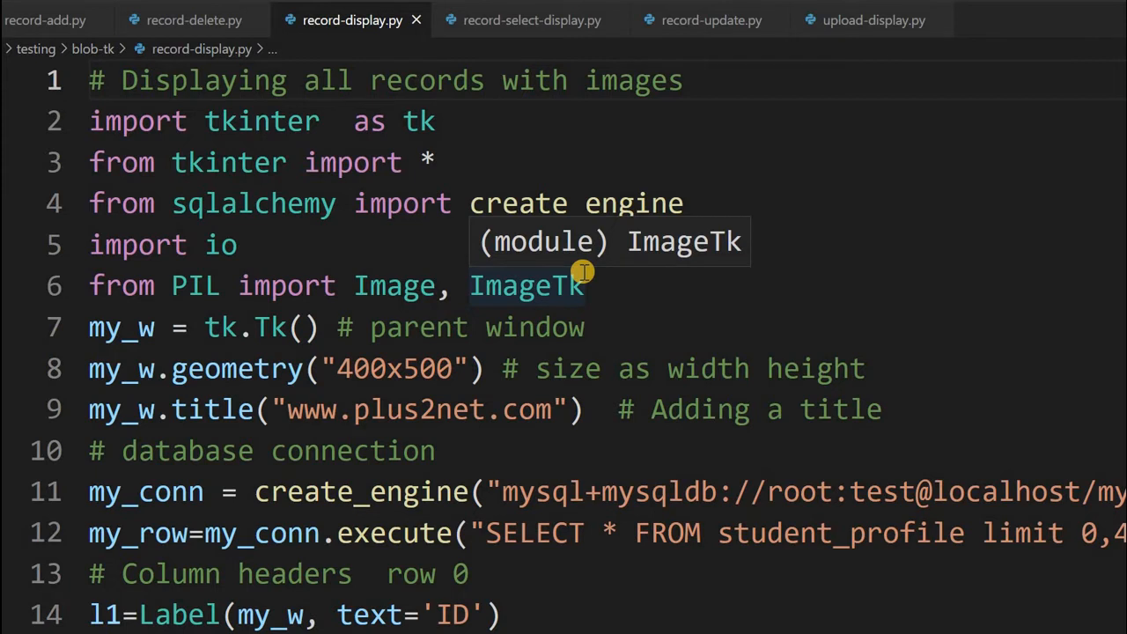
pyautogui.moveTo(555, 533)
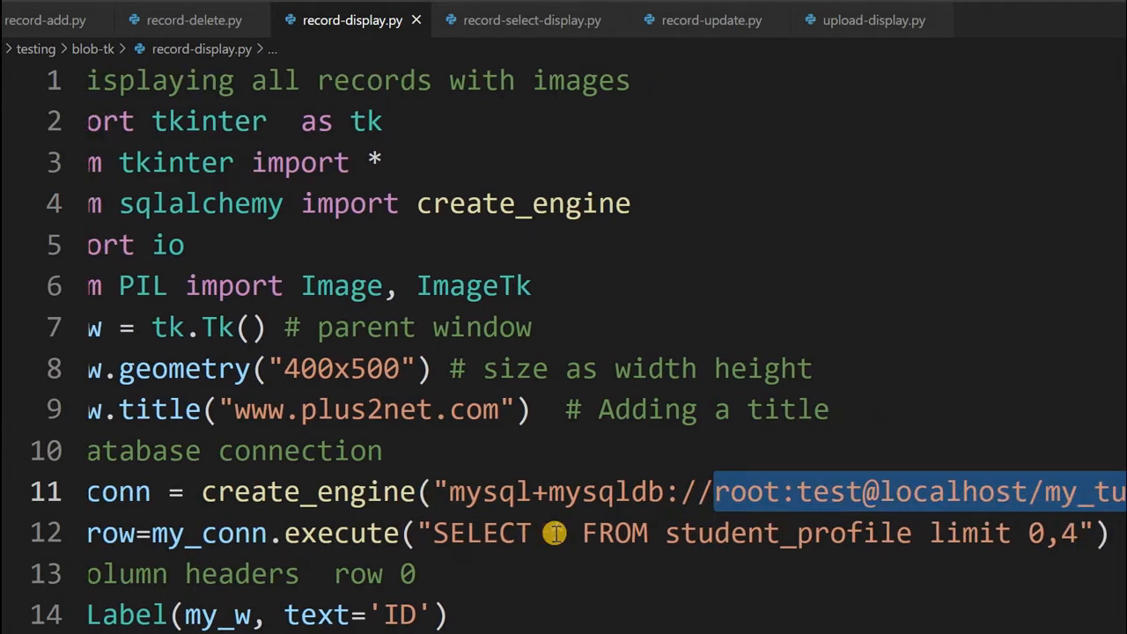
pyautogui.hscroll(3)
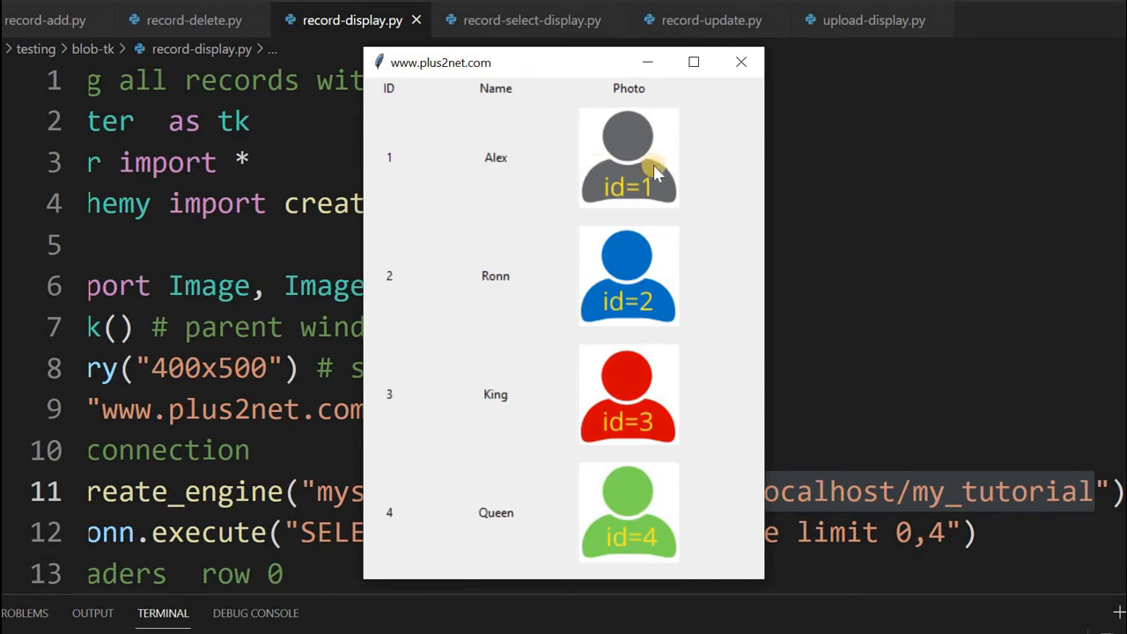
pyautogui.moveTo(629, 436)
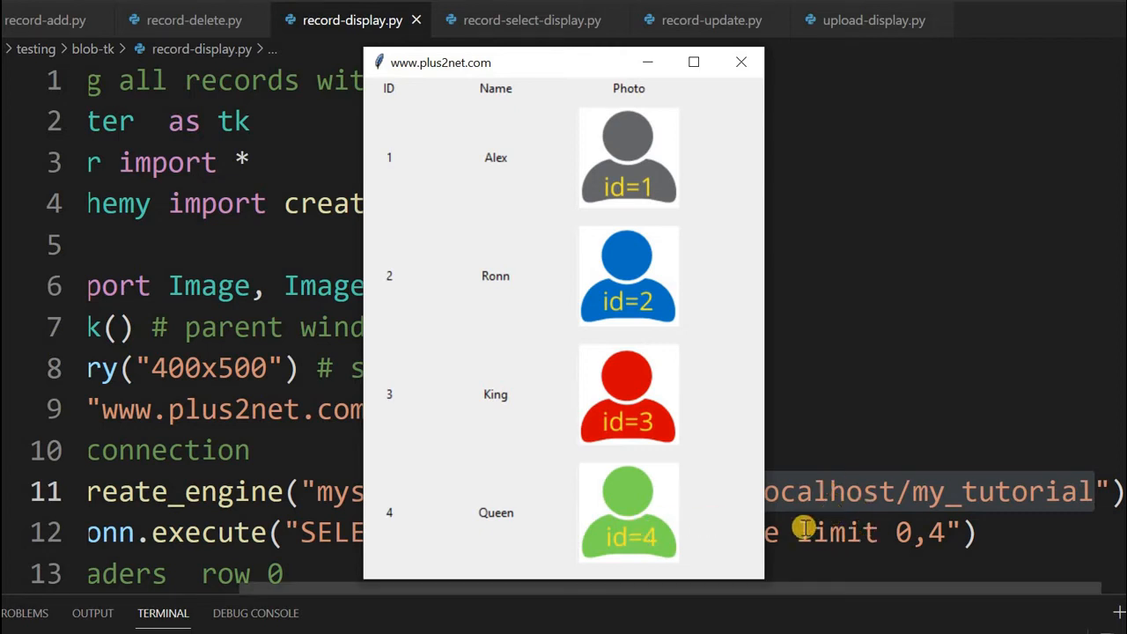
pyautogui.click(741, 61)
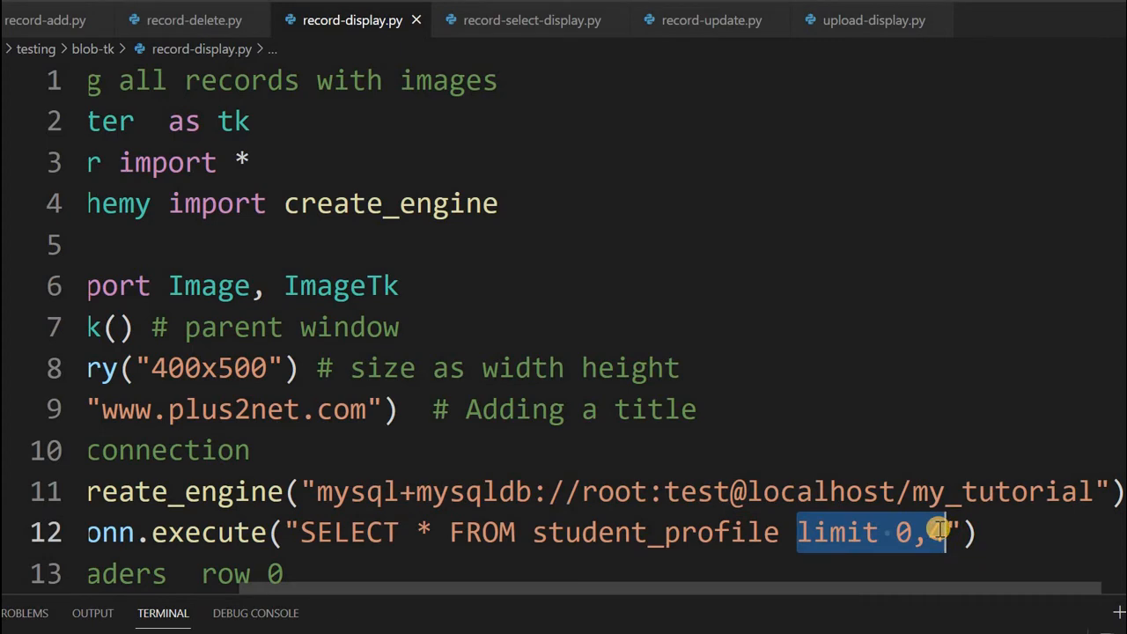
# Open record-select-display.py and highlight the database credentials in its connection string.
pyautogui.click(532, 19)
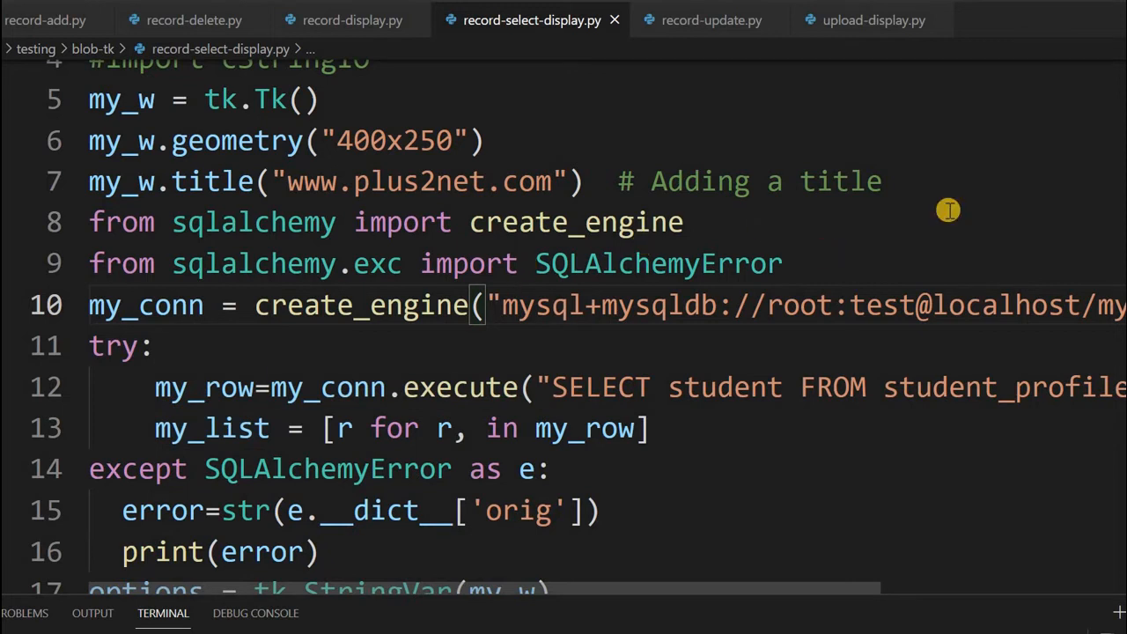
pyautogui.moveTo(552, 306)
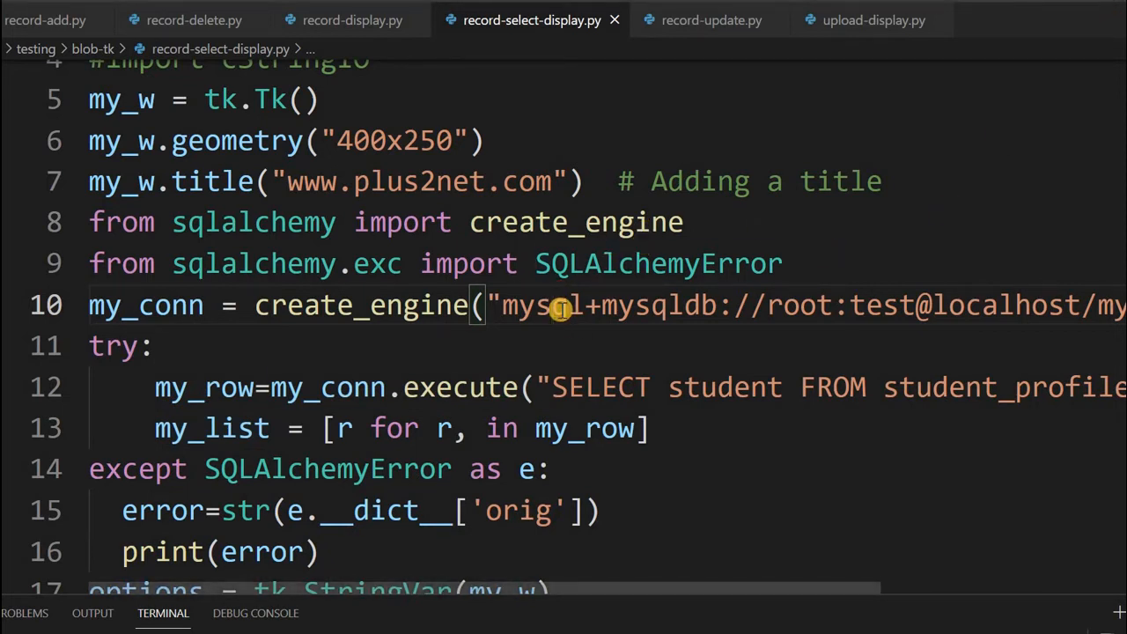
pyautogui.moveTo(502, 305); pyautogui.dragTo(867, 305)
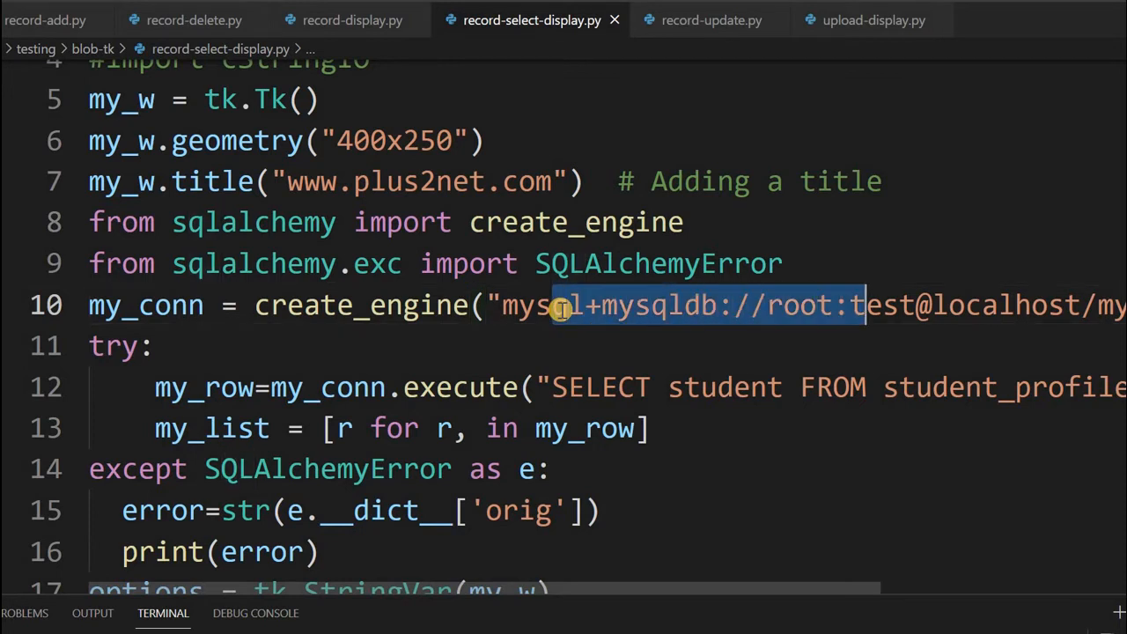
pyautogui.hscroll(3)
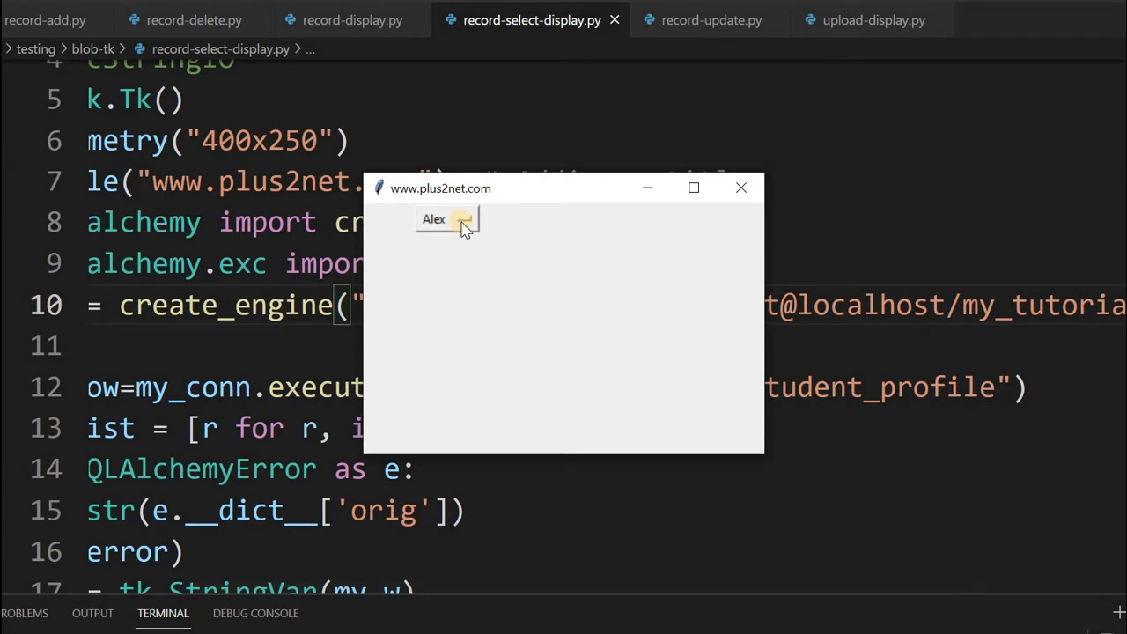
# Display Ronn's record, then Queen's record and photo, from the name dropdown.
pyautogui.click(461, 219)
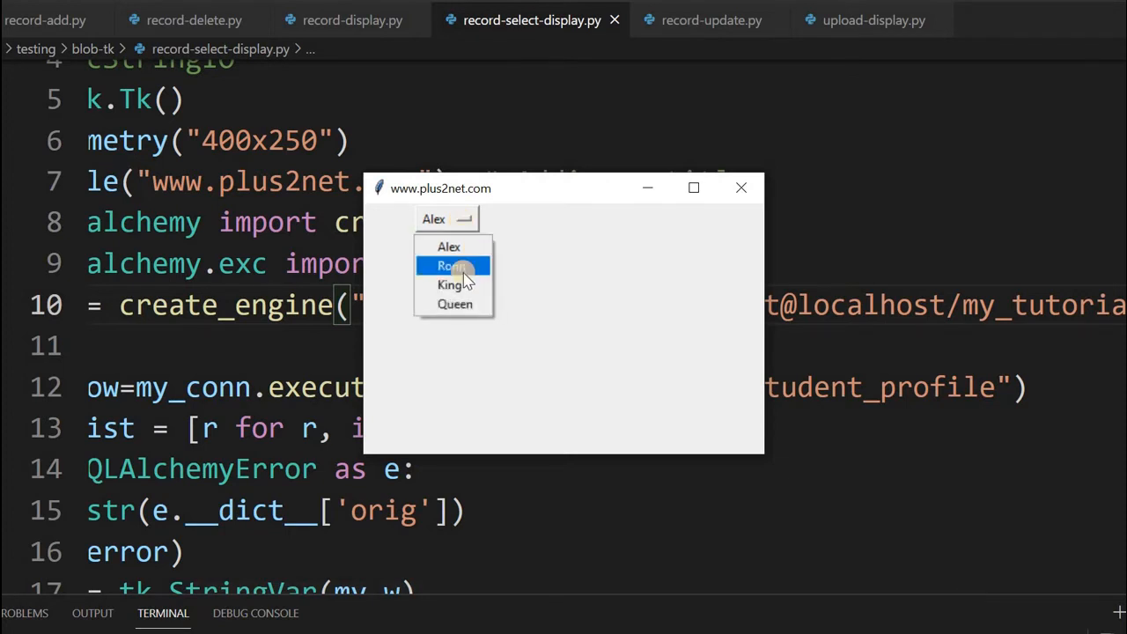
pyautogui.click(452, 266)
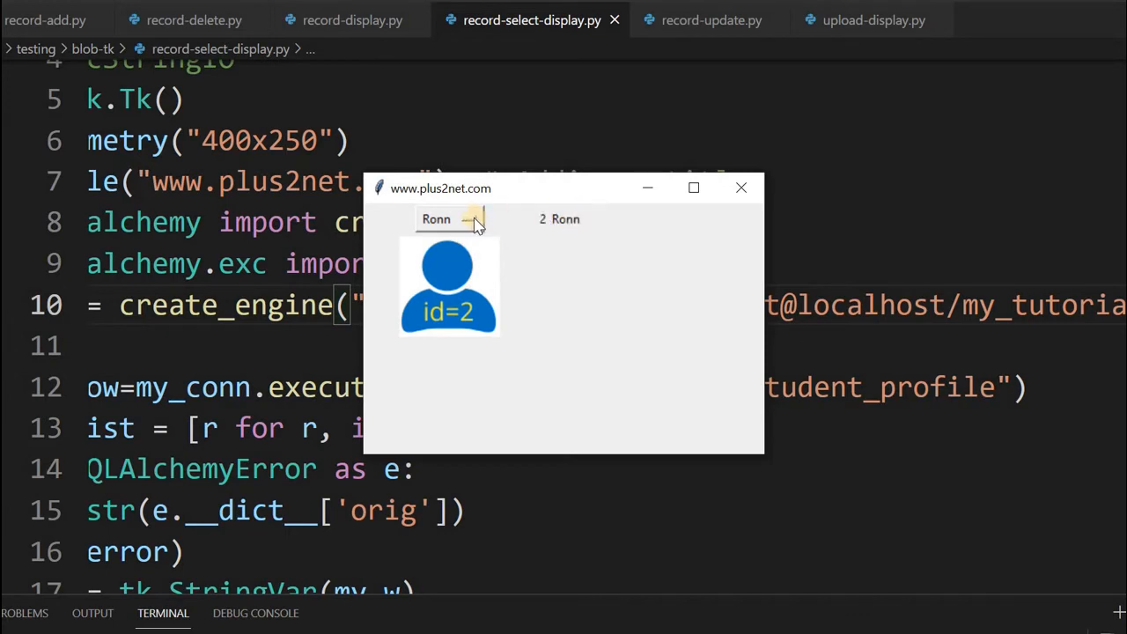
pyautogui.click(470, 219)
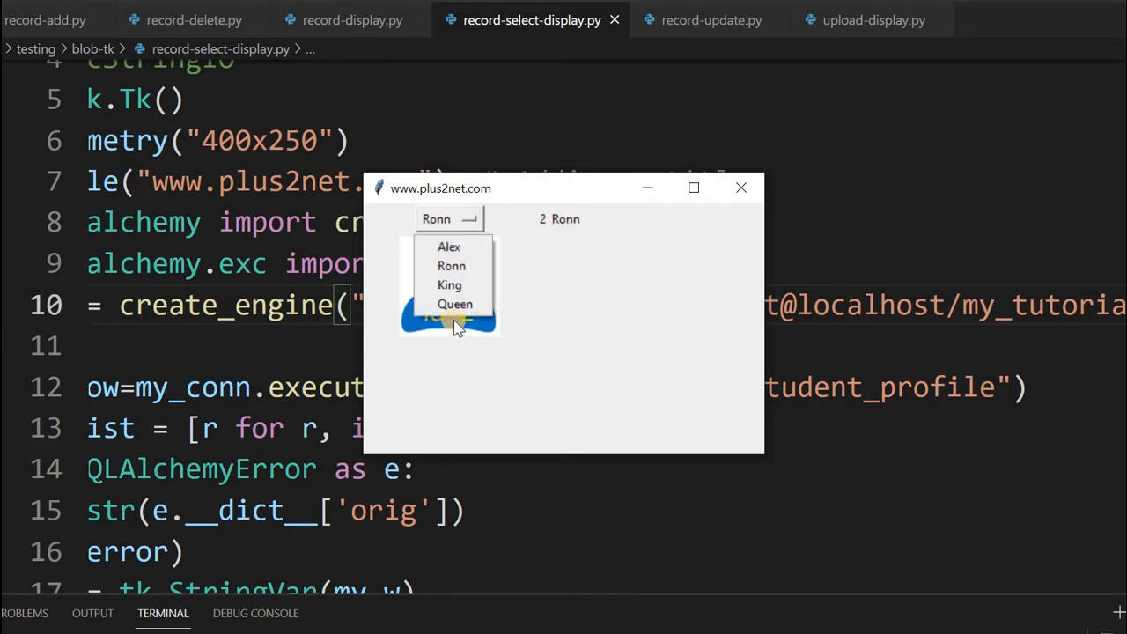
pyautogui.click(455, 304)
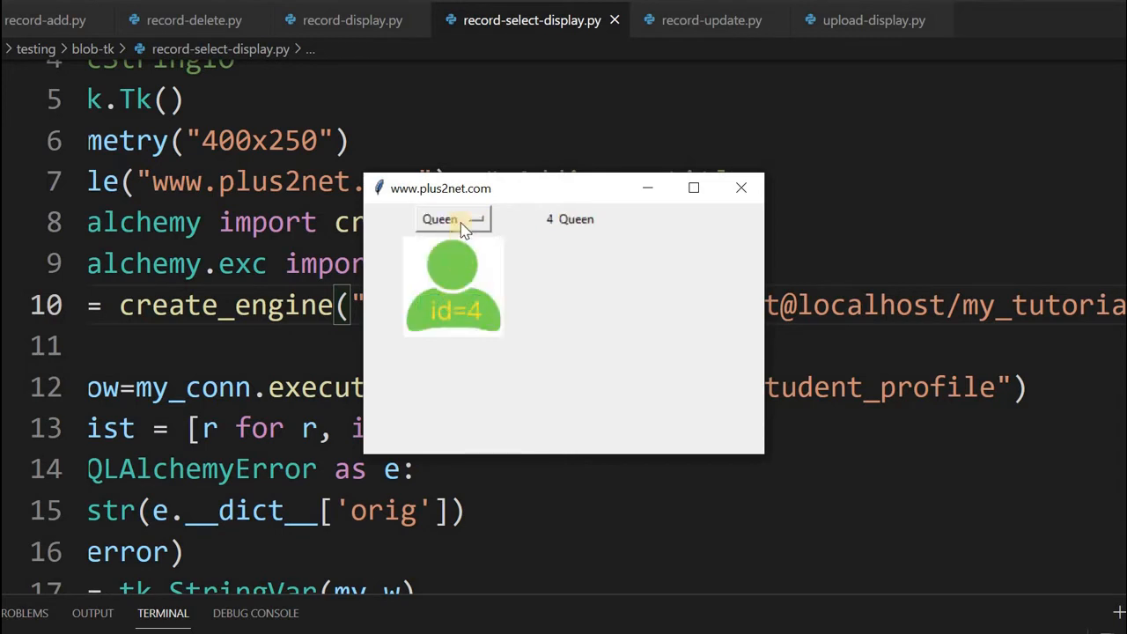
pyautogui.moveTo(581, 221)
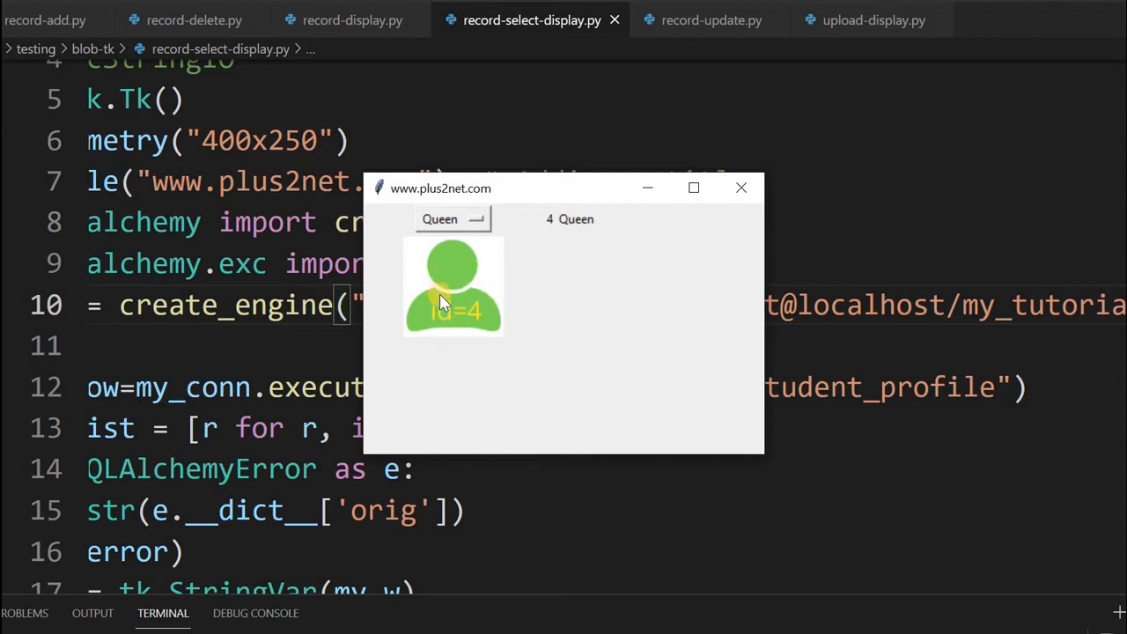
# In record-update.py, select King, upload the green id=4 photo, and submit the update.
pyautogui.click(711, 20)
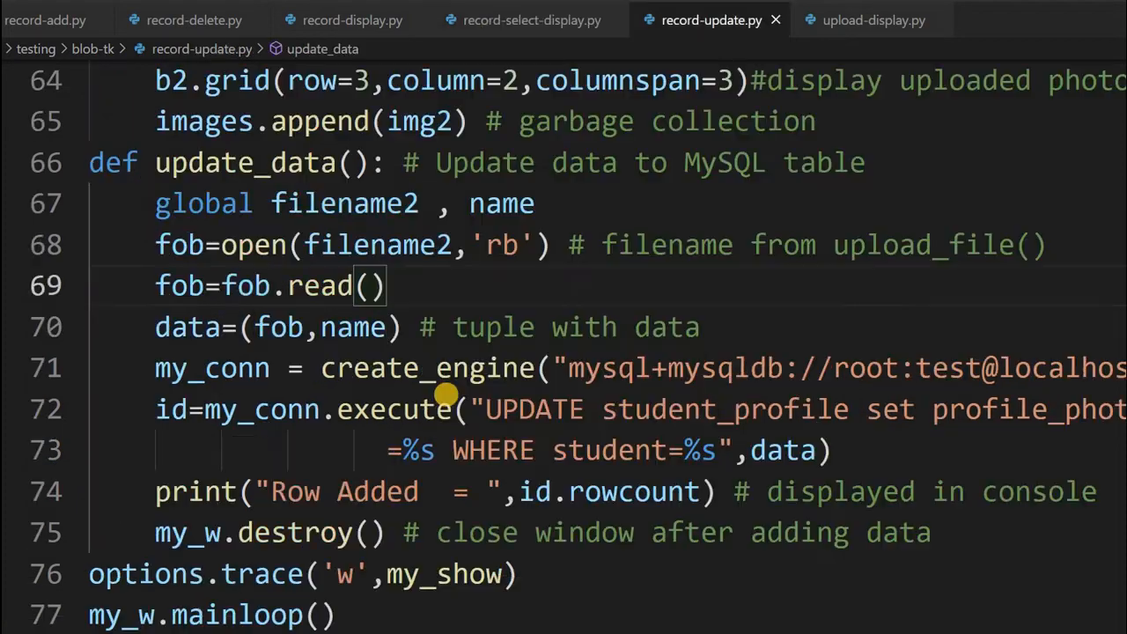
pyautogui.moveTo(854, 152)
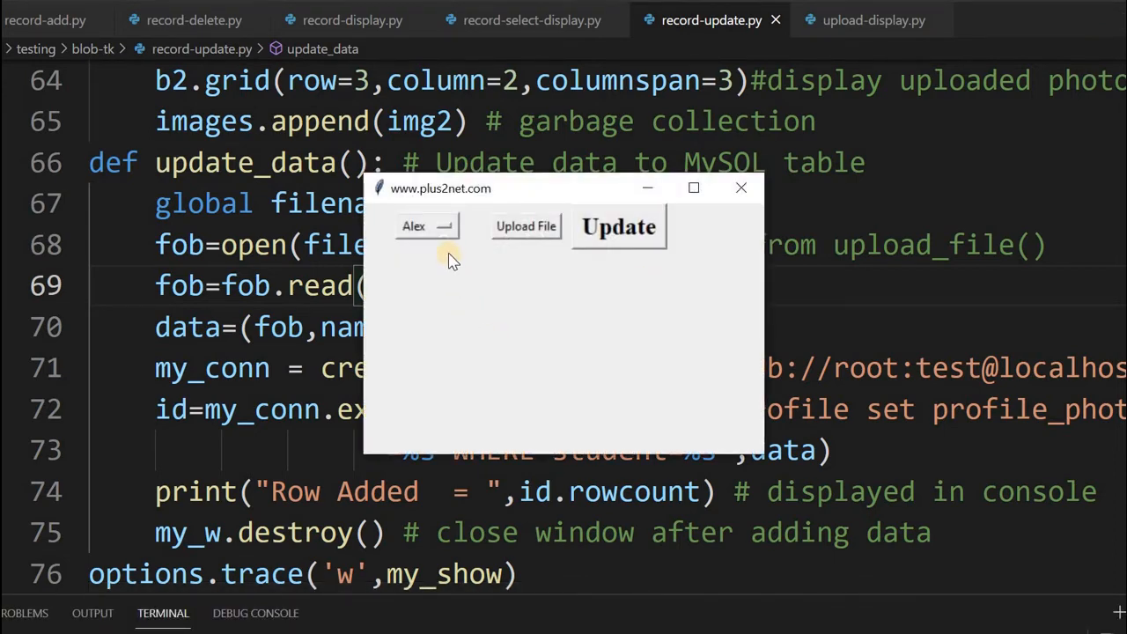
pyautogui.click(426, 226)
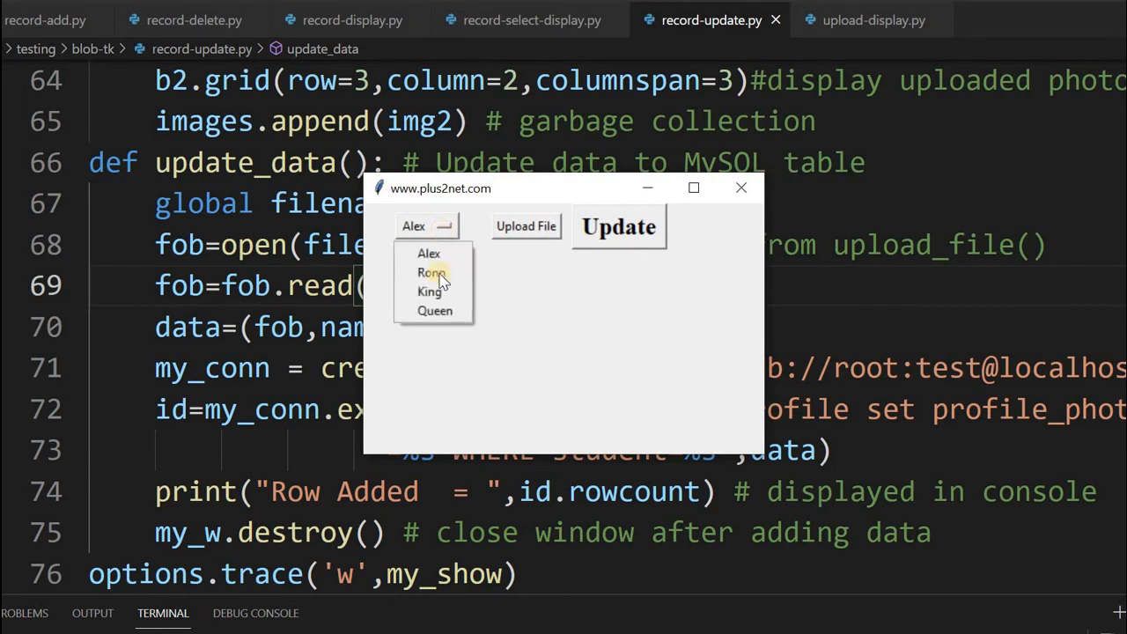
pyautogui.click(430, 291)
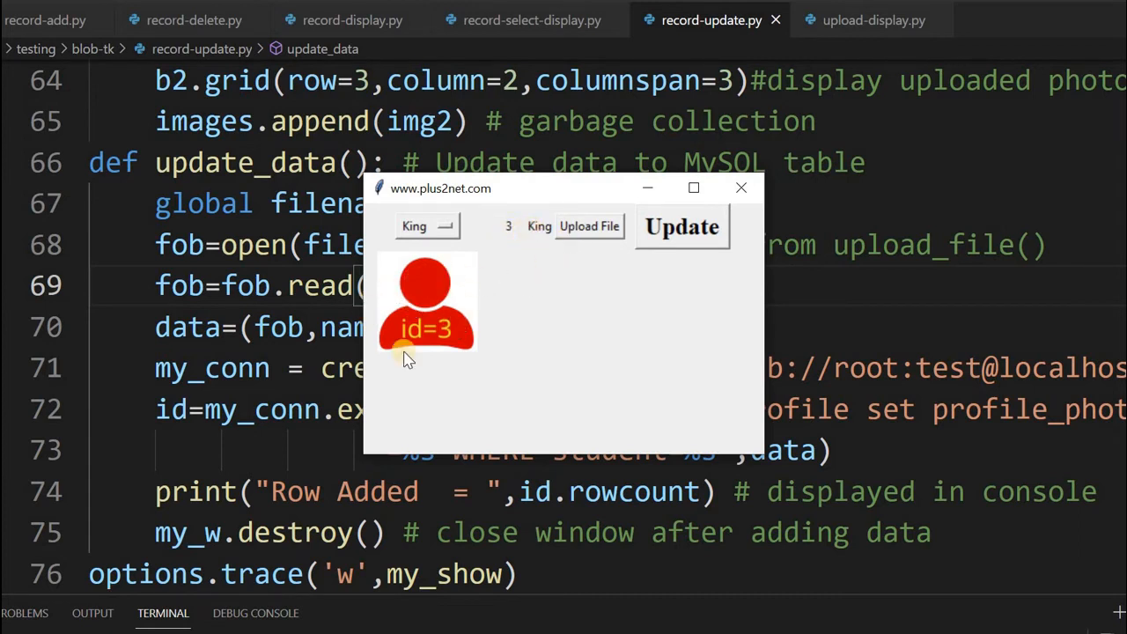
pyautogui.moveTo(449, 326)
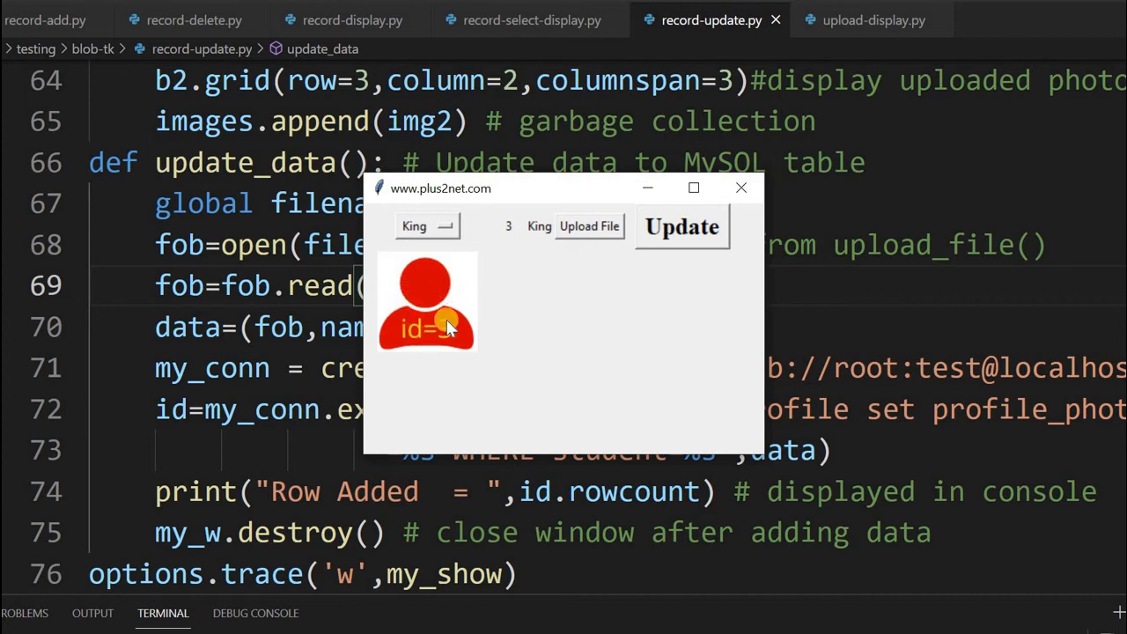
pyautogui.moveTo(537, 277)
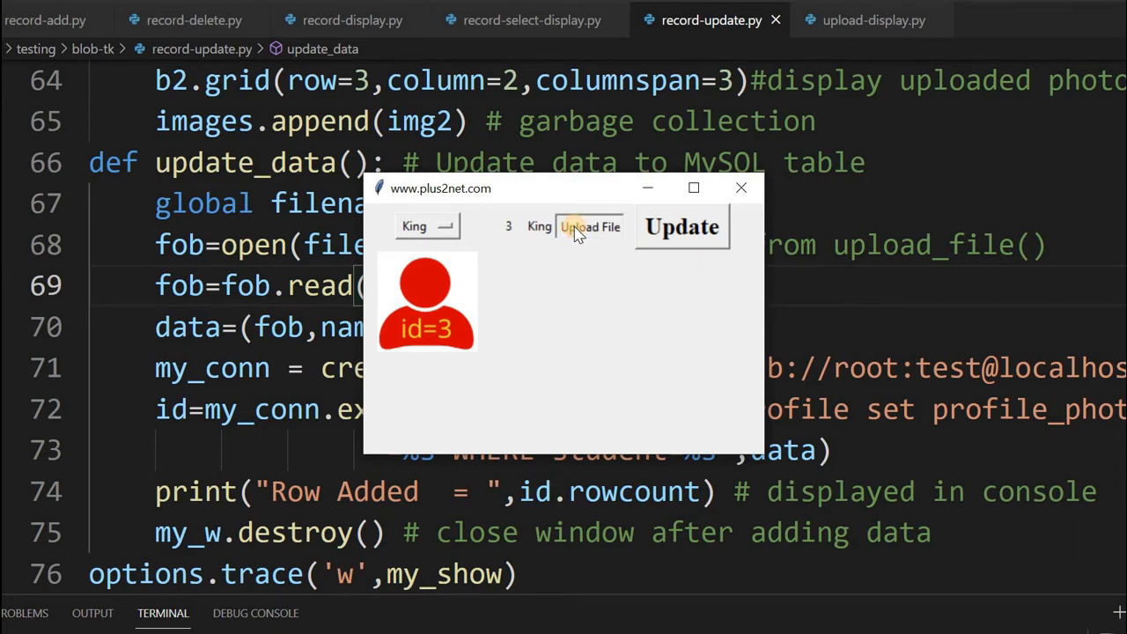
pyautogui.click(588, 226)
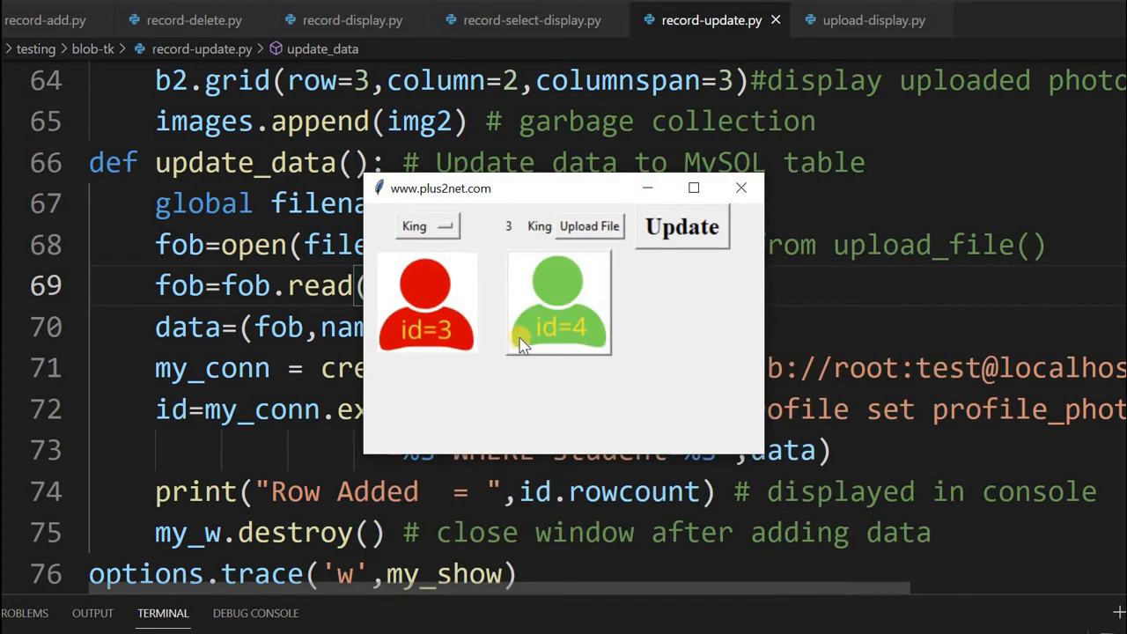
pyautogui.moveTo(467, 304)
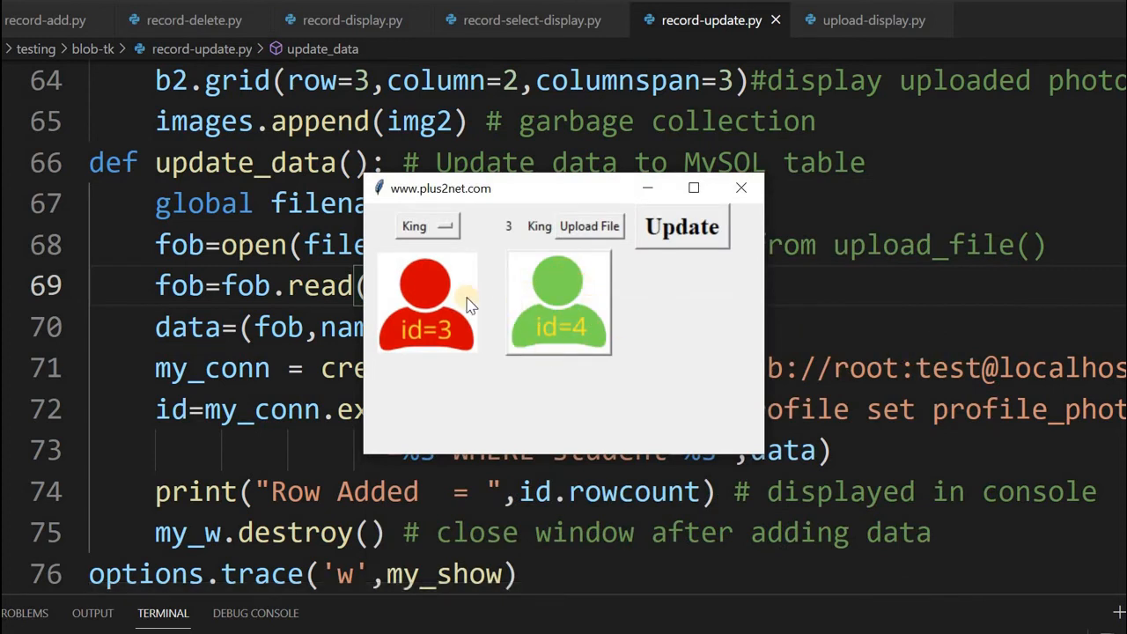
pyautogui.moveTo(427, 303)
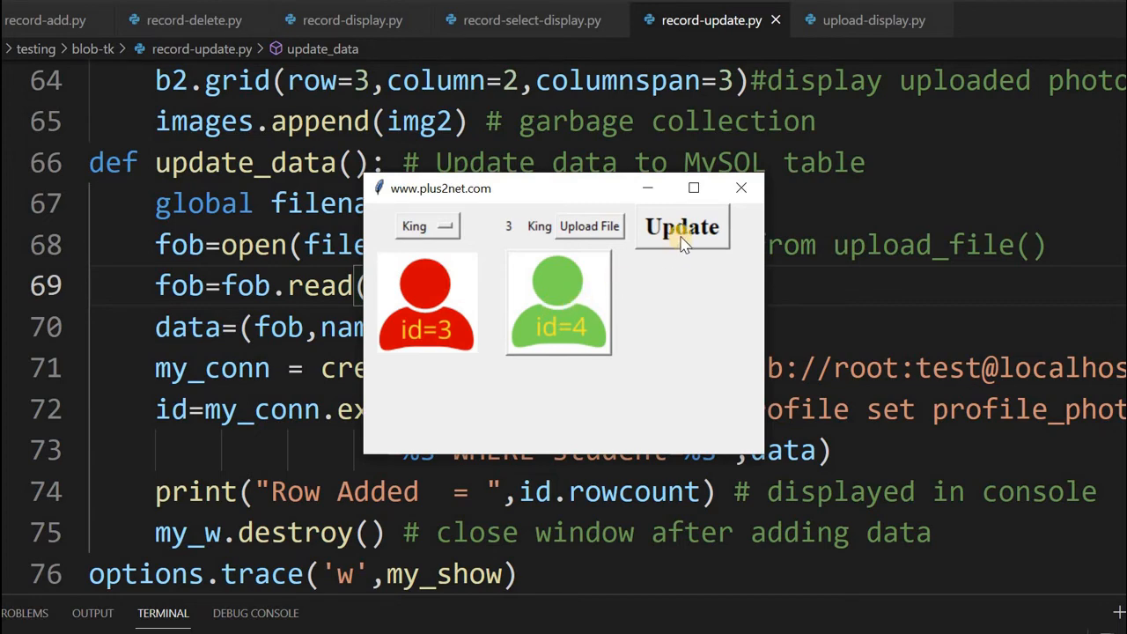
pyautogui.click(682, 227)
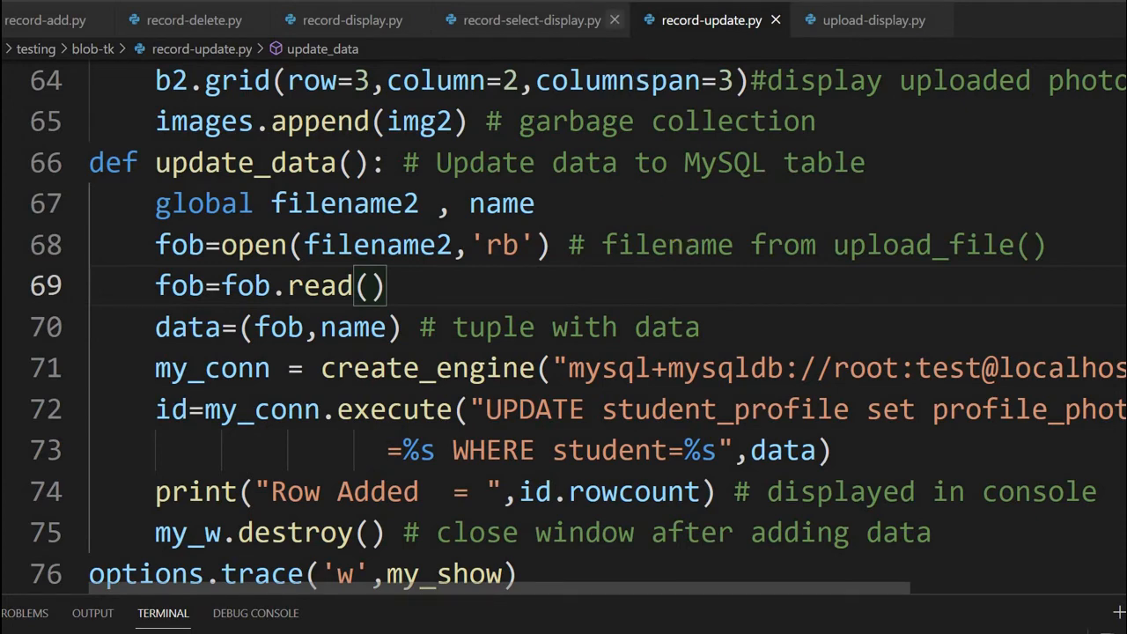
pyautogui.moveTo(528, 19)
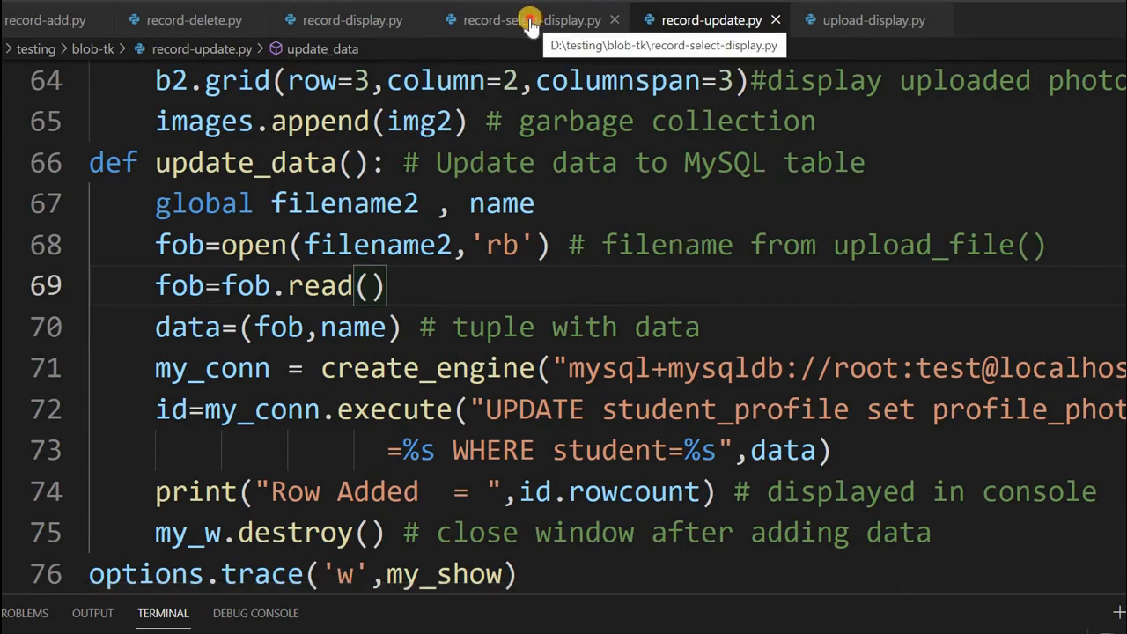
# Choose King in record-select-display.py to see record 3 with the green photo.
pyautogui.click(531, 19)
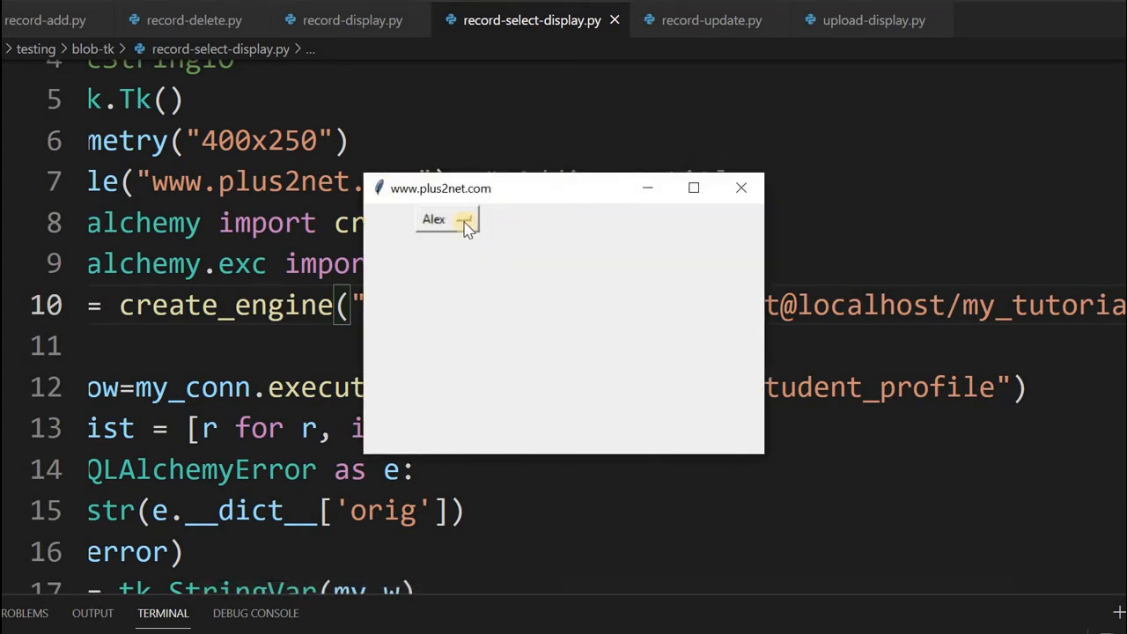
pyautogui.click(446, 220)
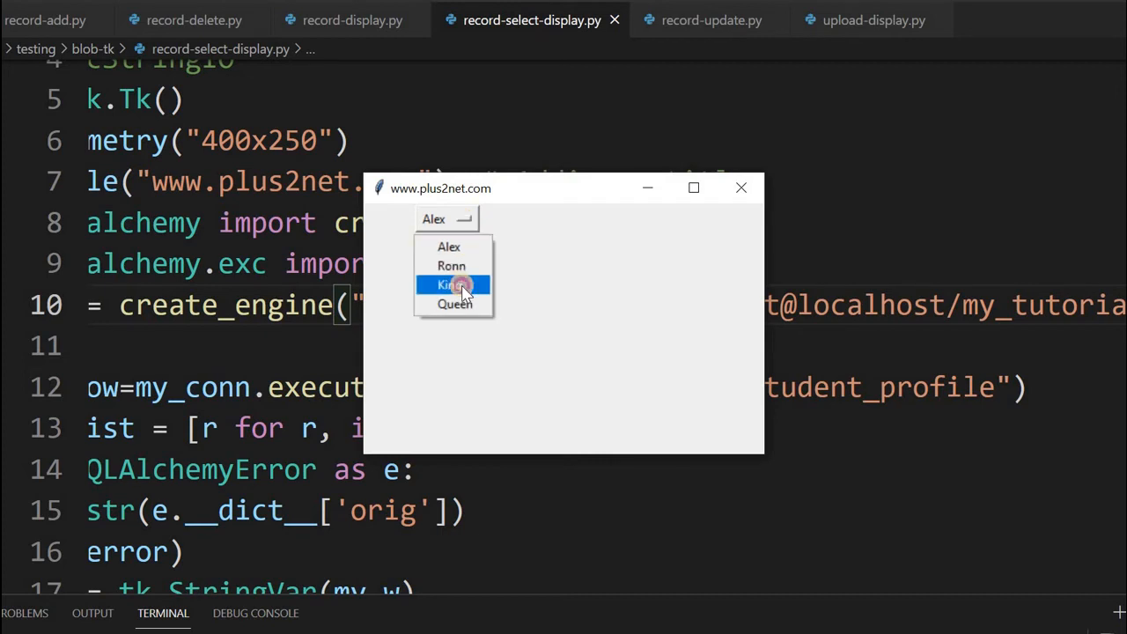
pyautogui.click(452, 283)
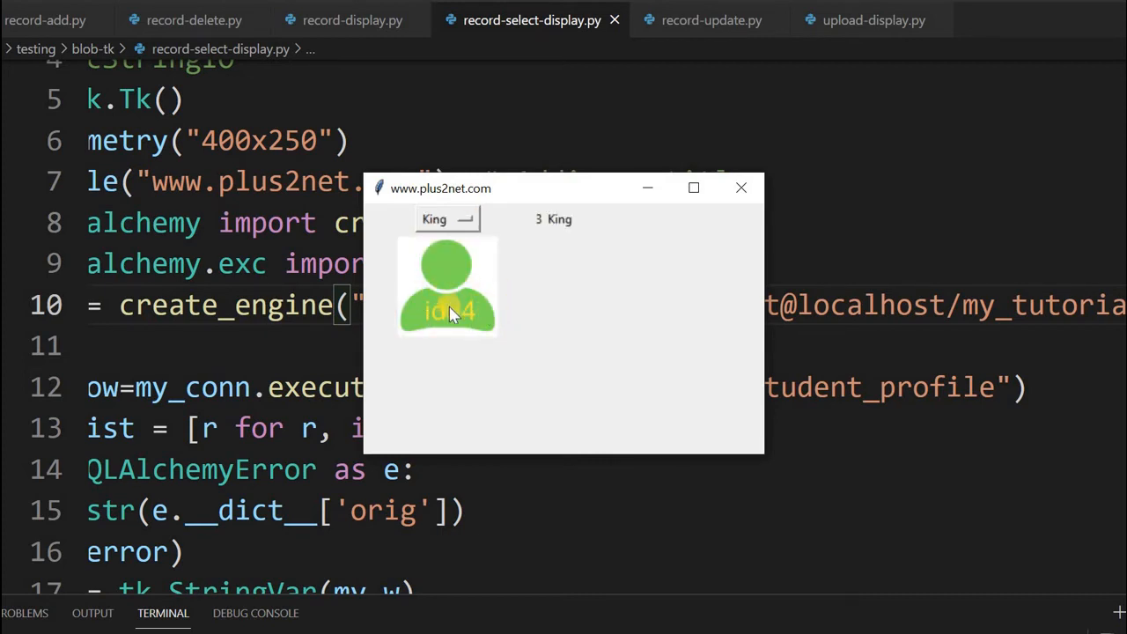
pyautogui.moveTo(482, 306)
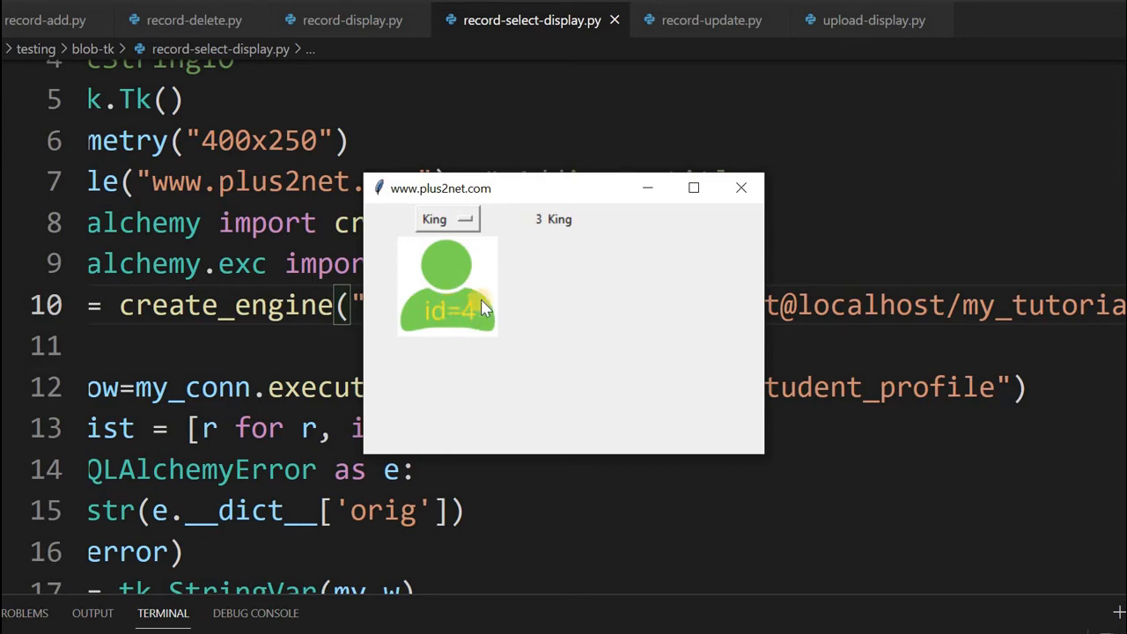
pyautogui.moveTo(588, 257)
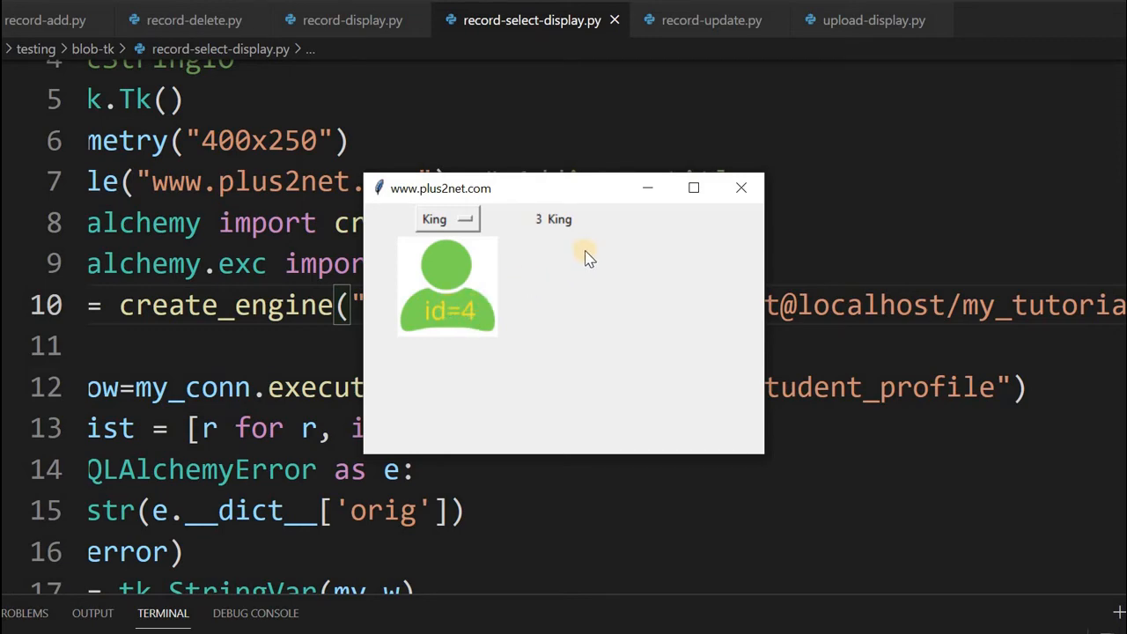
# Run record-delete.py to list all four records, then begin deleting Queen's record.
pyautogui.click(192, 19)
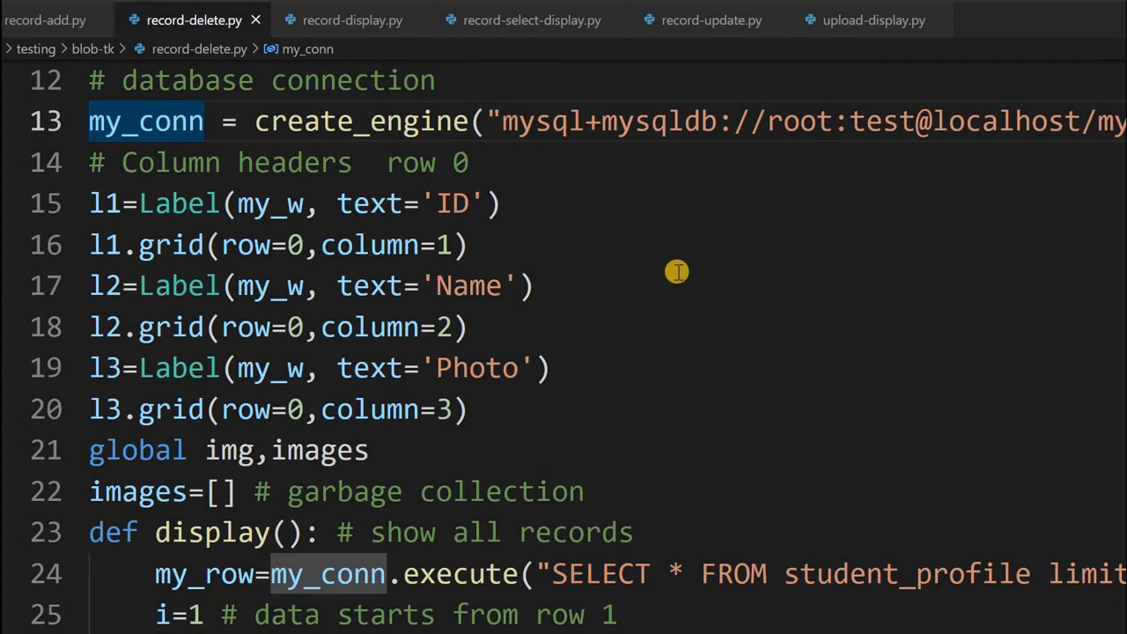
pyautogui.moveTo(676, 271)
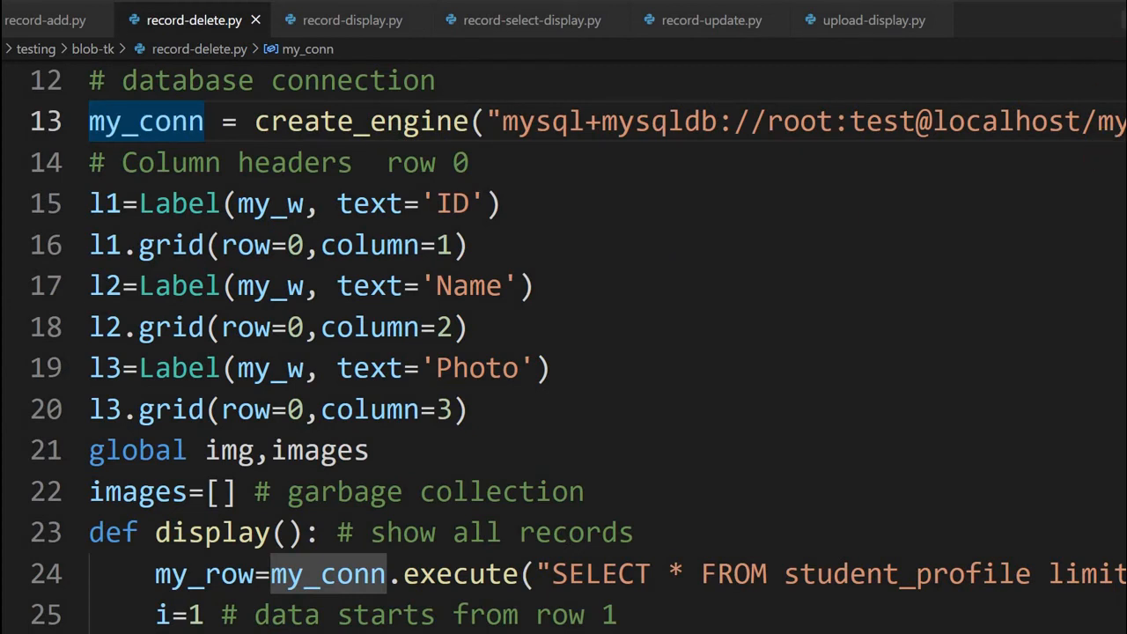
pyautogui.moveTo(679, 291)
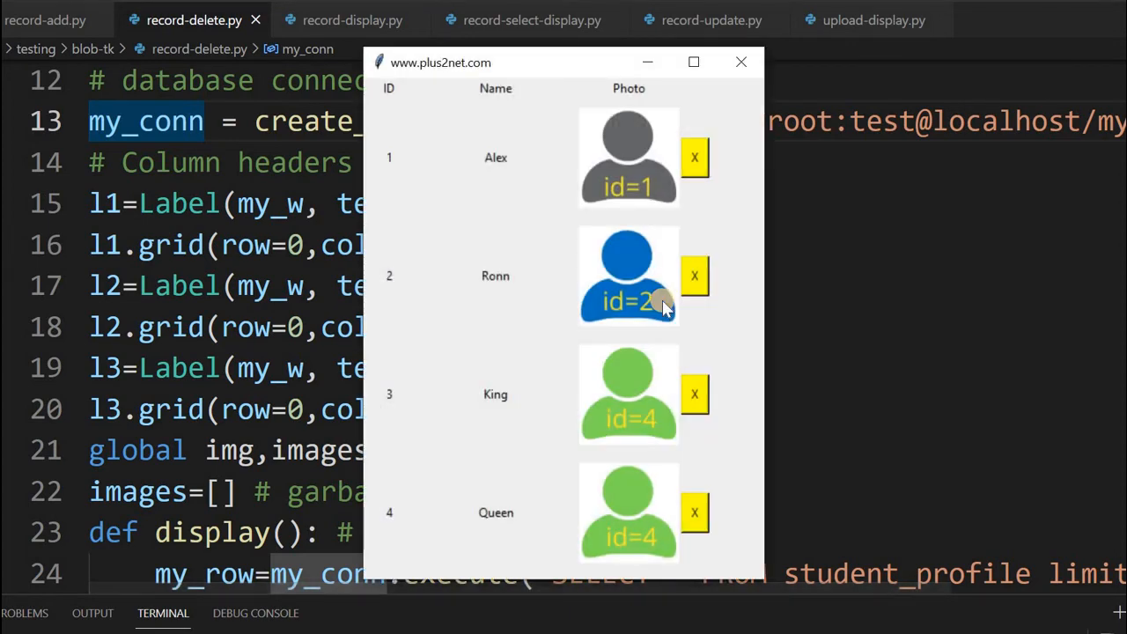
pyautogui.moveTo(471, 266)
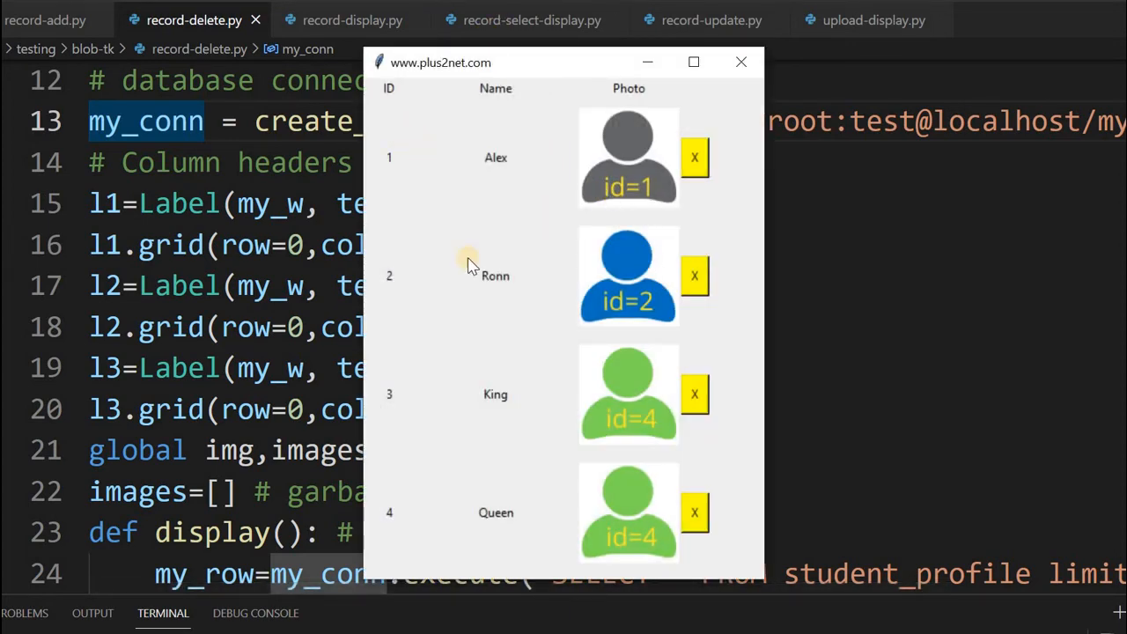
pyautogui.moveTo(696, 158)
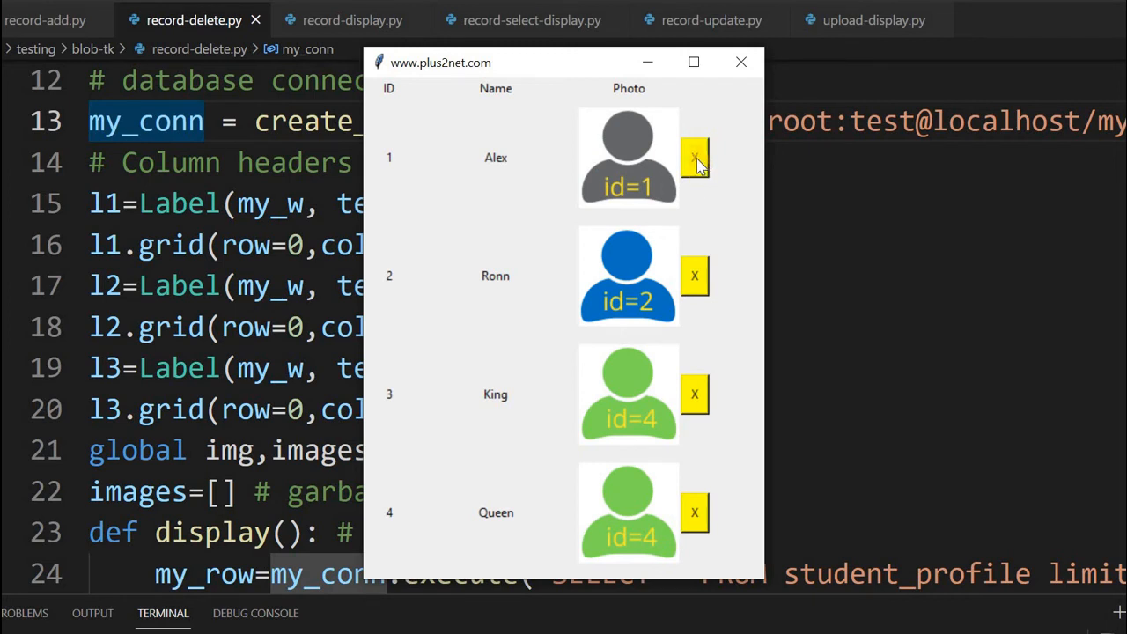
pyautogui.moveTo(727, 262)
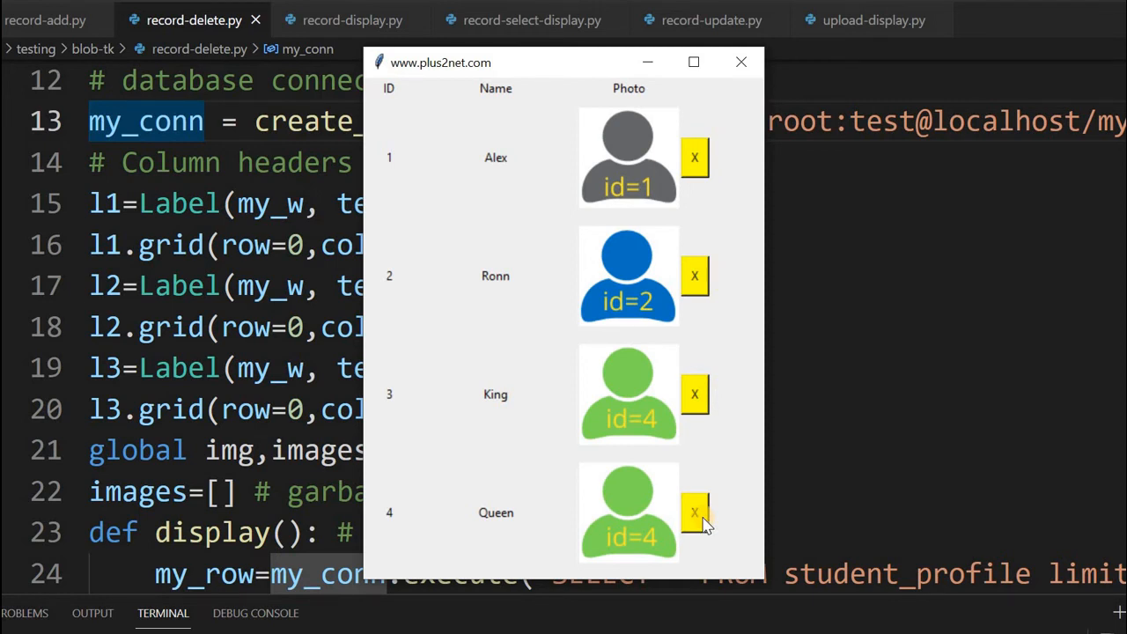
pyautogui.click(695, 511)
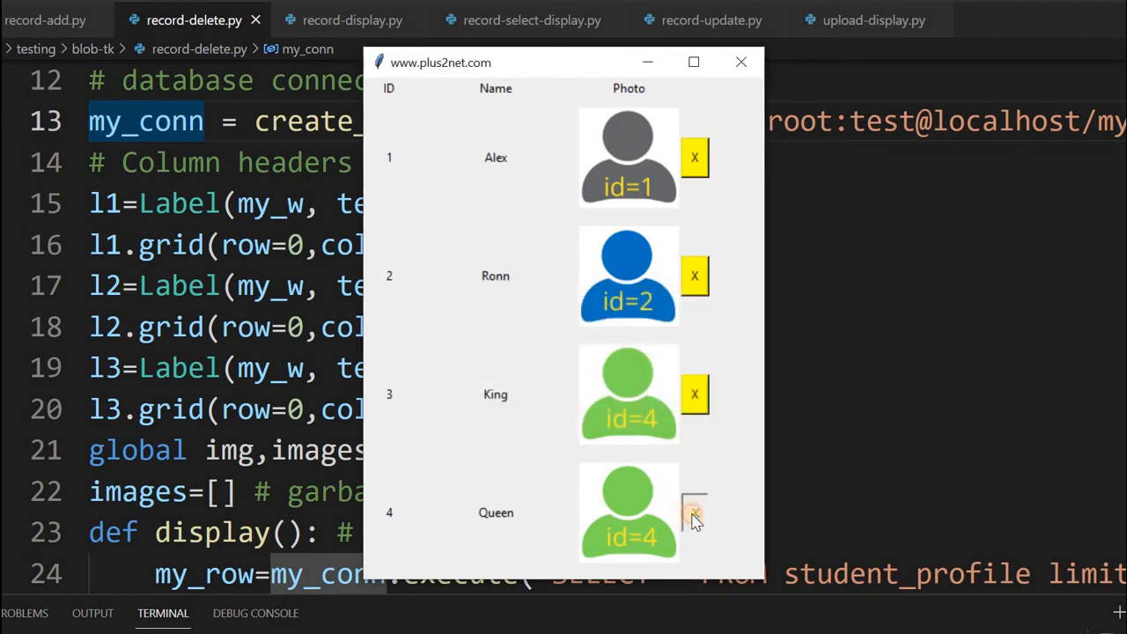
# Delete the Queen, Ronn, King and Alex records, confirming Yes for each.
pyautogui.click(695, 512)
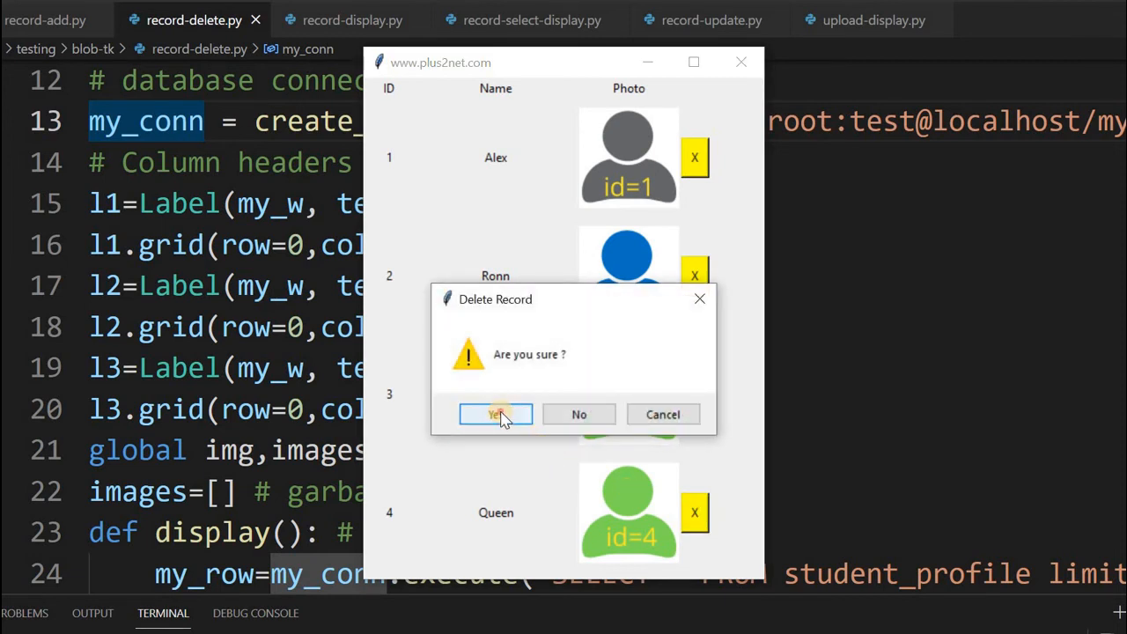
pyautogui.click(494, 414)
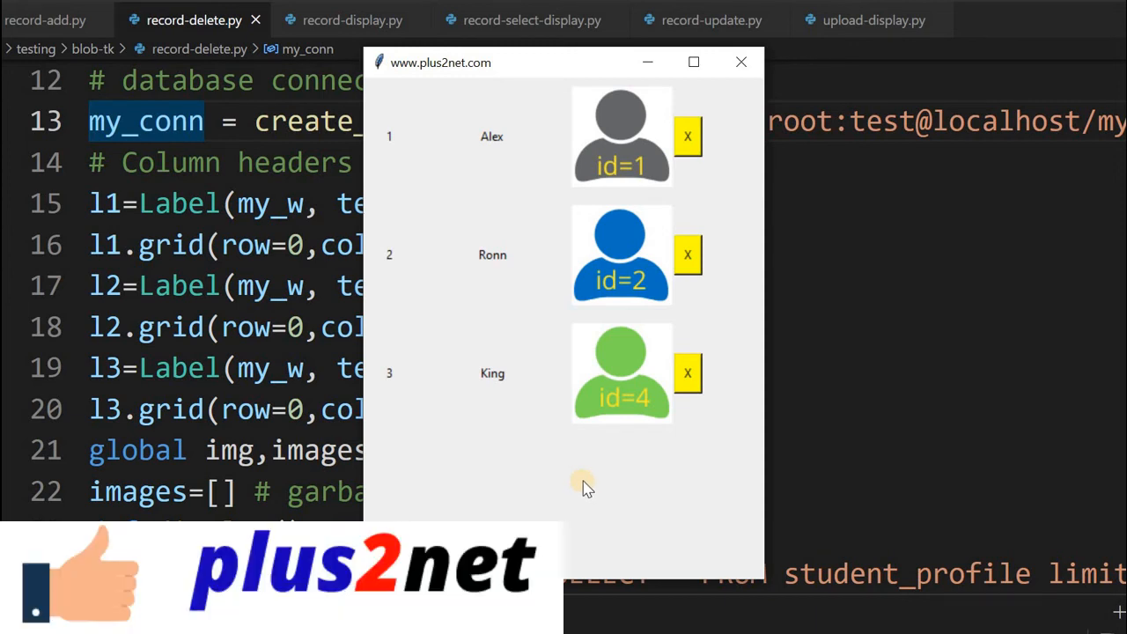
pyautogui.moveTo(672, 439)
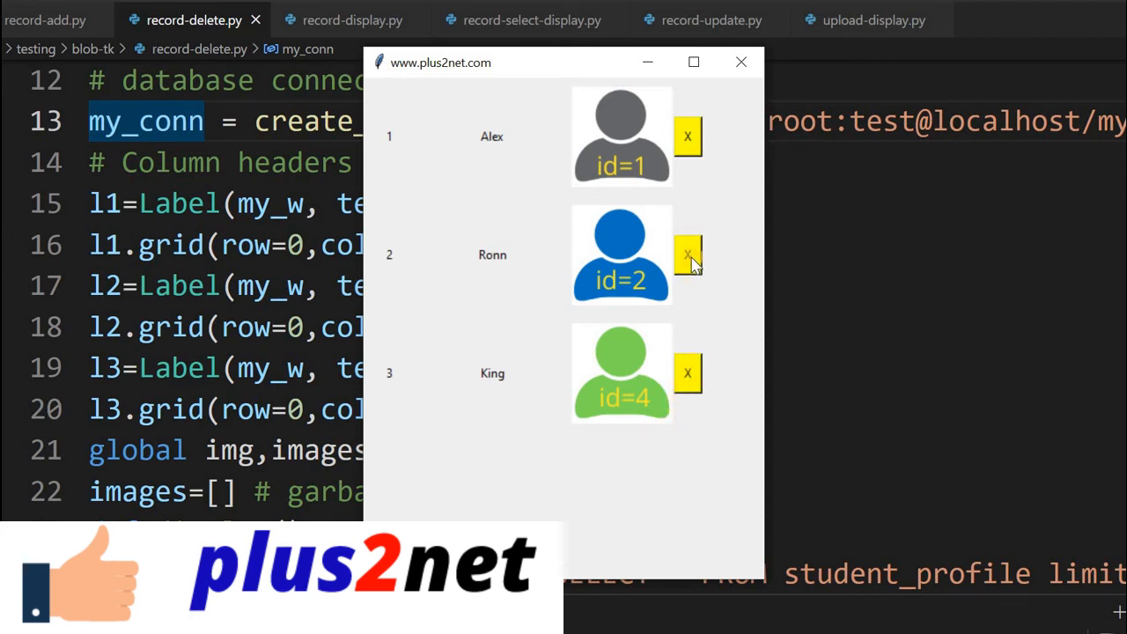
pyautogui.click(688, 255)
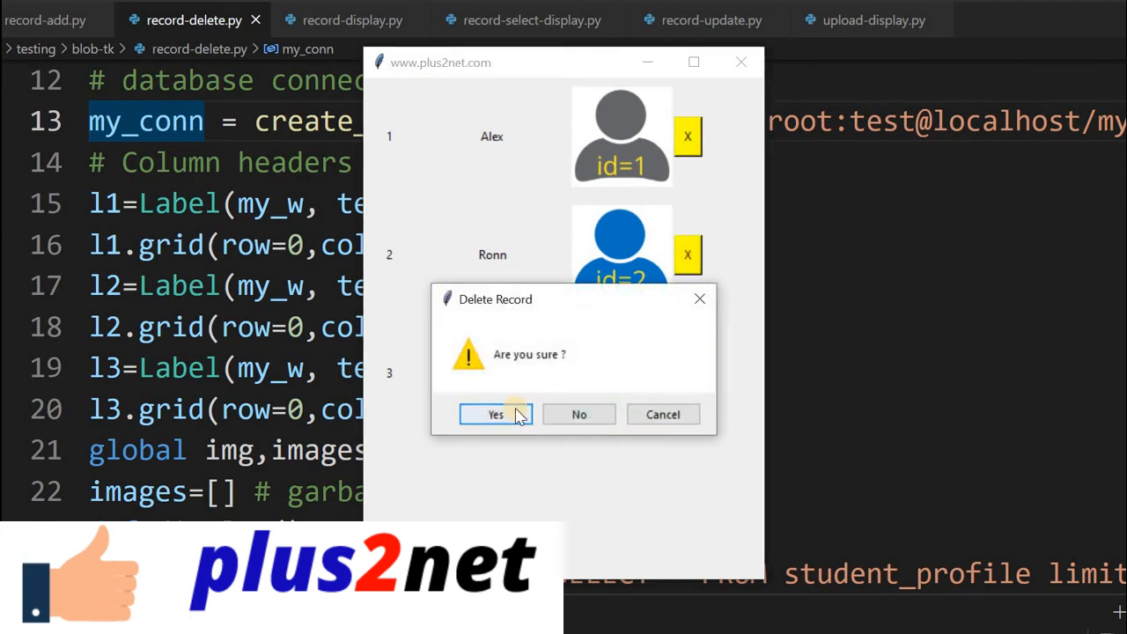
pyautogui.click(495, 414)
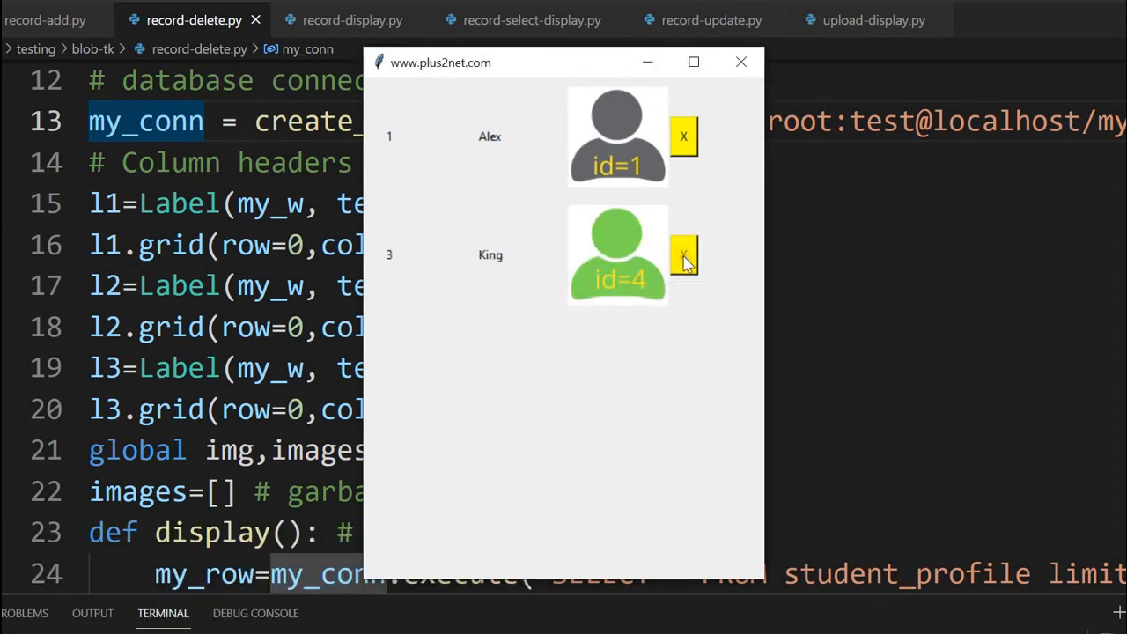
pyautogui.click(682, 255)
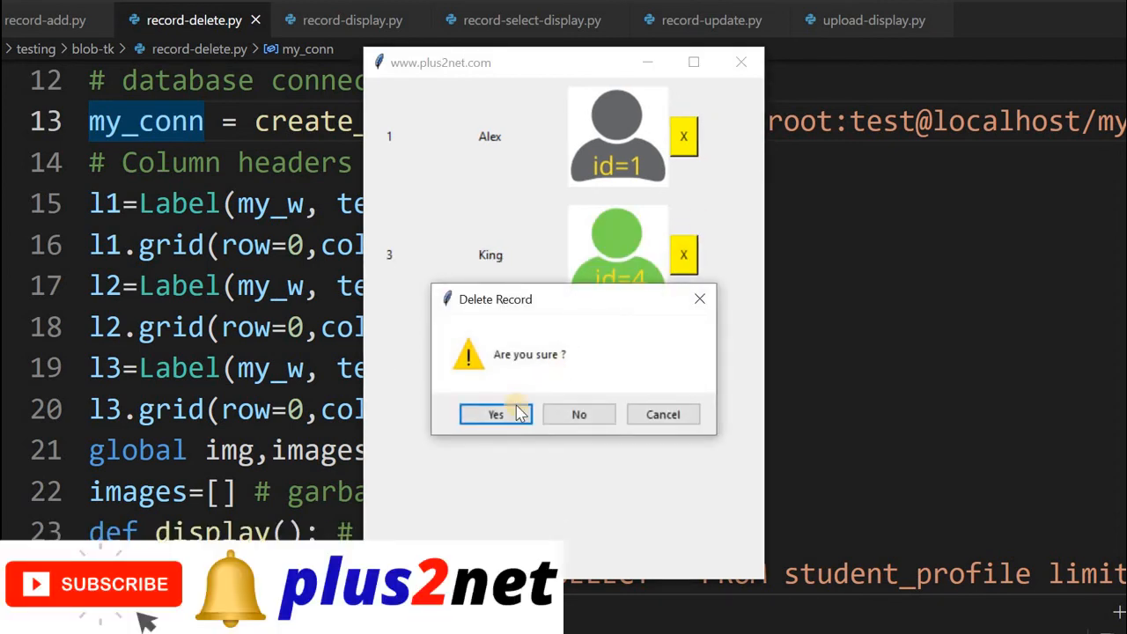
pyautogui.click(495, 414)
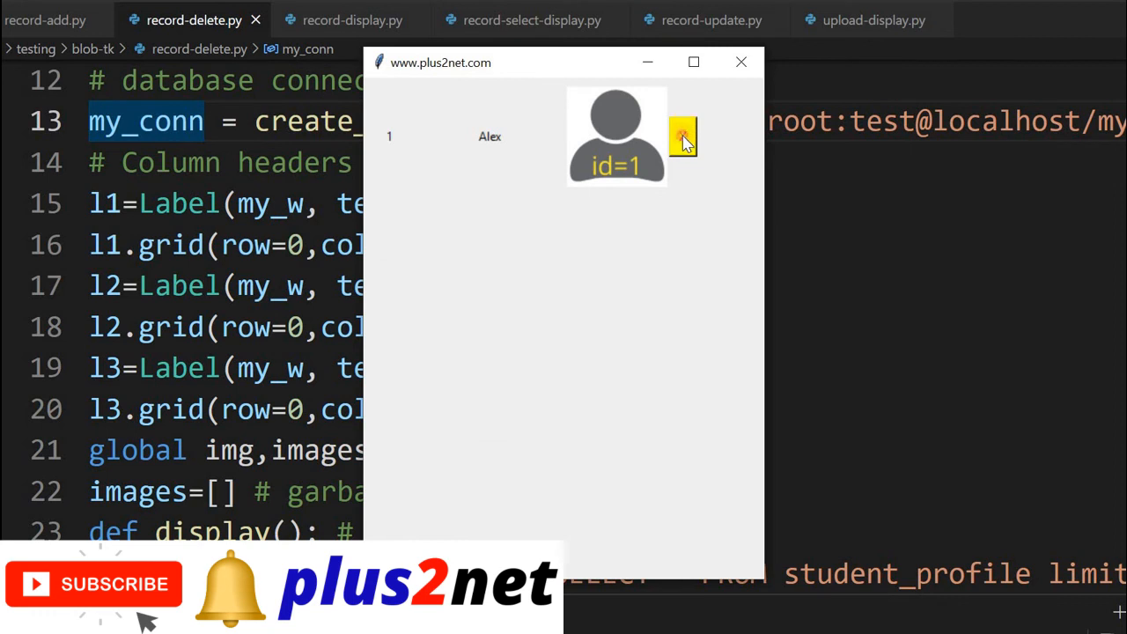
pyautogui.click(683, 137)
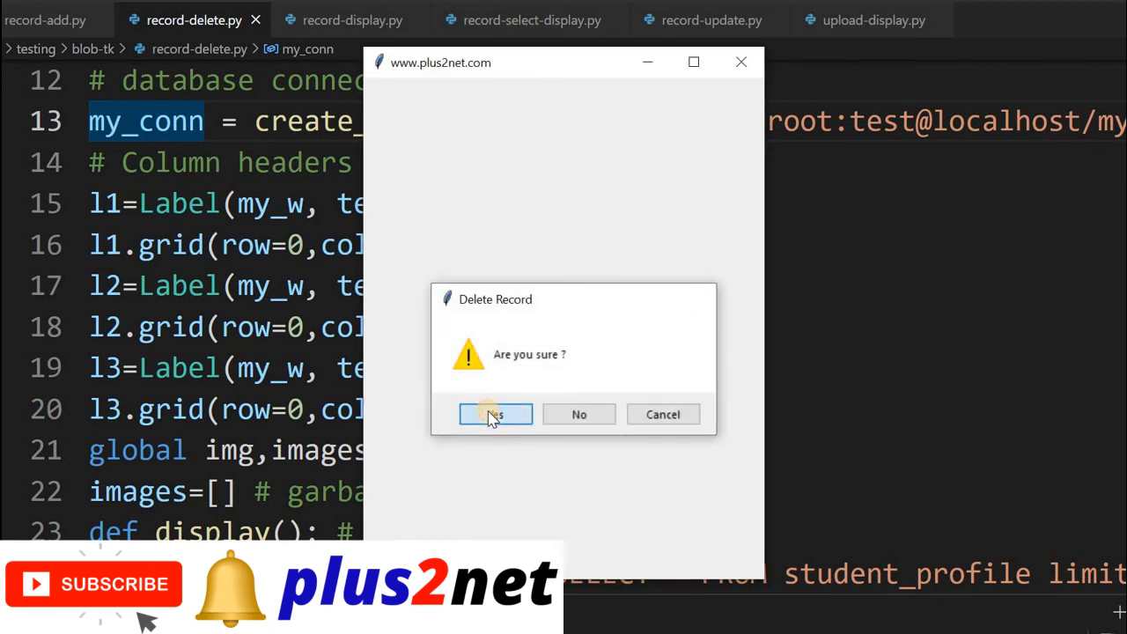
pyautogui.click(495, 414)
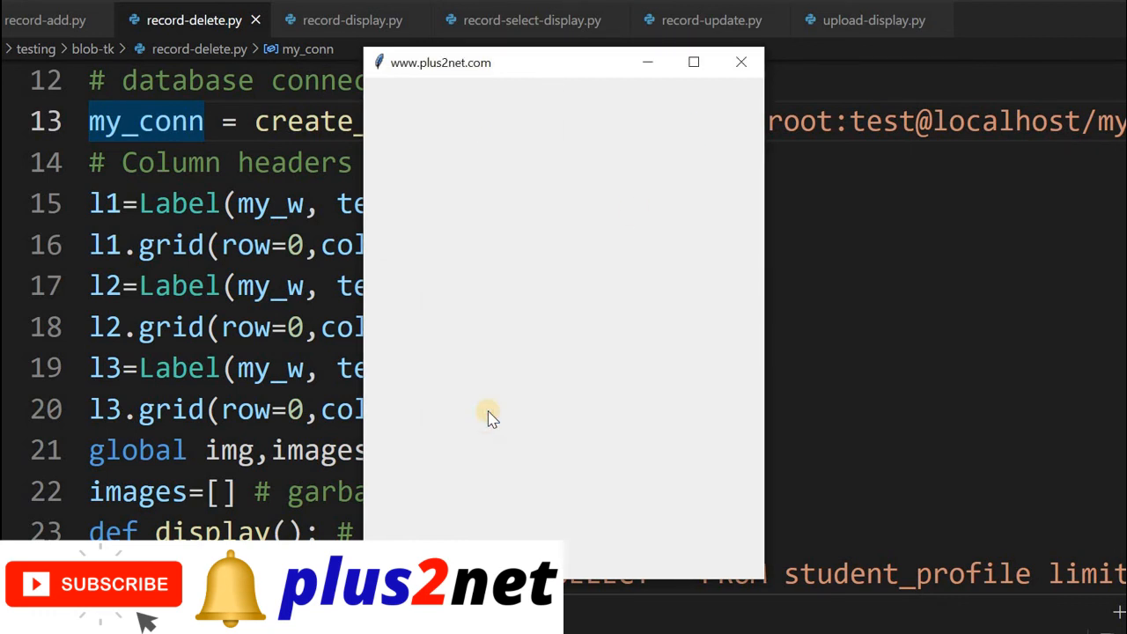